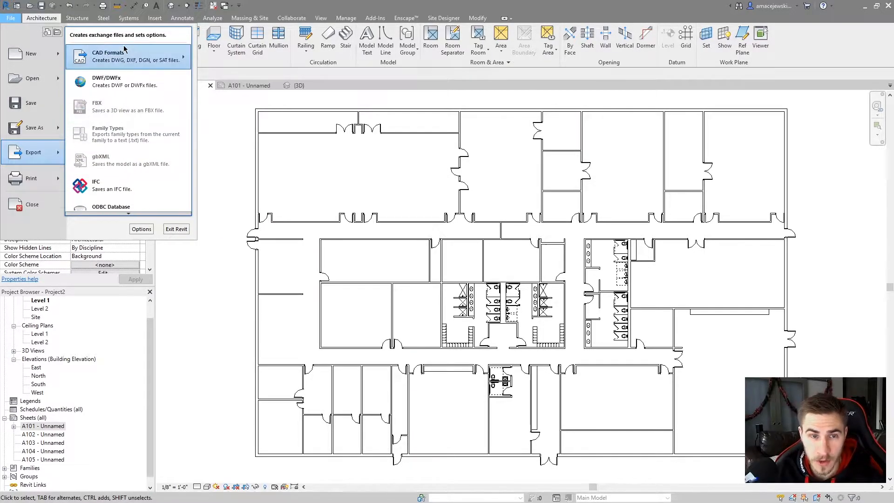
mouse_move(153, 146)
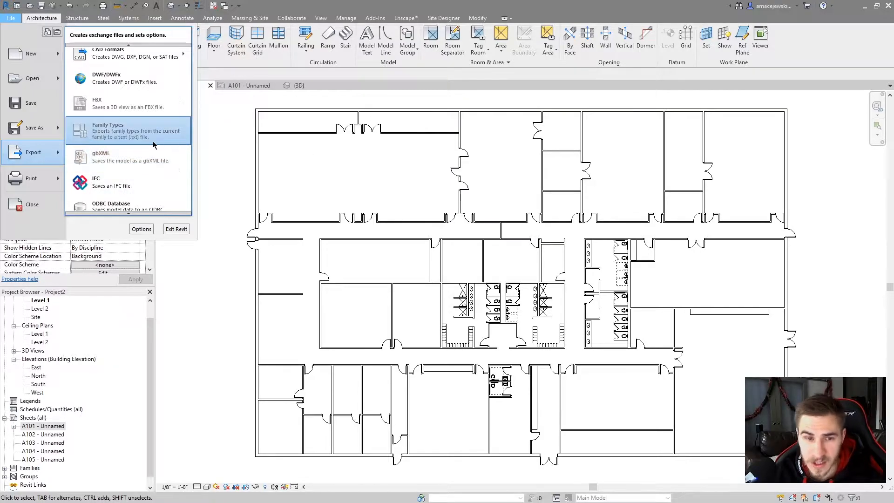
mouse_move(164, 160)
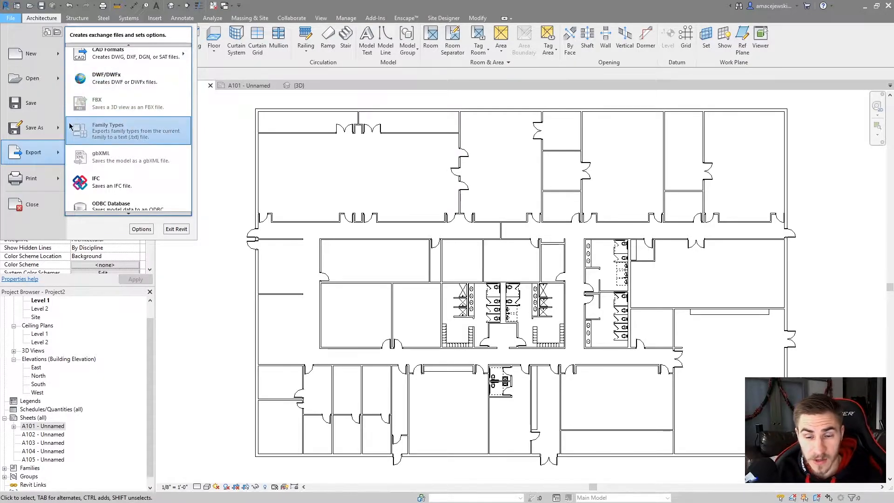
mouse_move(137, 166)
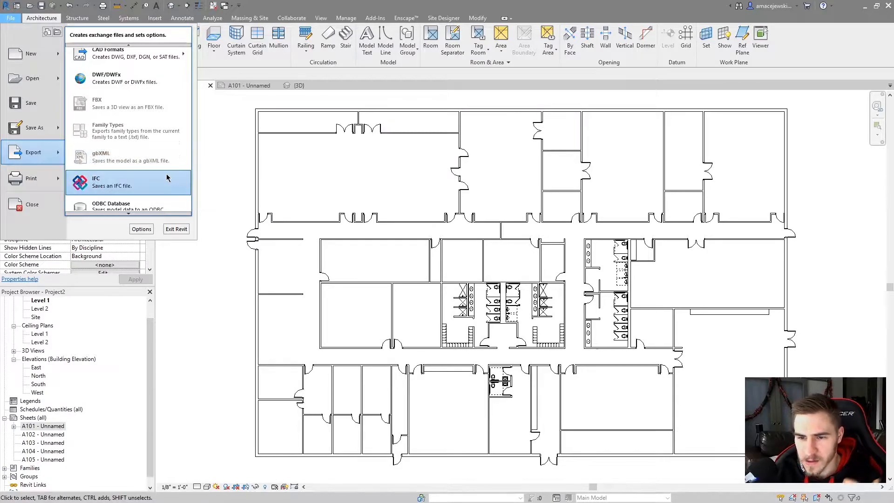
mouse_move(116, 148)
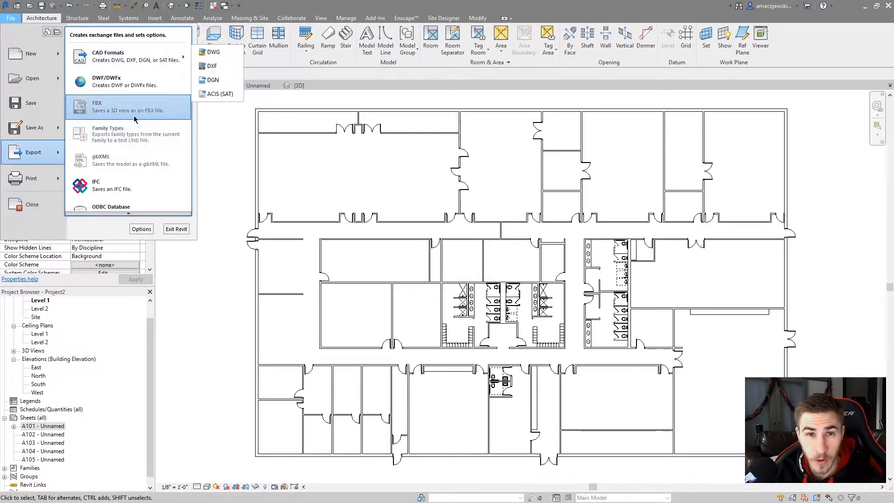
mouse_move(117, 56)
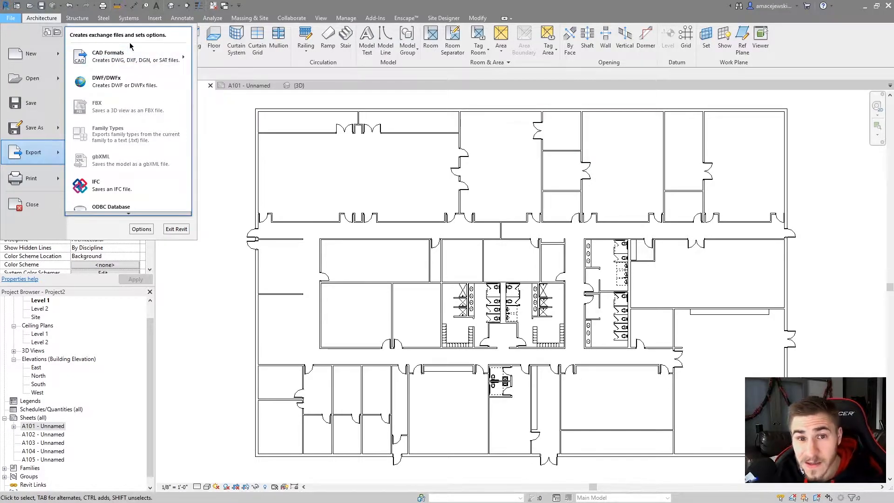
mouse_move(493, 227)
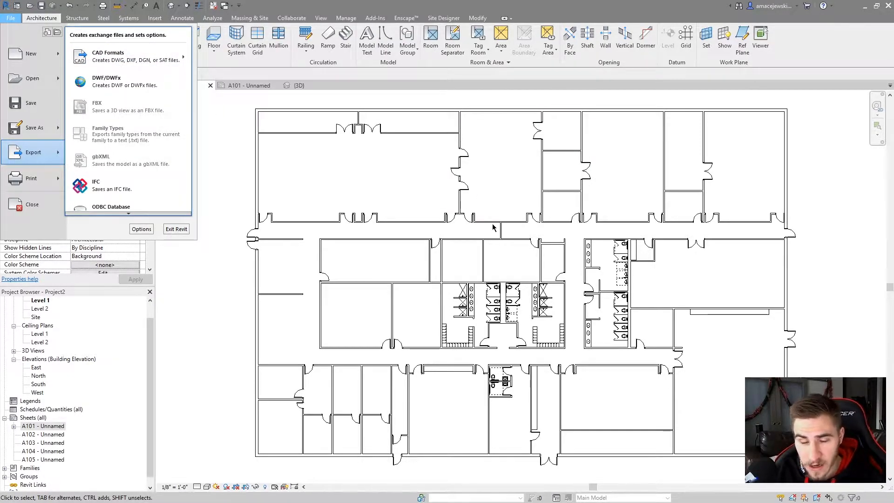
mouse_move(282, 268)
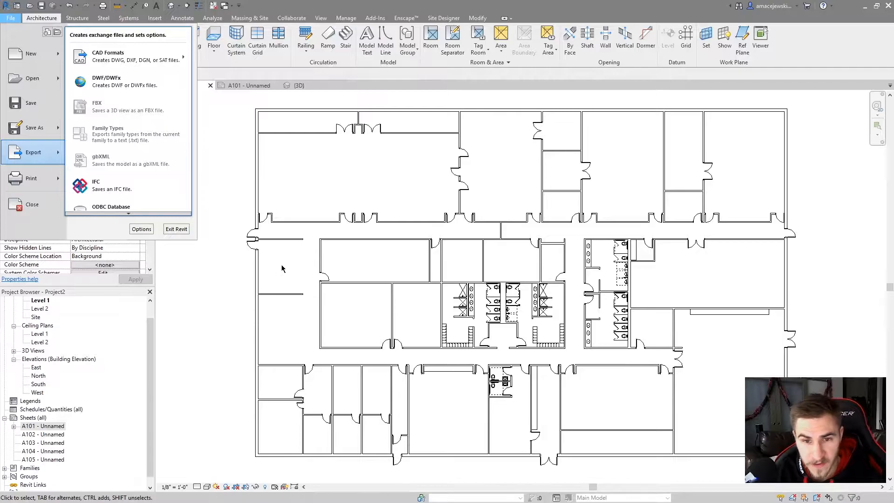
mouse_move(293, 313)
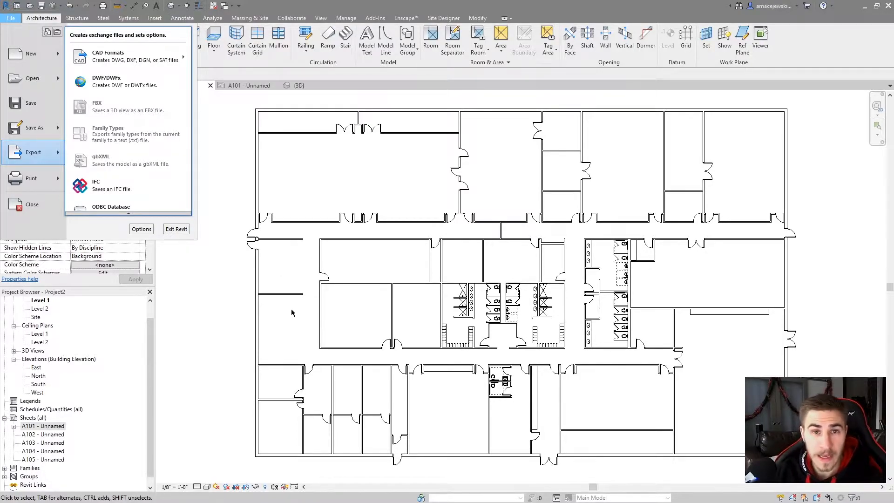
mouse_move(296, 310)
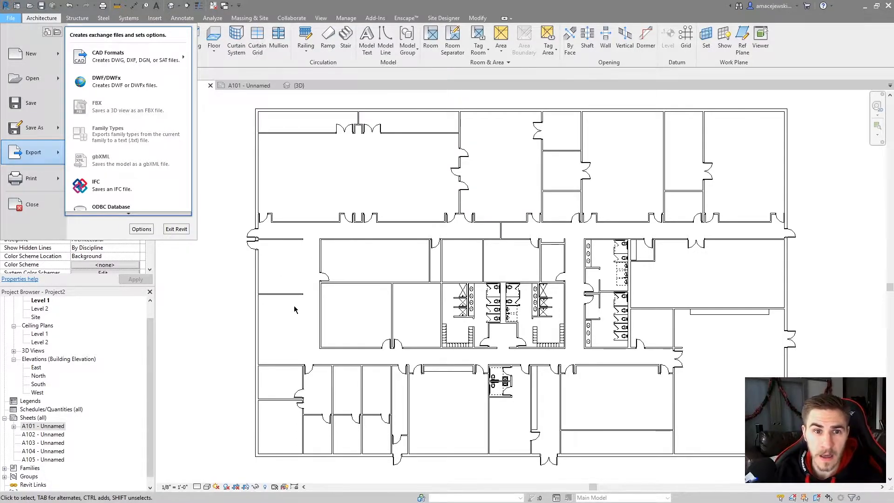
mouse_move(323, 292)
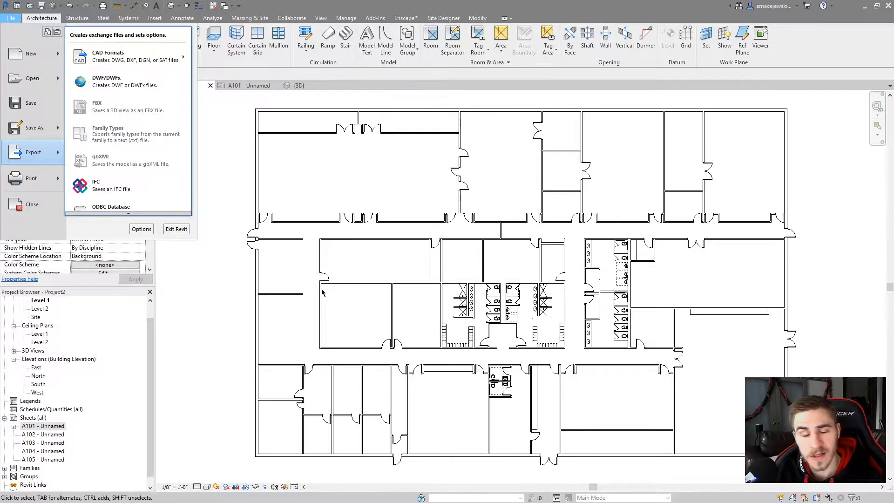
mouse_move(298, 317)
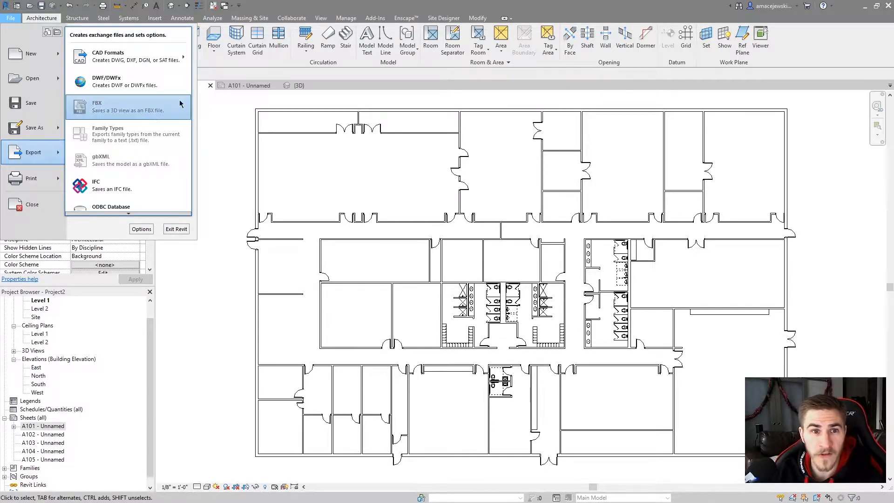
mouse_move(134, 65)
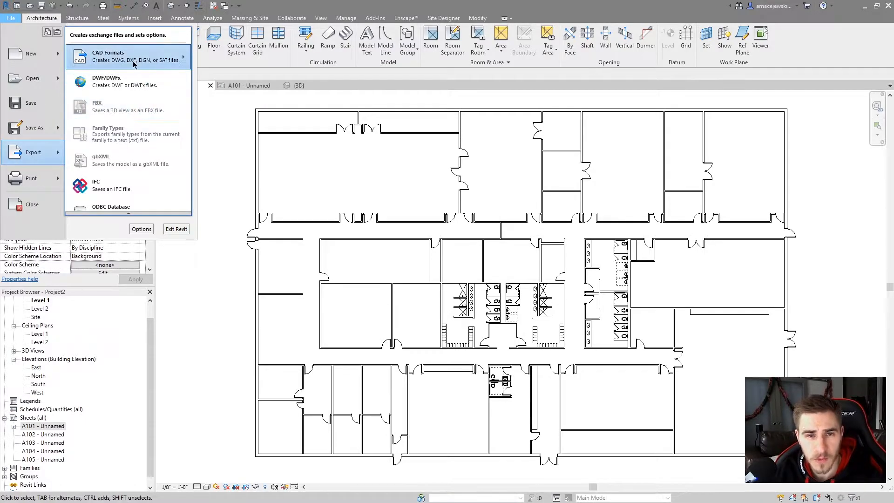
Show the CAD Formats export submenu listing DWG, DXF, DGN and ACIS (SAT).
click(108, 56)
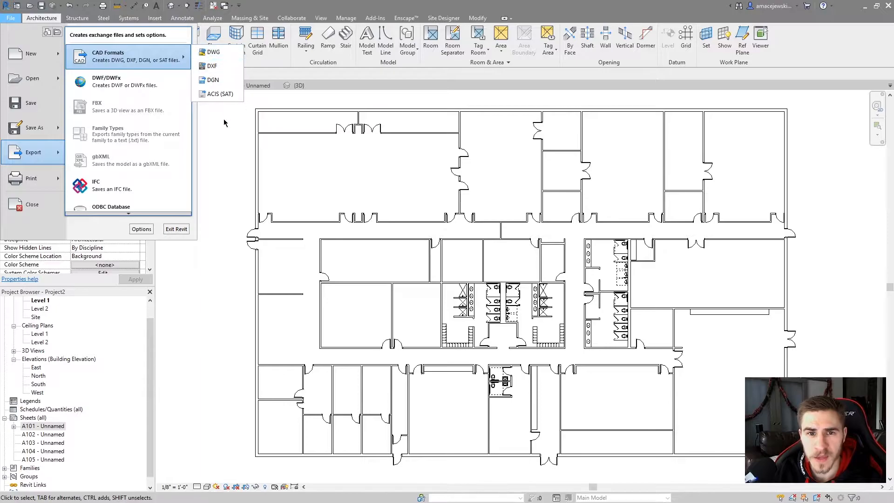
mouse_move(213, 80)
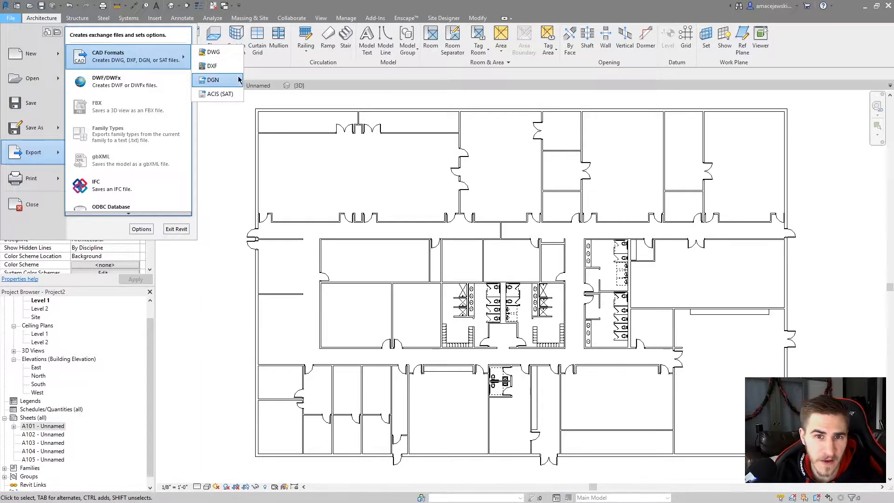
mouse_move(220, 93)
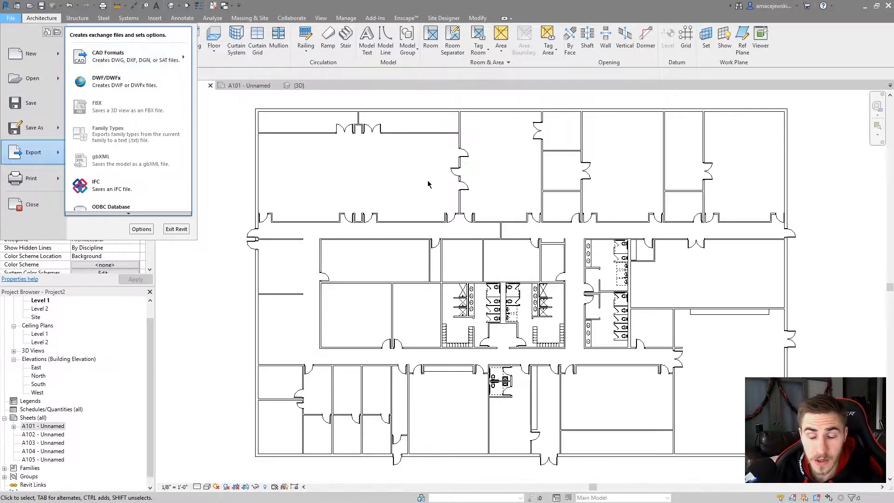
click(125, 56)
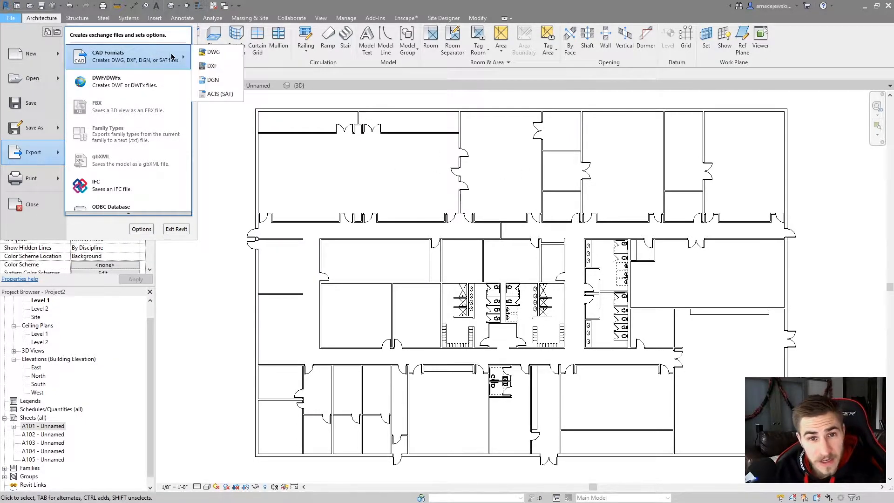
mouse_move(218, 94)
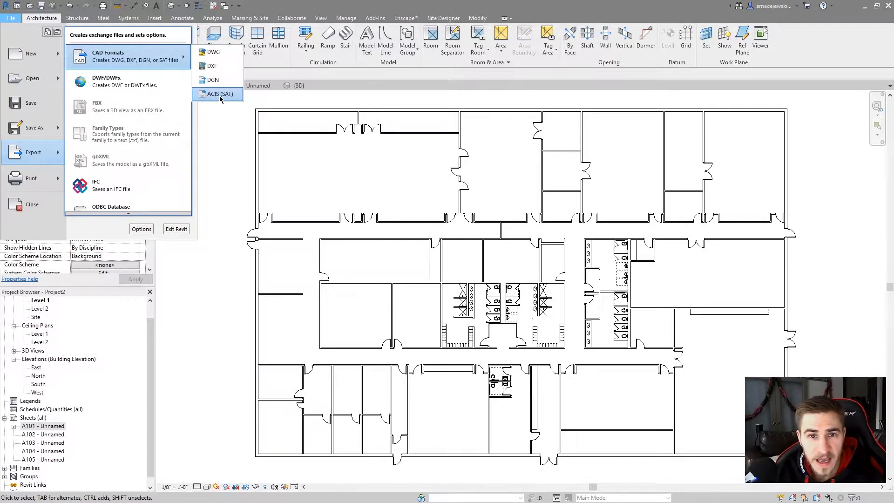
mouse_move(213, 80)
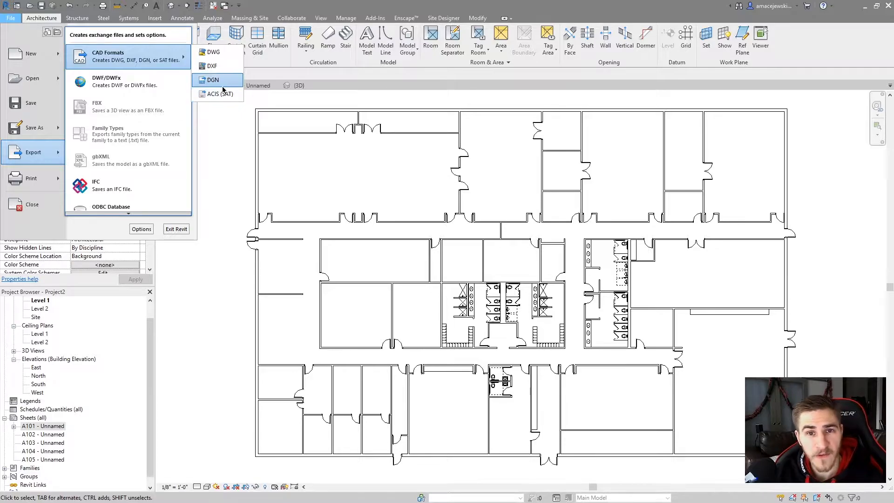
mouse_move(218, 93)
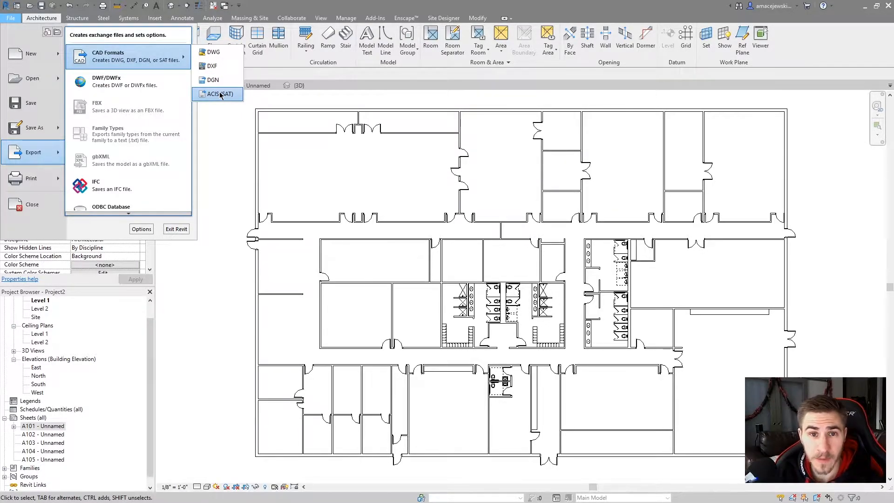
mouse_move(212, 65)
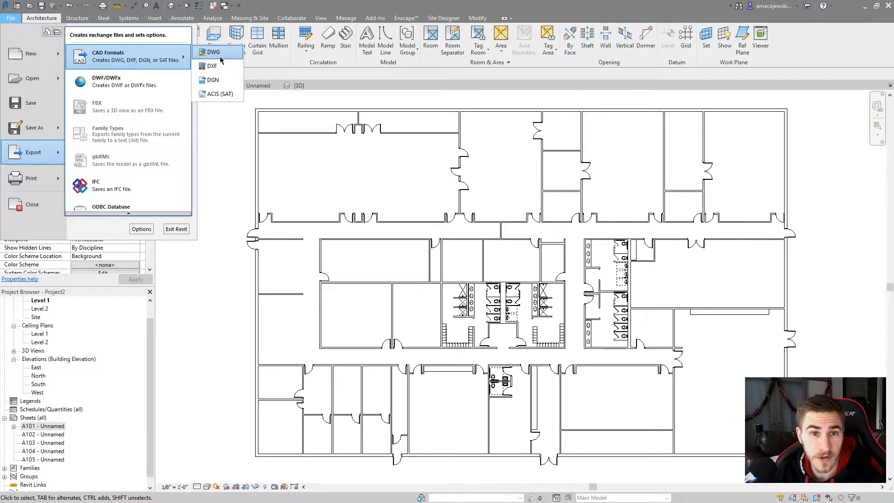
mouse_move(212, 65)
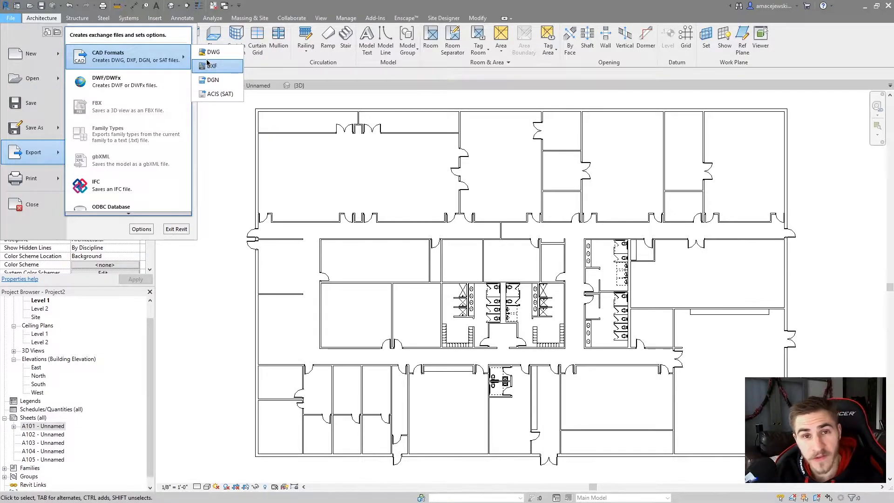
mouse_move(213, 53)
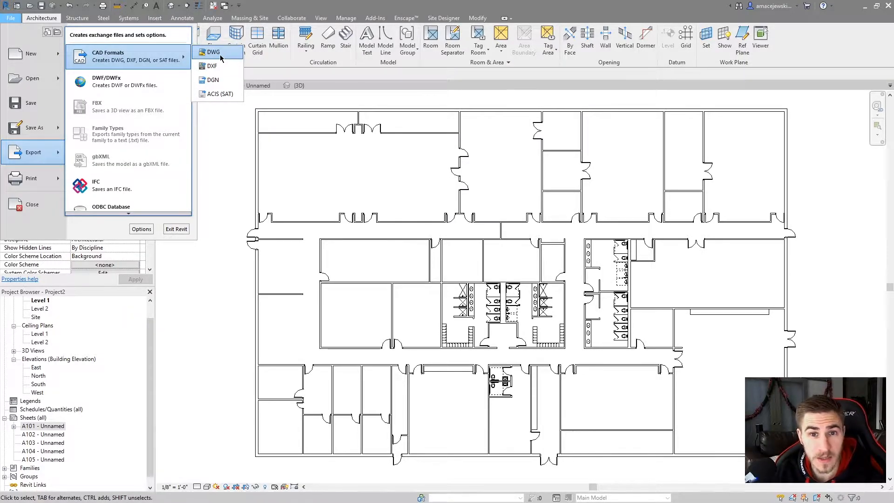
Start a DWG export of the Level 1 floor plan, keeping the in-session export setup.
click(213, 53)
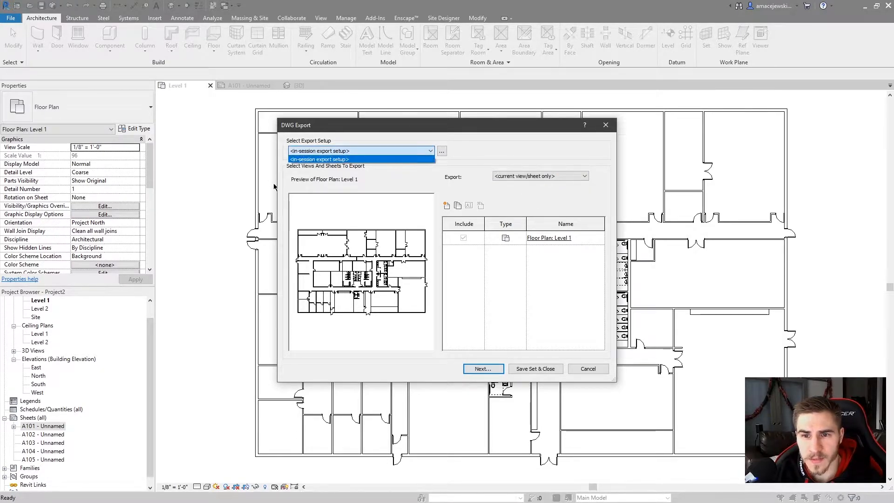
click(318, 159)
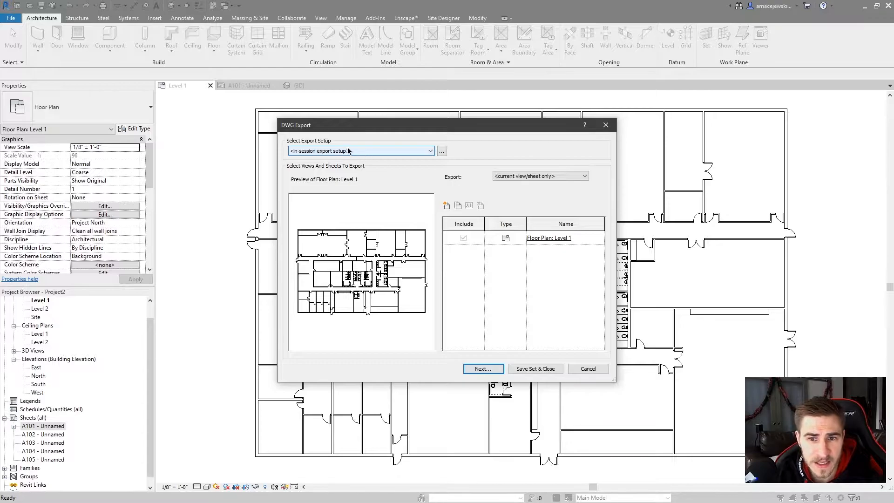
Review the Modify DWG/DXF Export Setup tabs — Lines, Text & Fonts, Solids, General, Layers — and close it unchanged.
click(441, 151)
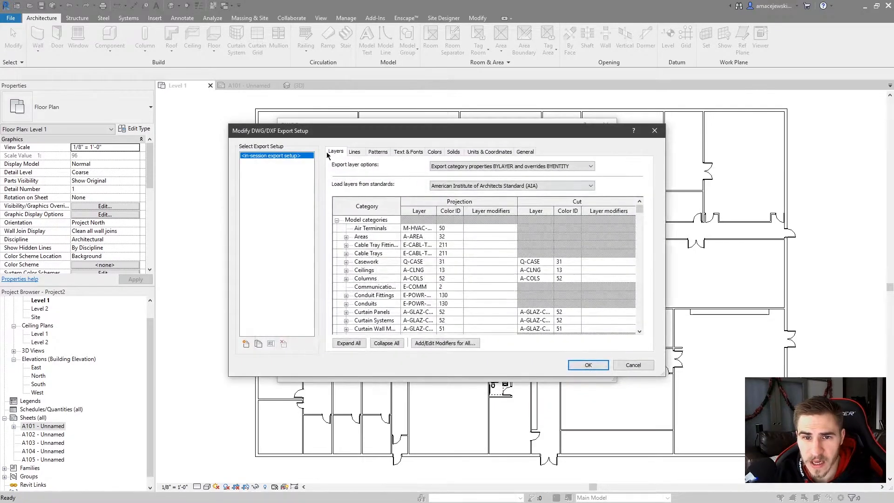
click(354, 151)
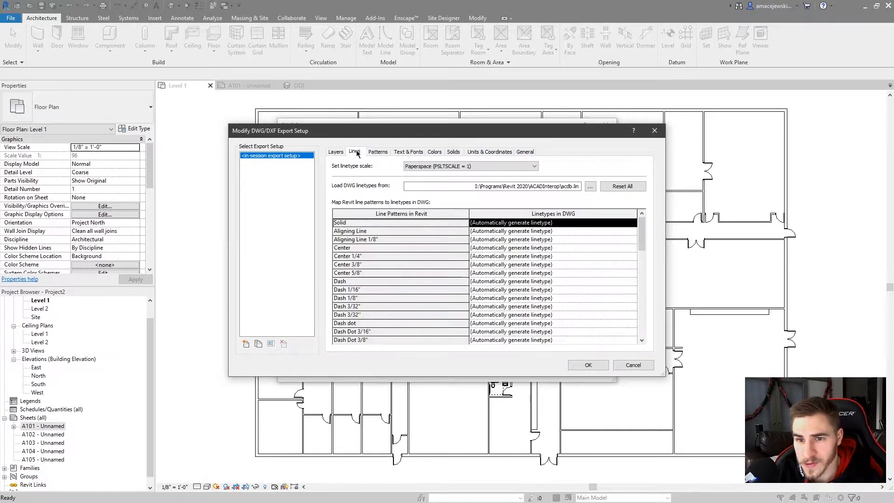
click(408, 151)
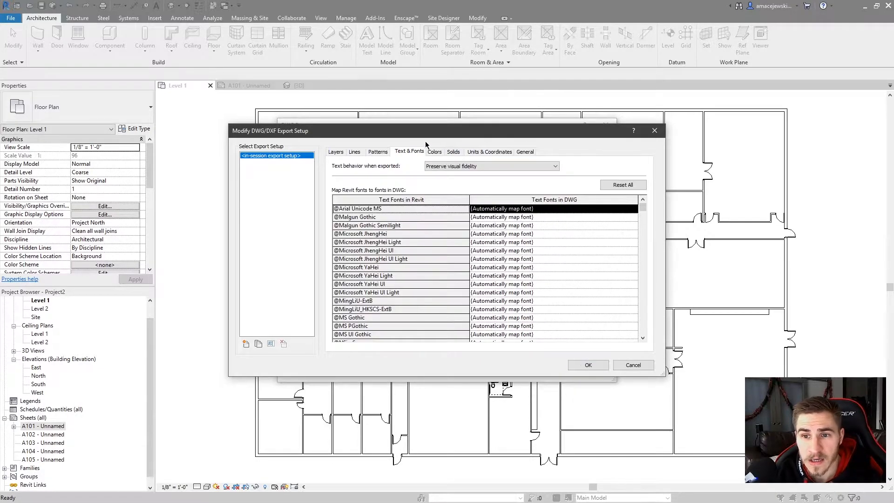
click(453, 151)
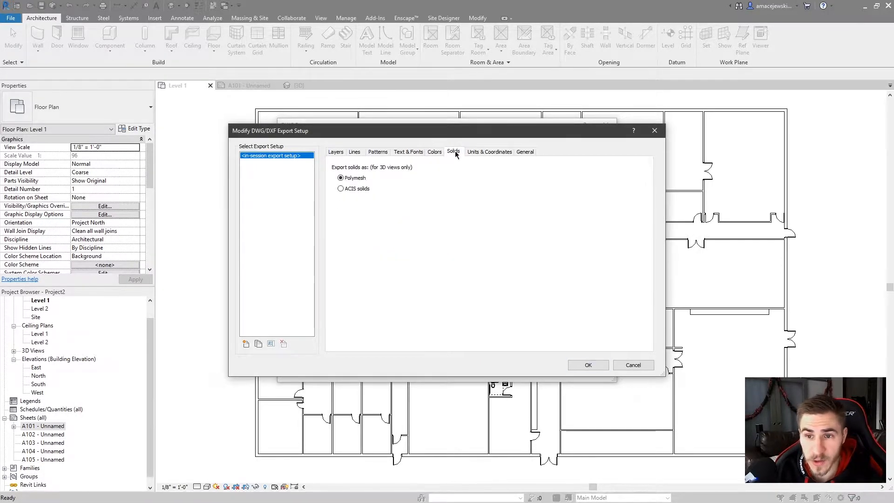
click(525, 151)
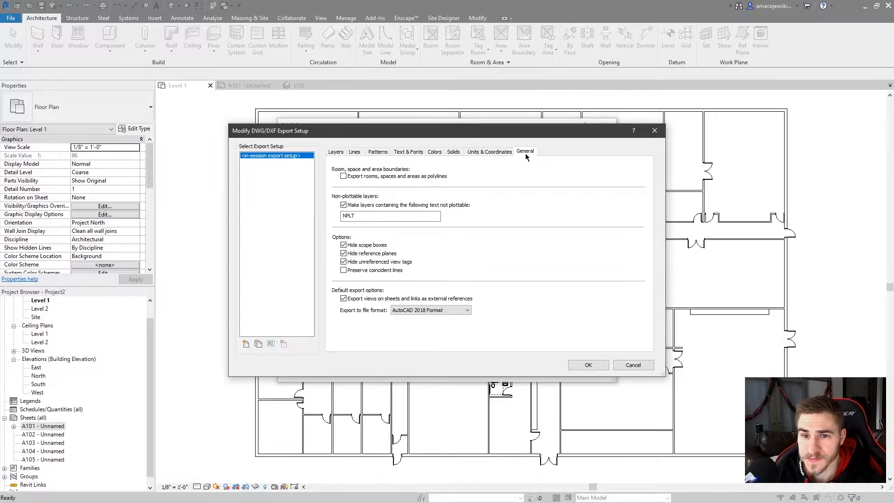
click(335, 152)
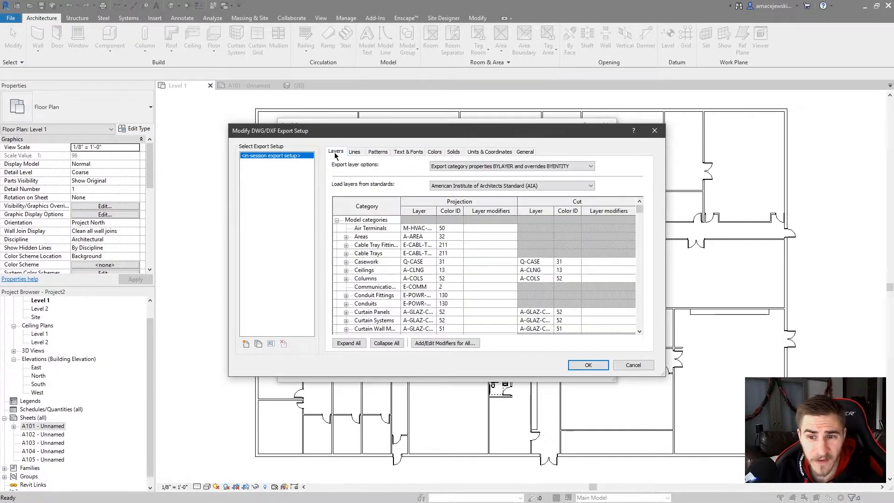
scroll(down, 3)
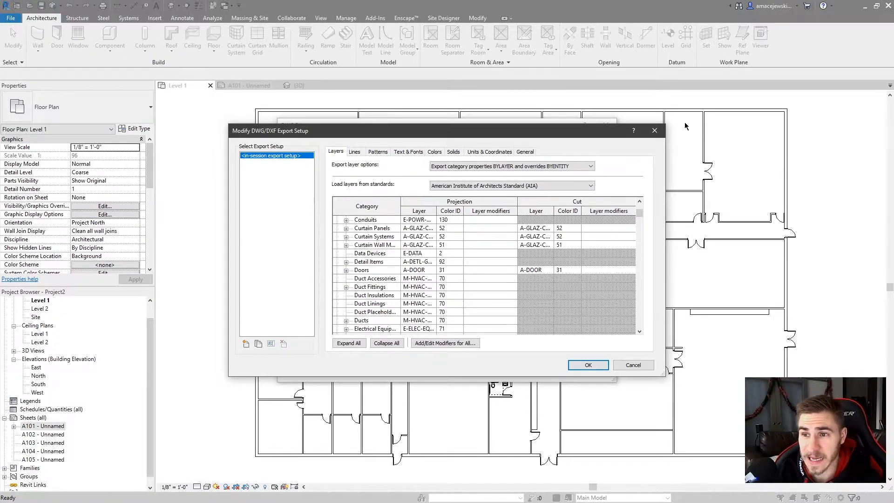
click(589, 365)
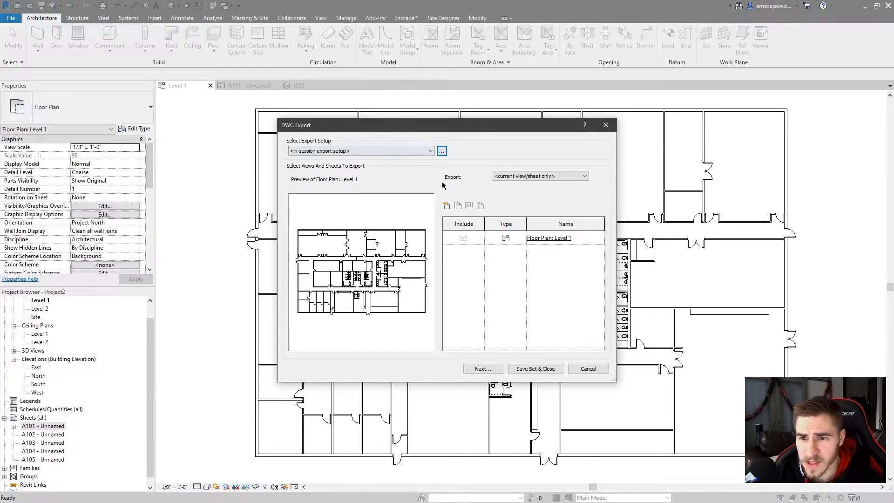
Check the Export dropdown's list of view and sheet sets, then close it.
click(540, 176)
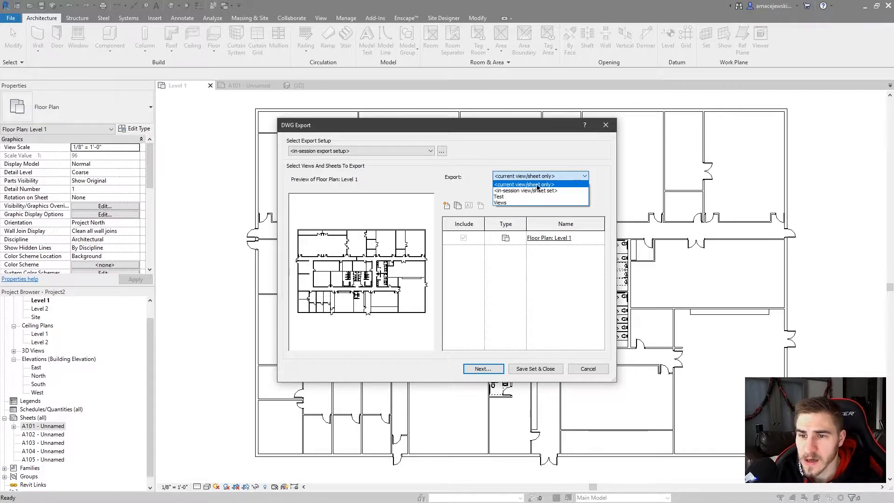
click(524, 183)
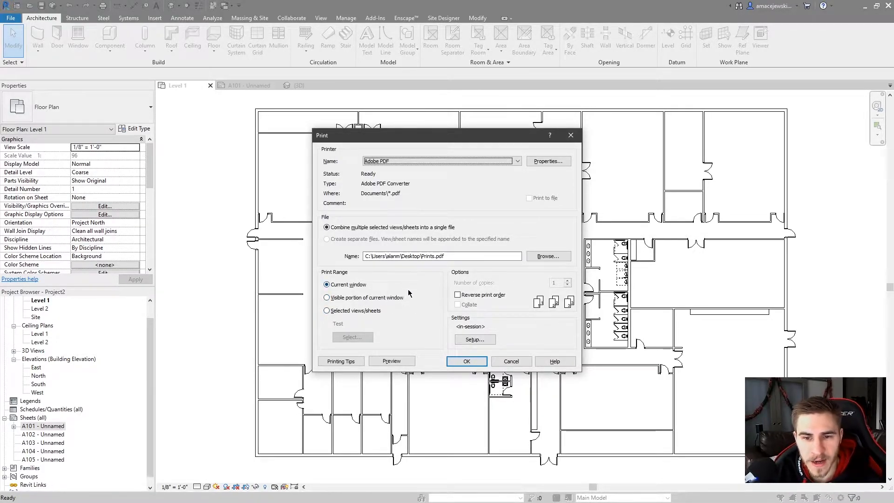
mouse_move(411, 210)
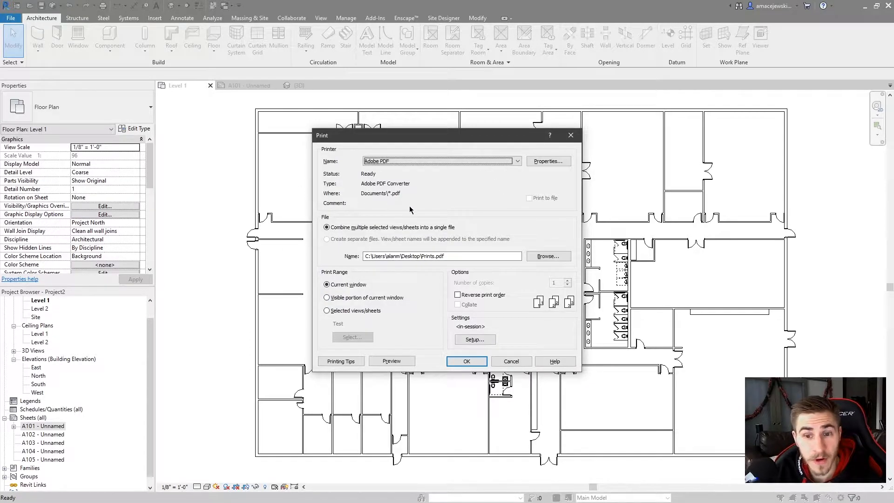
mouse_move(367, 316)
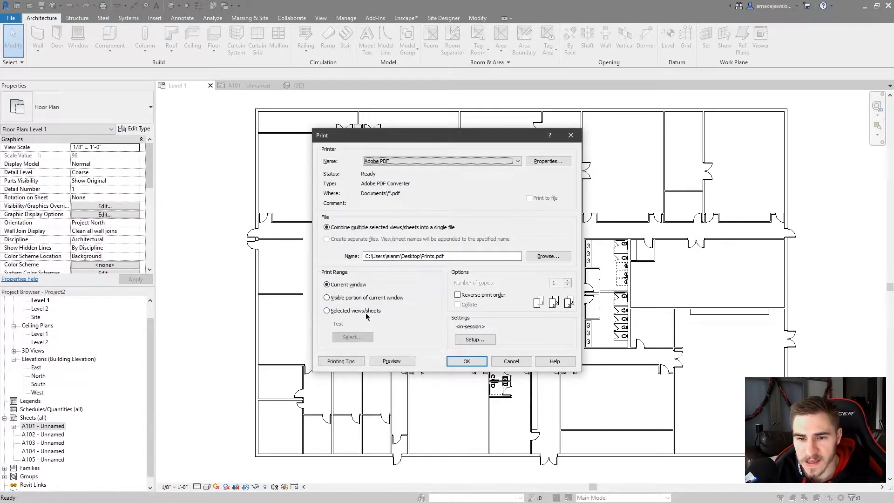
Choose Selected views/sheets in Print and confirm the Test set (A101–A105) is chosen.
click(352, 337)
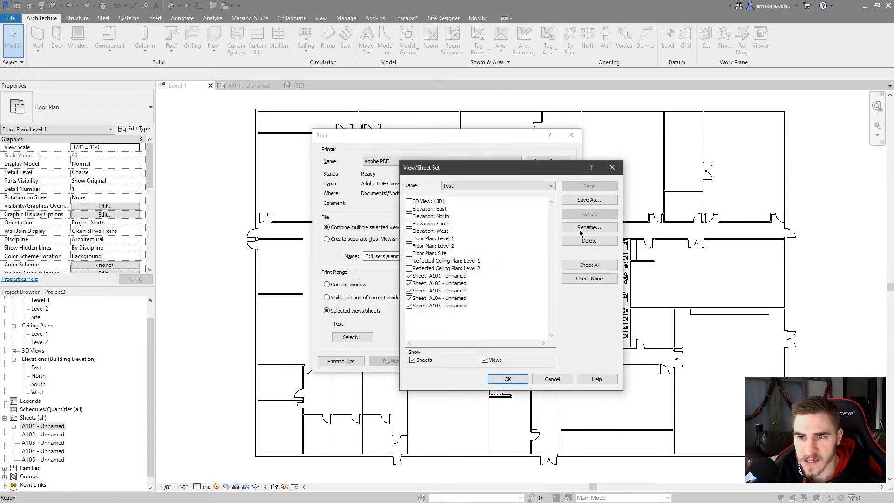
click(552, 185)
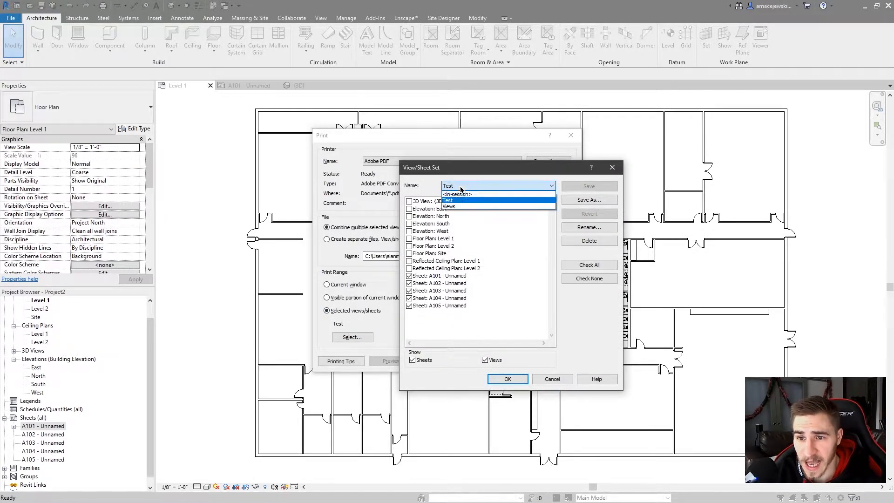
click(448, 206)
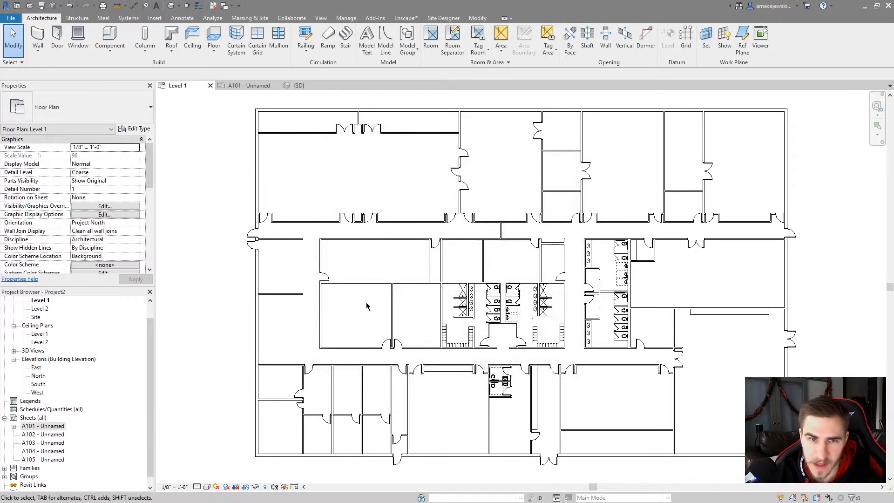
click(15, 18)
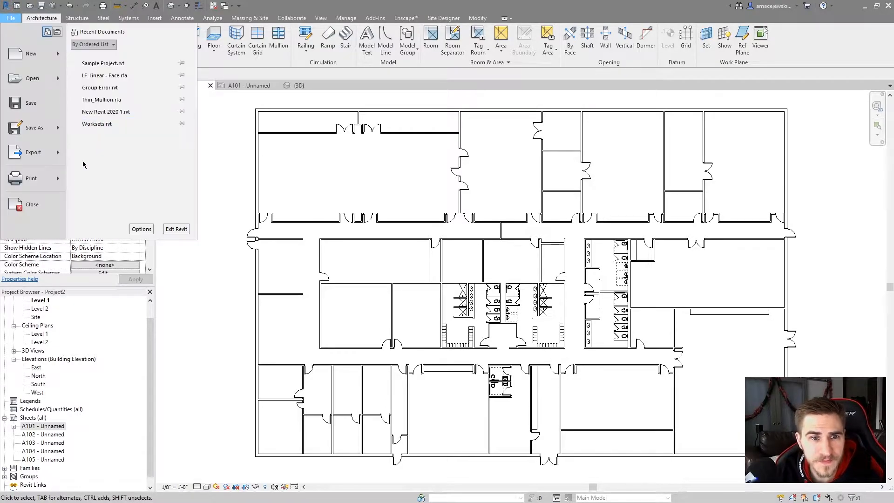
Begin a DWG export of the current Level 1 view and continue to the save step.
click(34, 152)
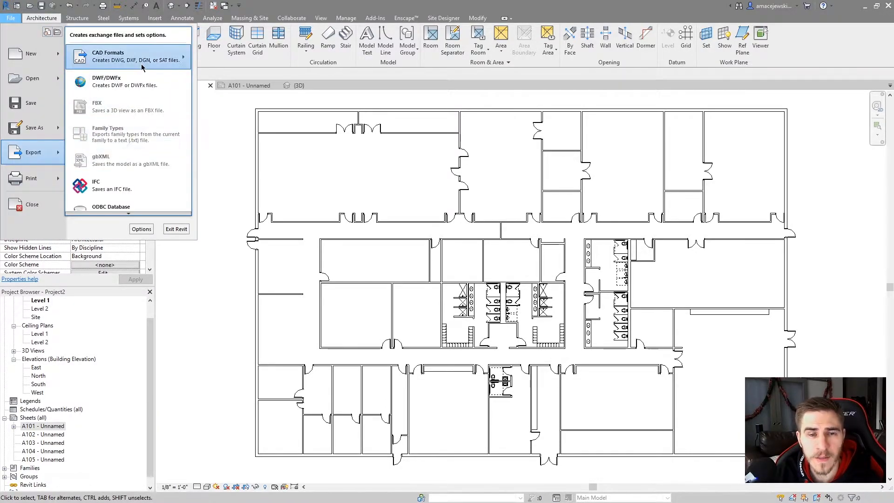
click(108, 56)
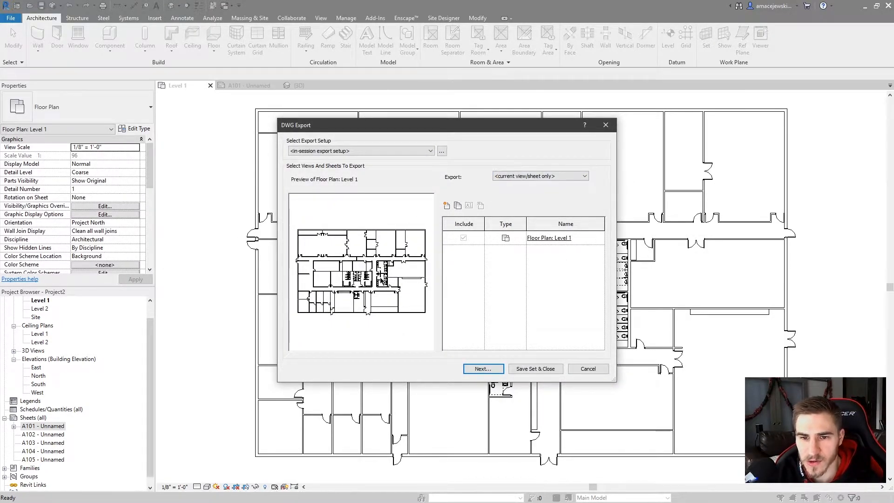
mouse_move(520, 204)
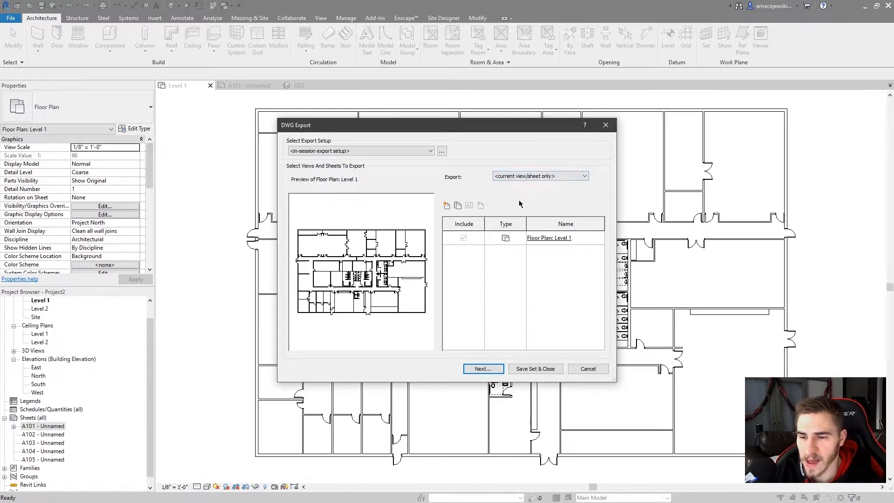
mouse_move(423, 308)
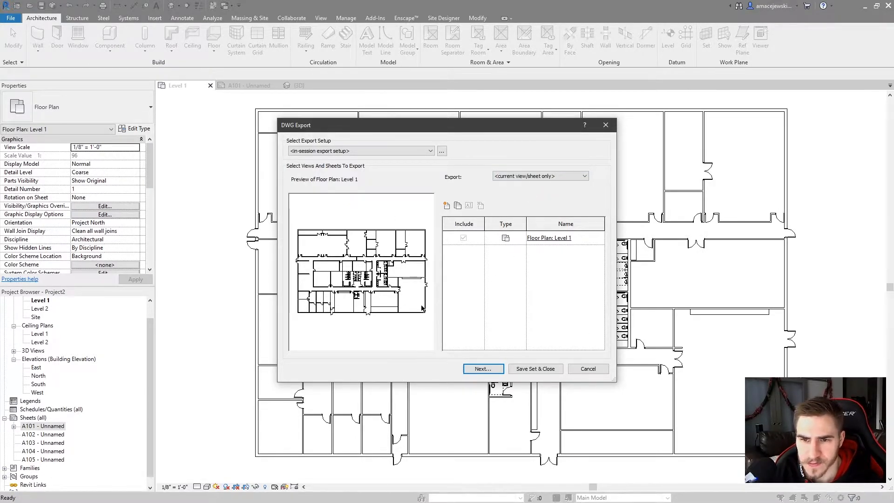
click(484, 368)
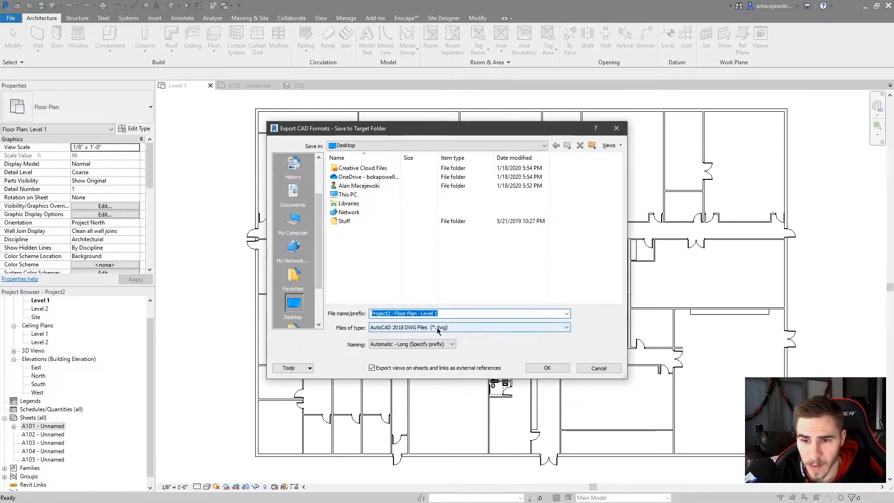
Save the Level 1 export to the Desktop as an AutoCAD 2018 DWG file.
click(564, 327)
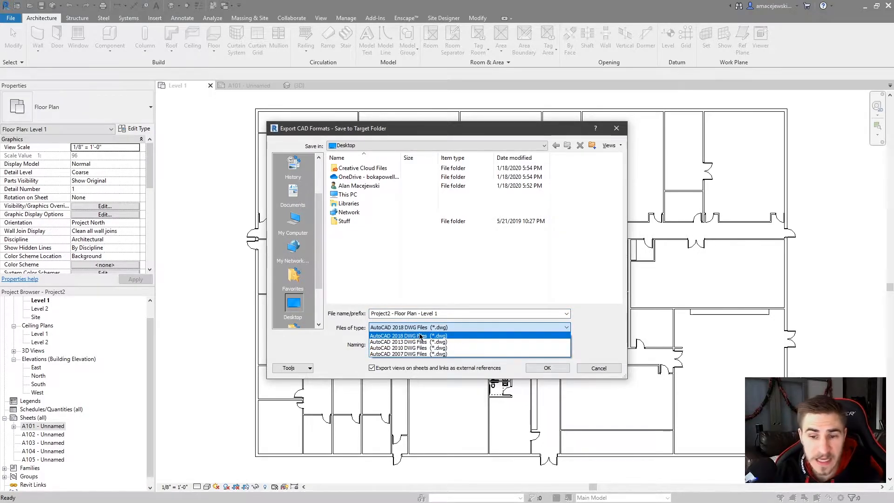
click(408, 335)
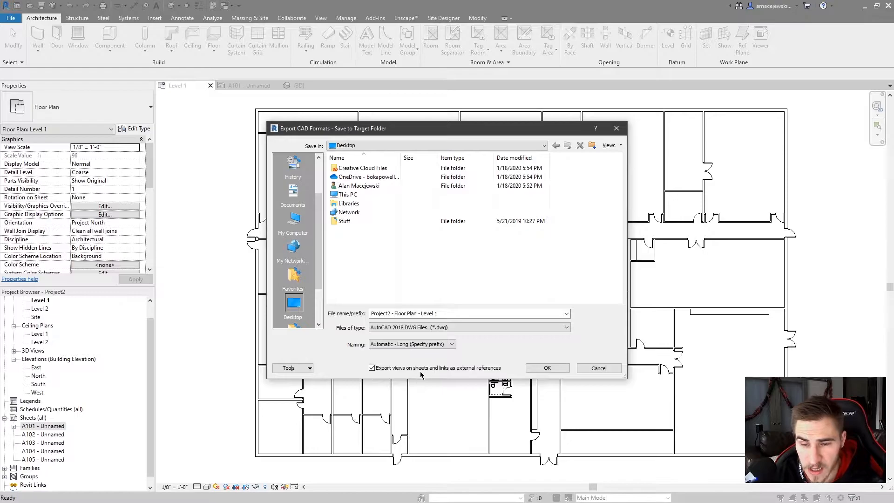
mouse_move(415, 358)
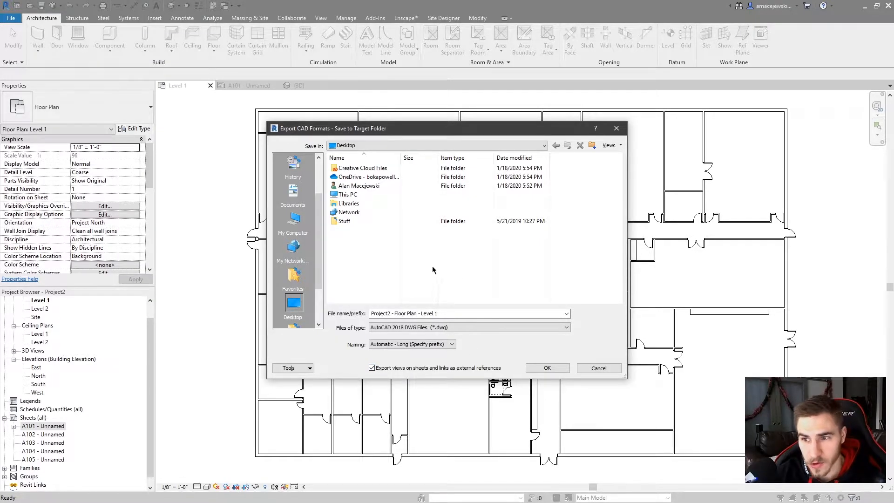
mouse_move(426, 277)
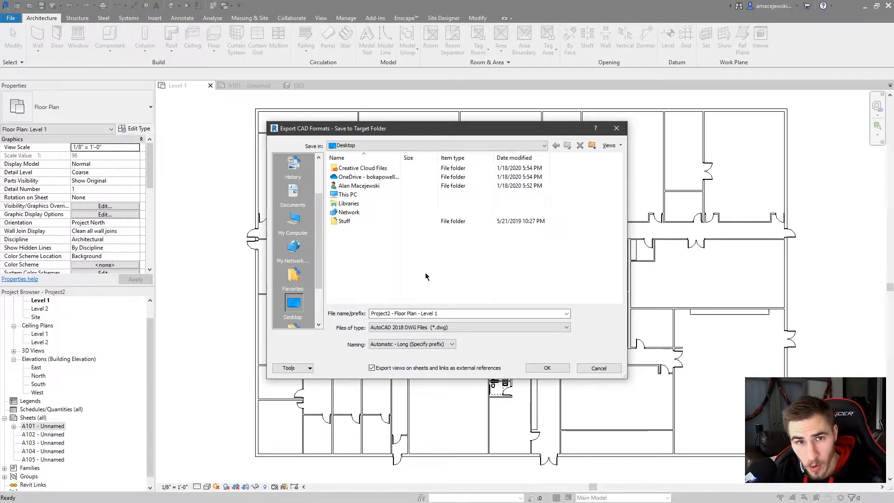
mouse_move(452, 268)
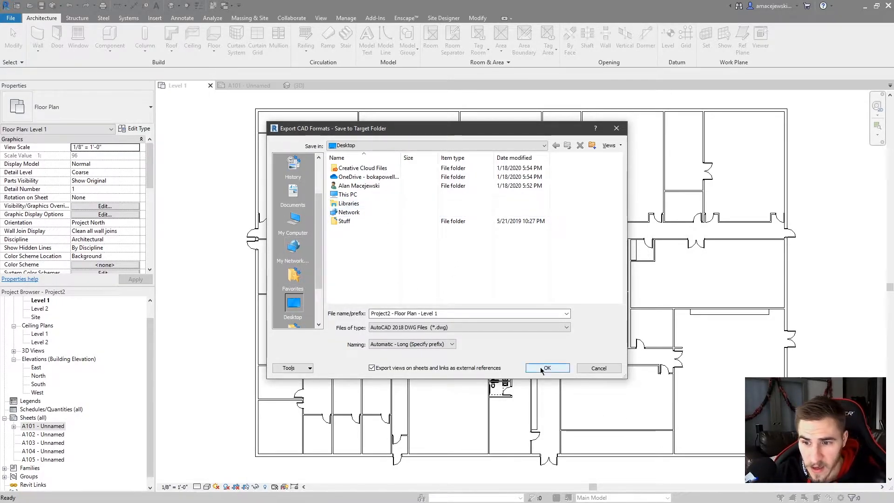
click(548, 368)
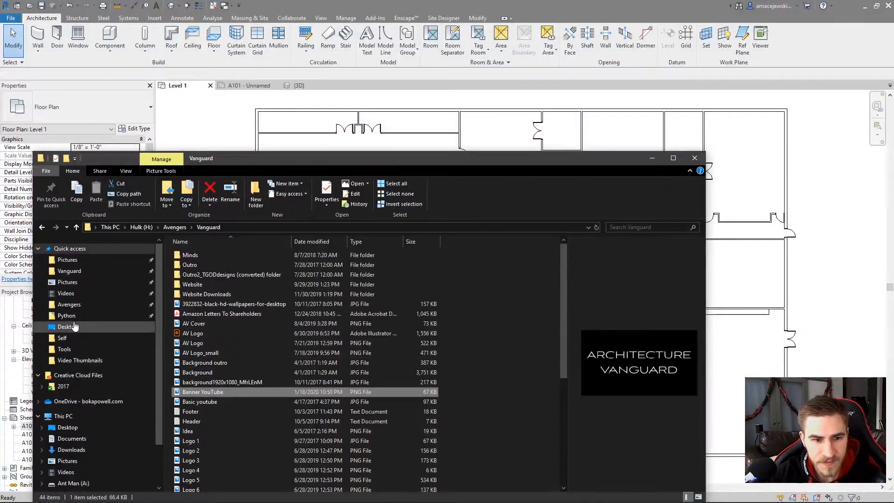
On the Desktop, delete the extra .pcp file beside the Level 1 DWG and close Explorer.
click(68, 327)
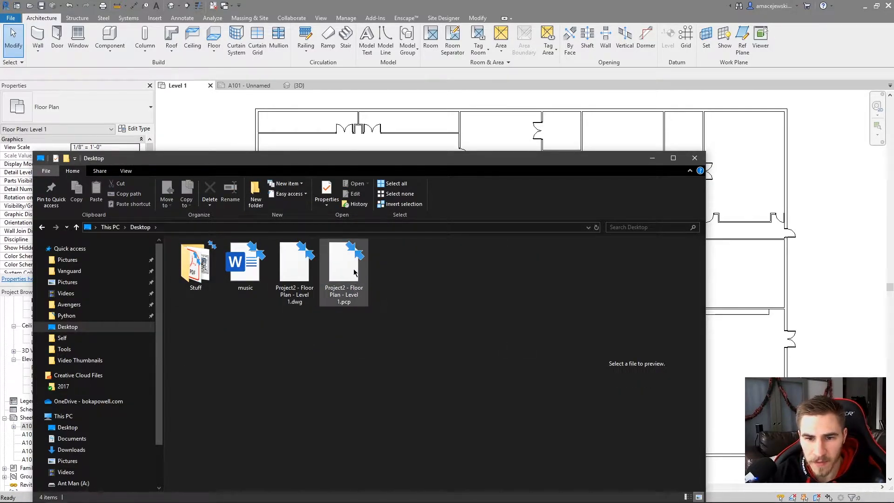
click(344, 264)
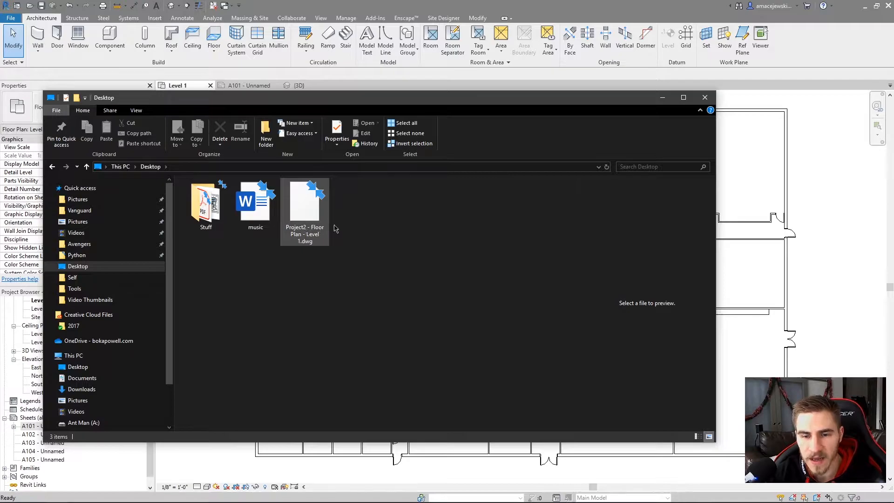
click(704, 98)
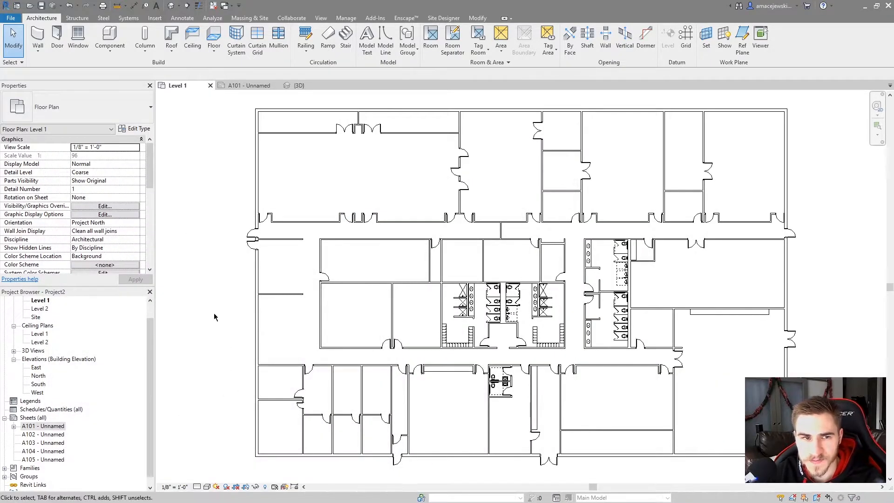
Start another DWG export using the Test set, toggling sheet A102 off and back on.
click(11, 18)
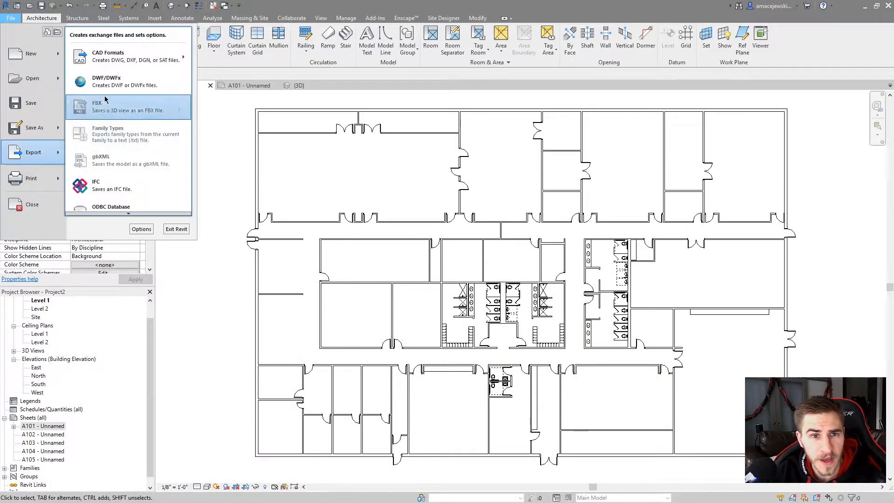
click(108, 56)
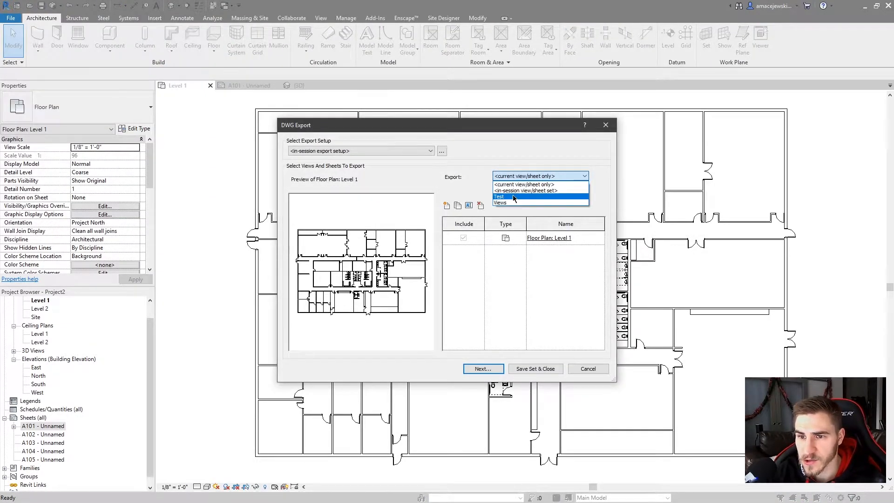
click(498, 196)
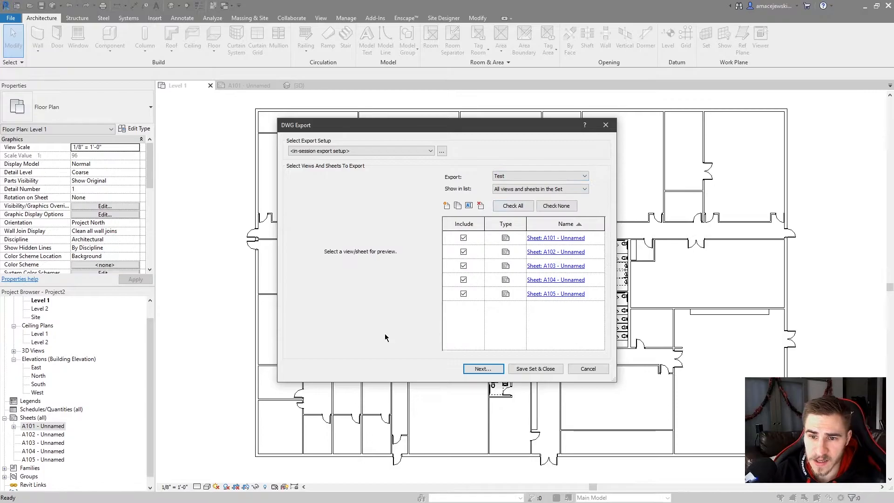
mouse_move(529, 332)
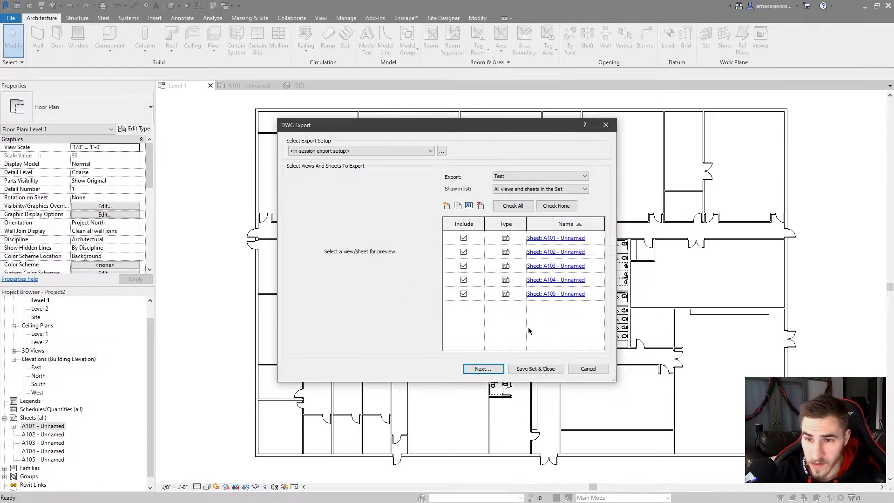
click(464, 251)
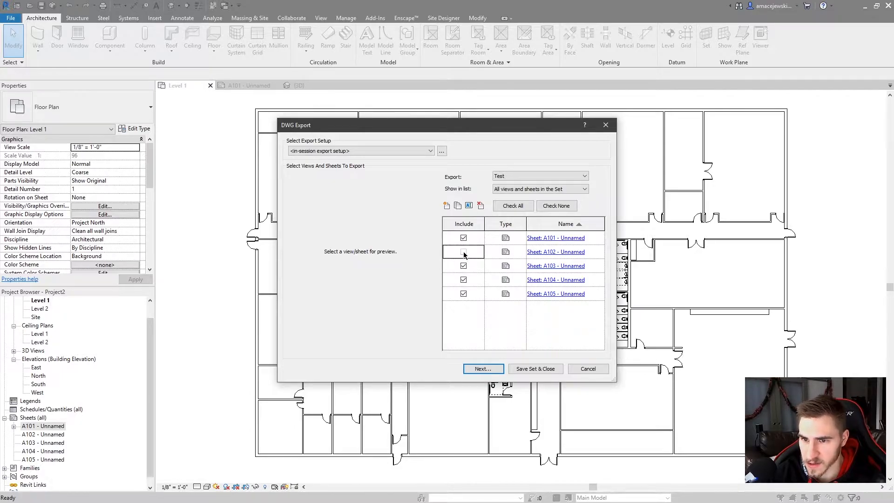
click(464, 252)
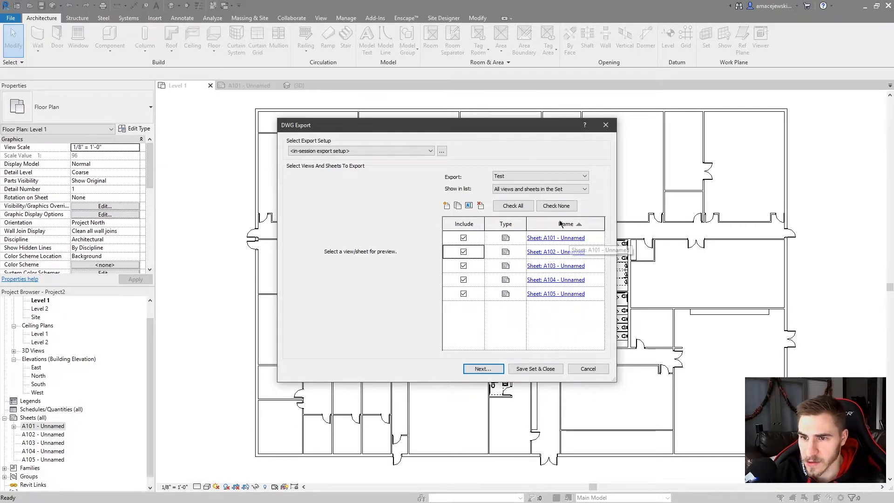
Try the Views set listing all views and sheets, then return to the Test set with A101–A105 included.
click(540, 175)
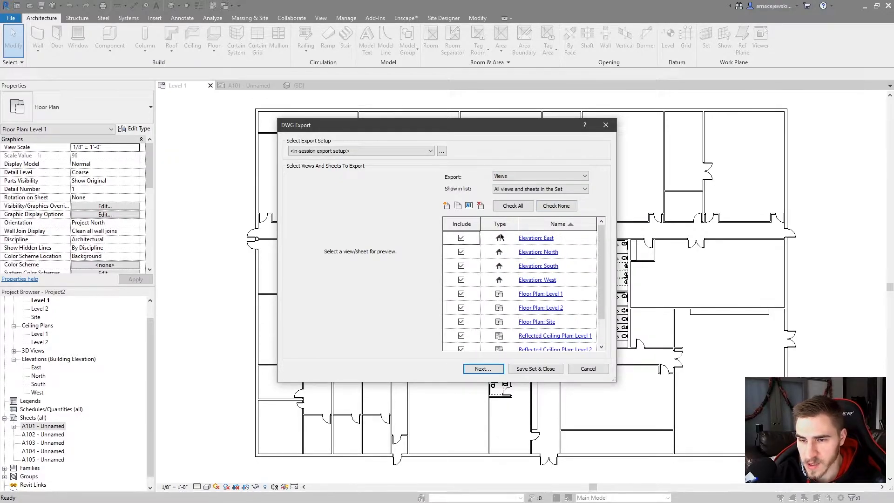
mouse_move(490, 293)
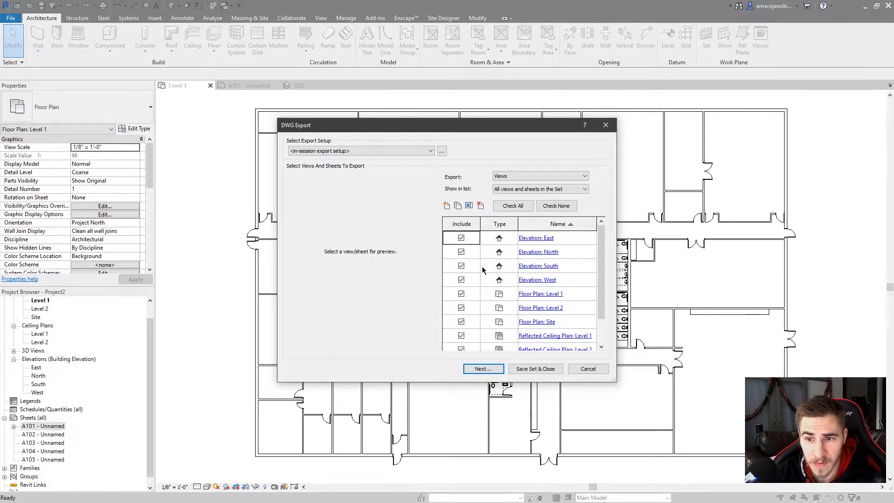
mouse_move(505, 227)
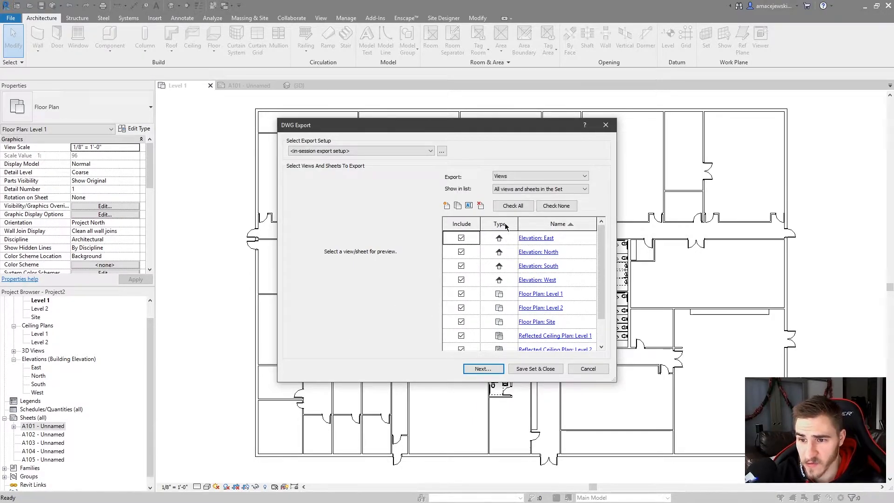
scroll(down, 3)
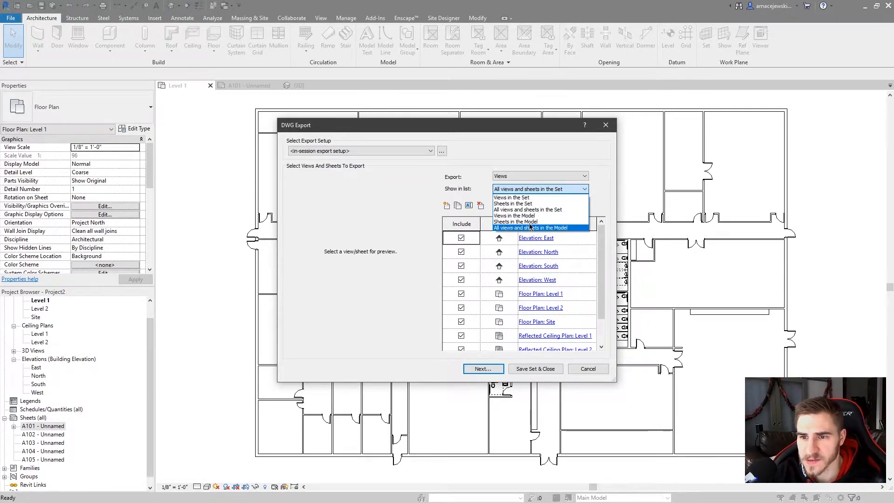
click(530, 227)
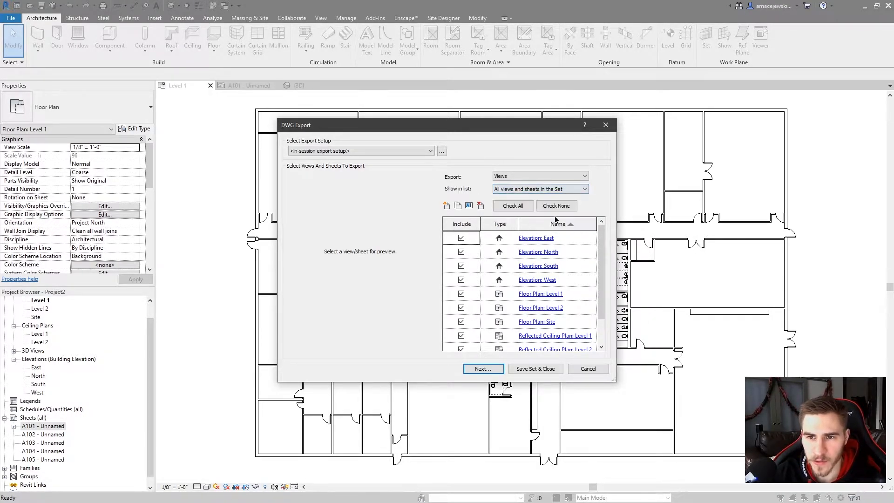
click(540, 176)
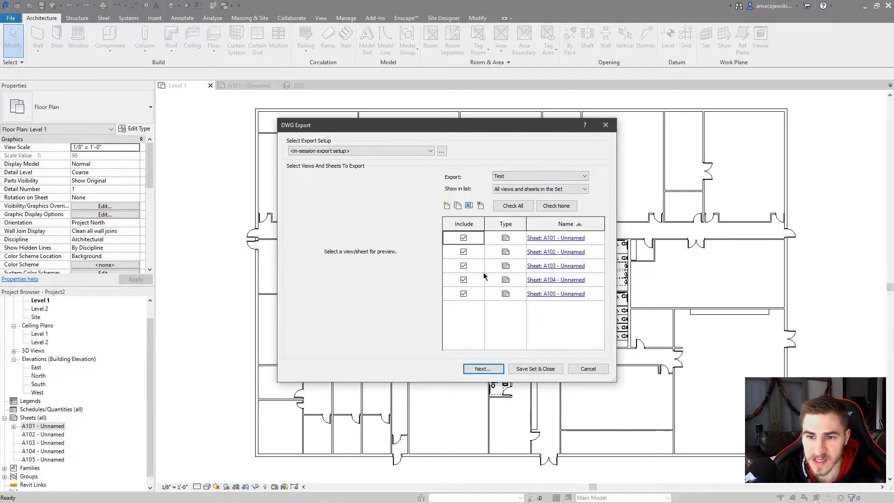
mouse_move(491, 367)
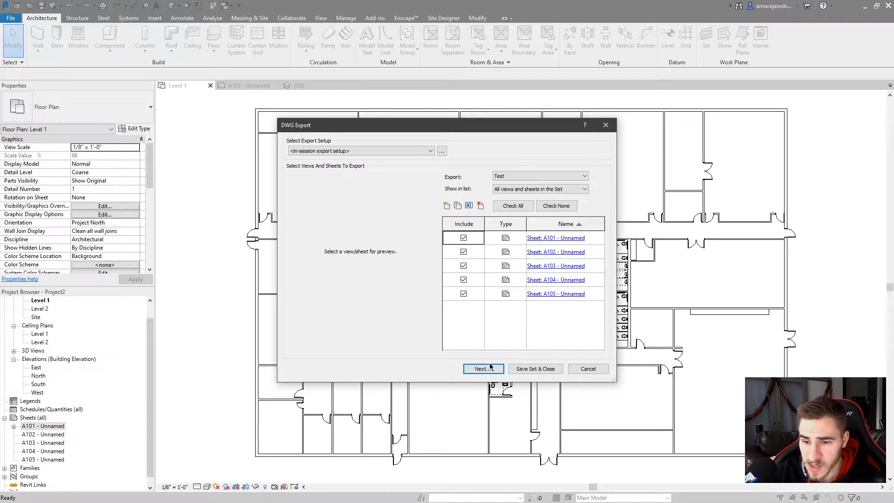
Export the Test set sheets as DWG files to the Desktop with a 'C' file name prefix.
click(483, 369)
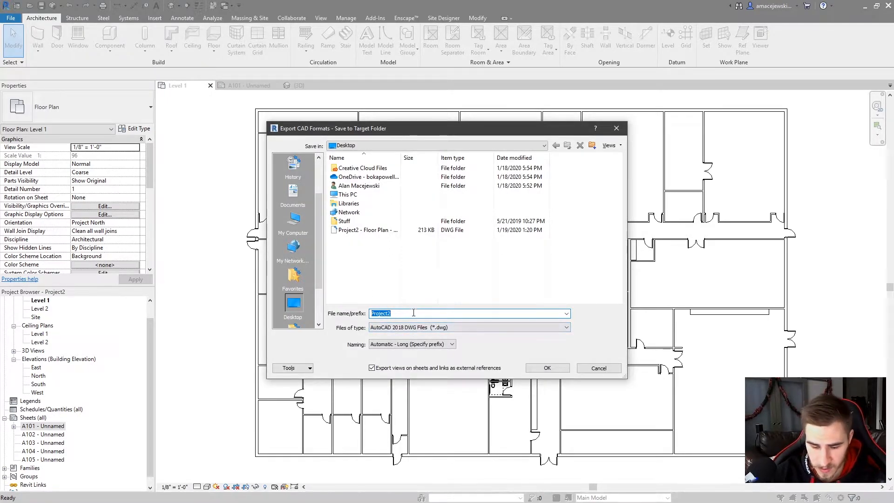
text(C)
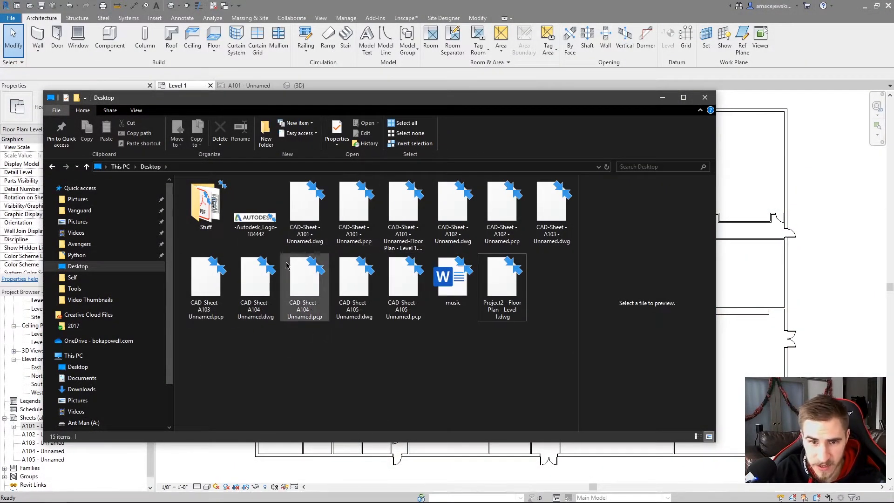
Preview the exported A101 sheet DWG and logo image on the Desktop, then close File Explorer.
click(305, 205)
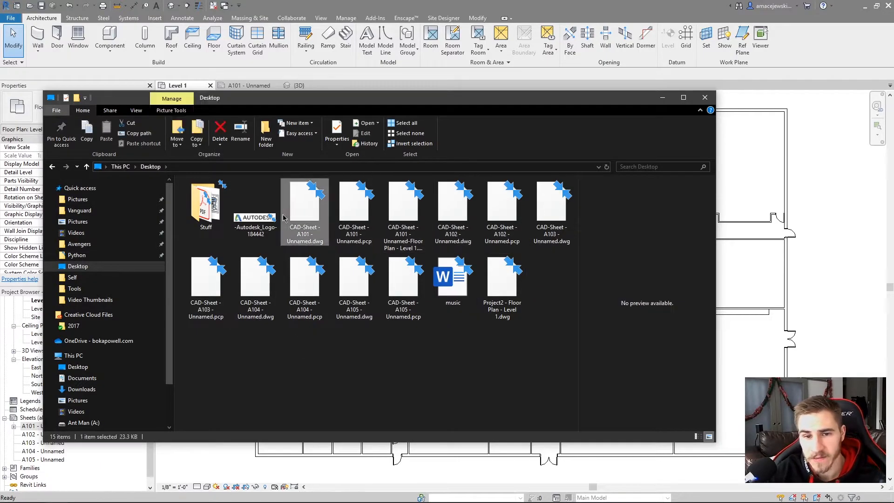
click(255, 209)
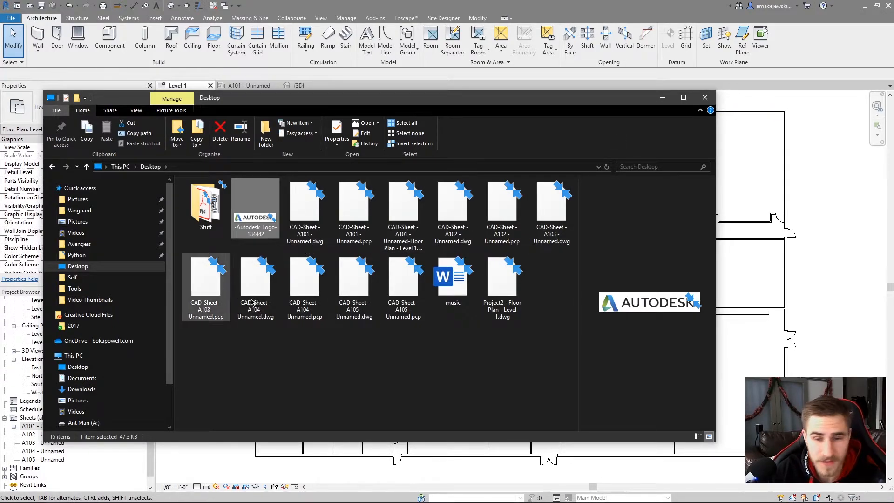
click(704, 97)
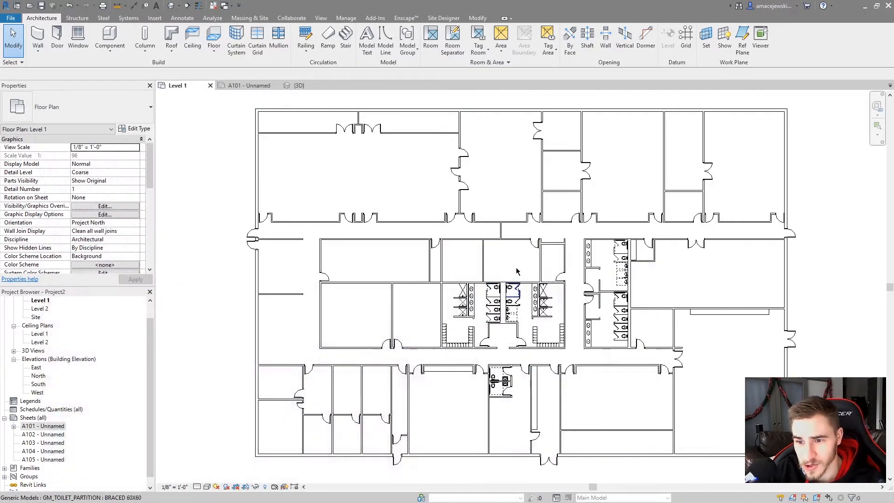
View sheet A101 with the Level 1 plan and expand it in the Project Browser.
click(245, 85)
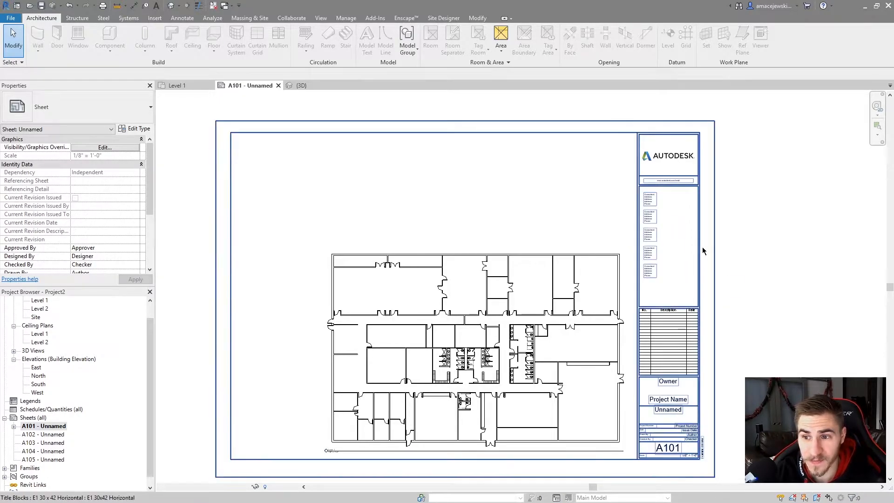
mouse_move(654, 260)
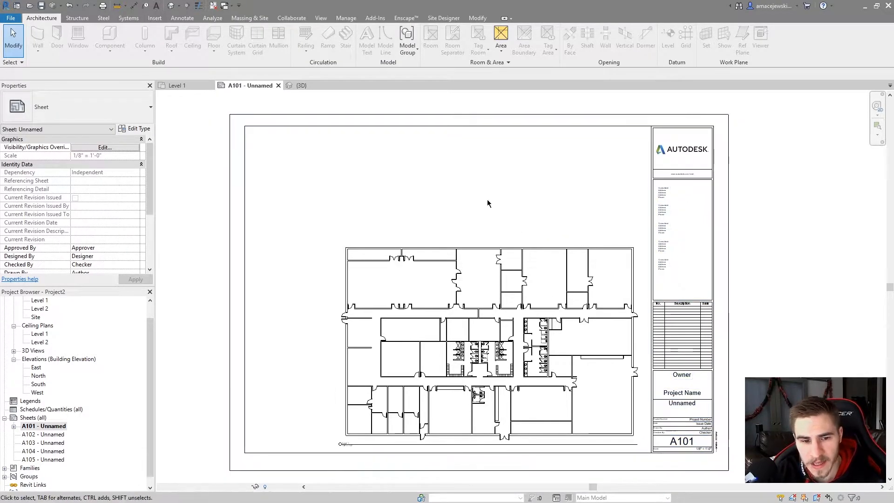
click(515, 262)
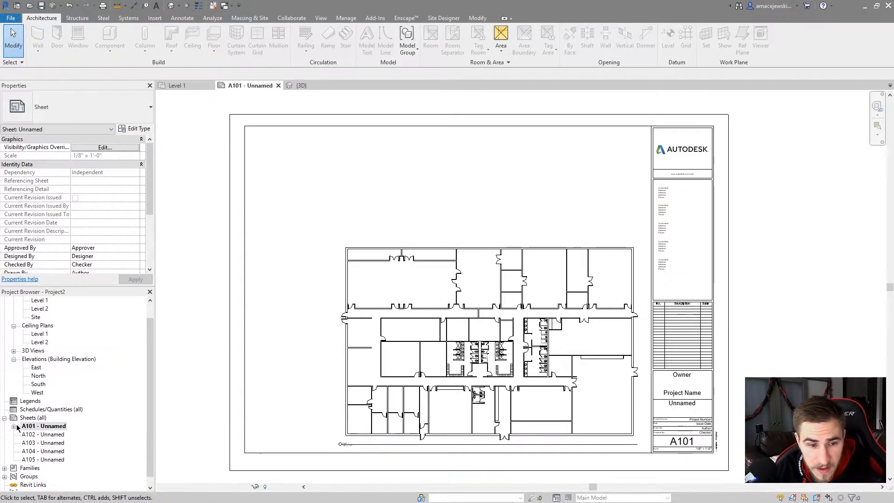
click(14, 426)
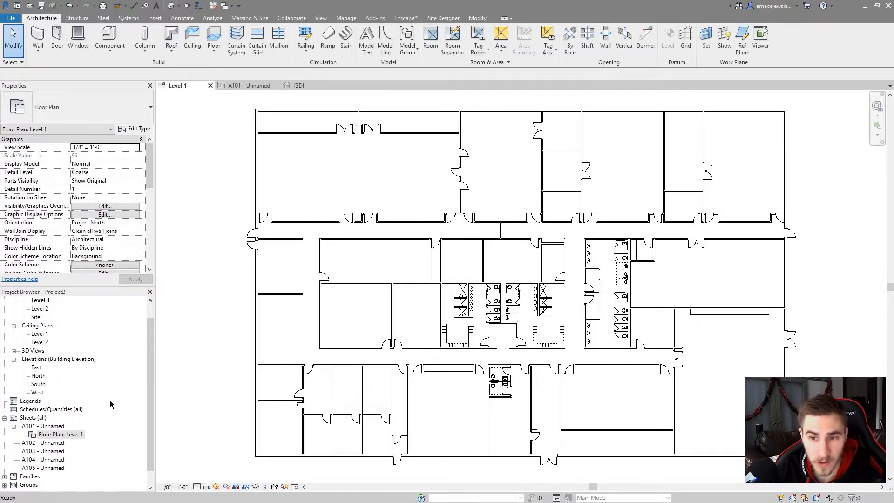
mouse_move(417, 371)
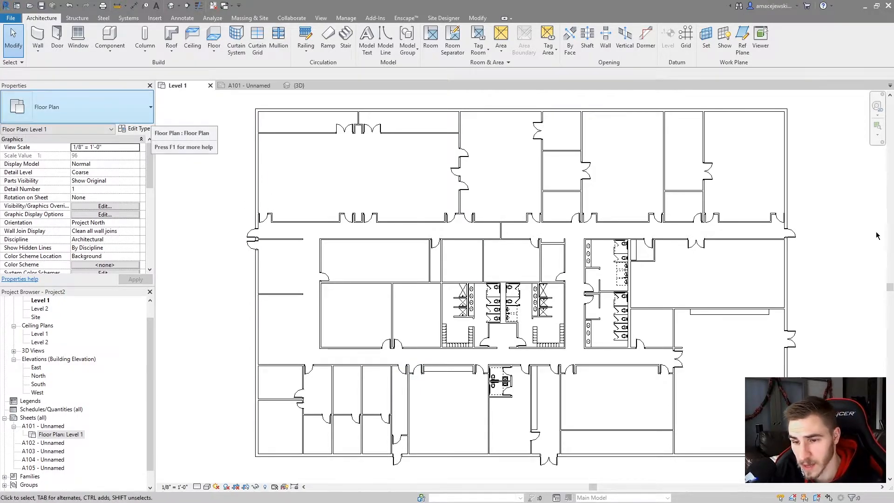
mouse_move(513, 354)
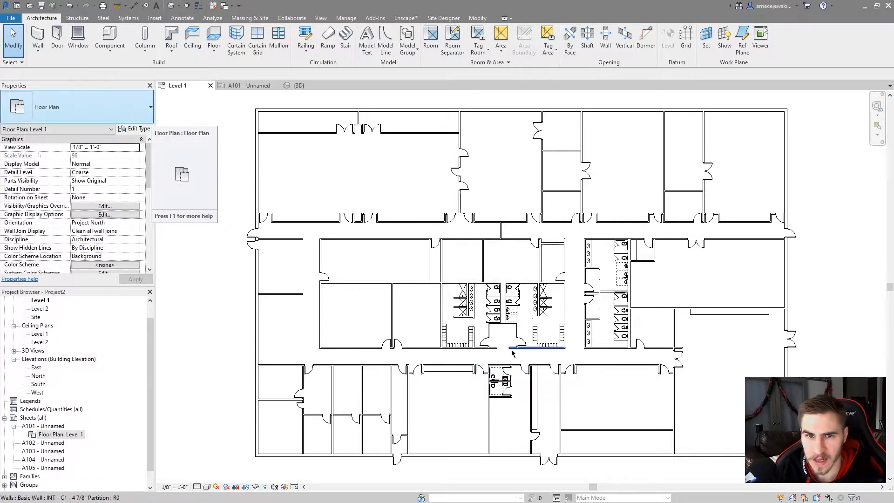
Show the File menu's export formats list (DWG, DXF, DGN, ACIS) over the Level 1 plan.
click(13, 17)
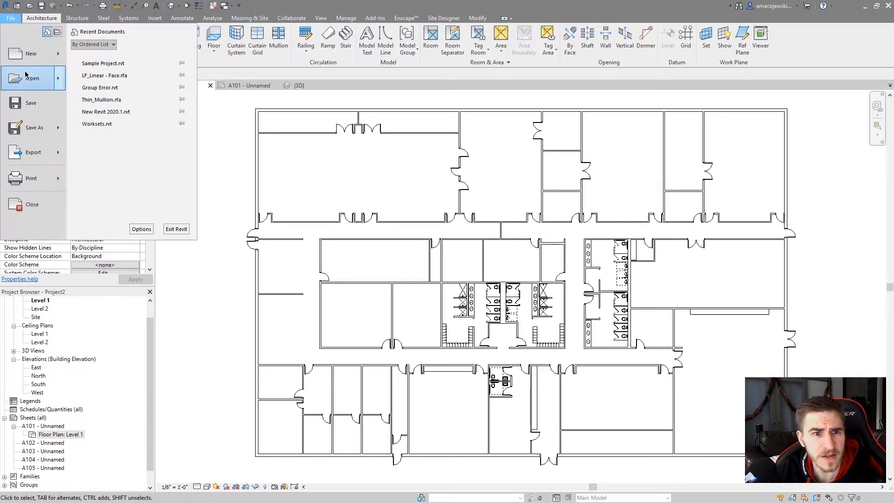
click(34, 153)
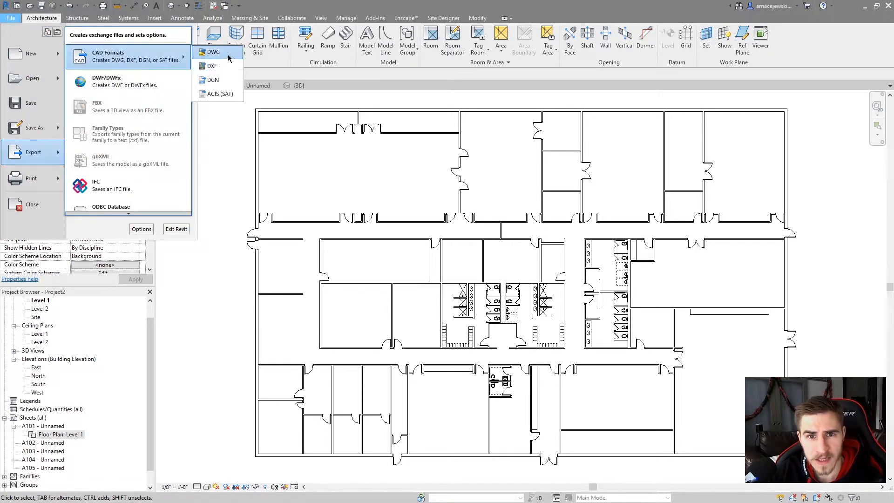
mouse_move(216, 94)
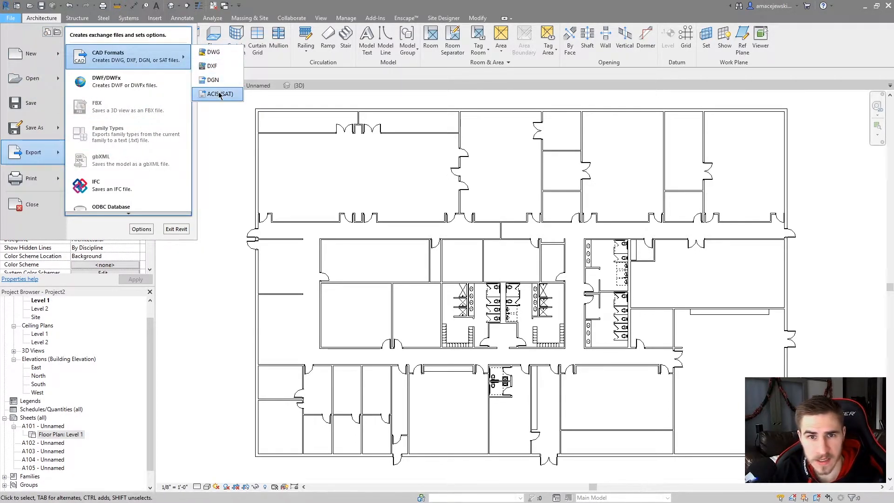
mouse_move(213, 52)
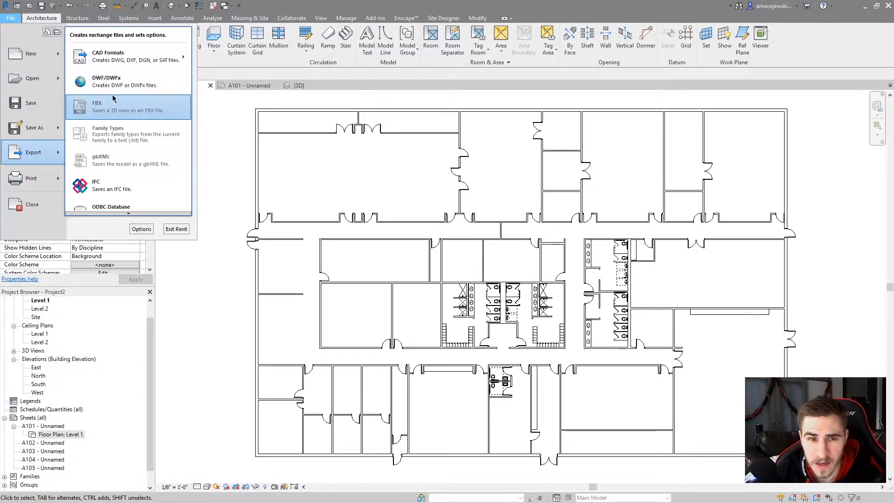
mouse_move(117, 109)
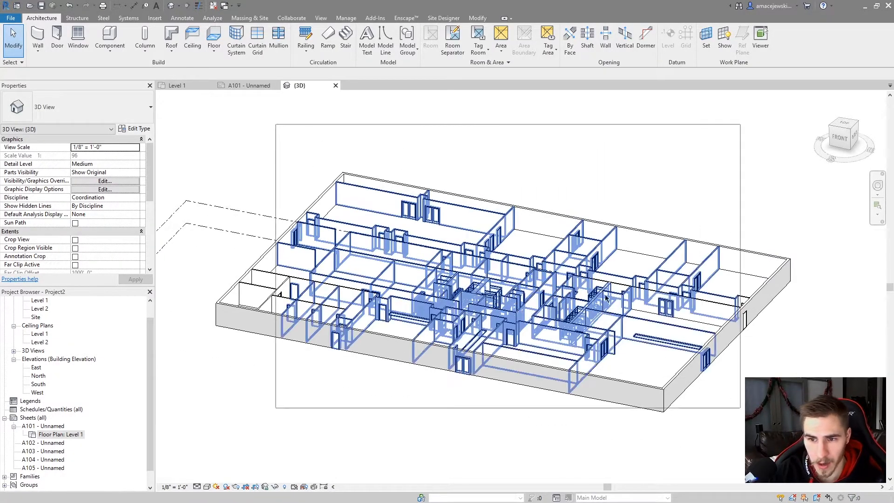
click(15, 19)
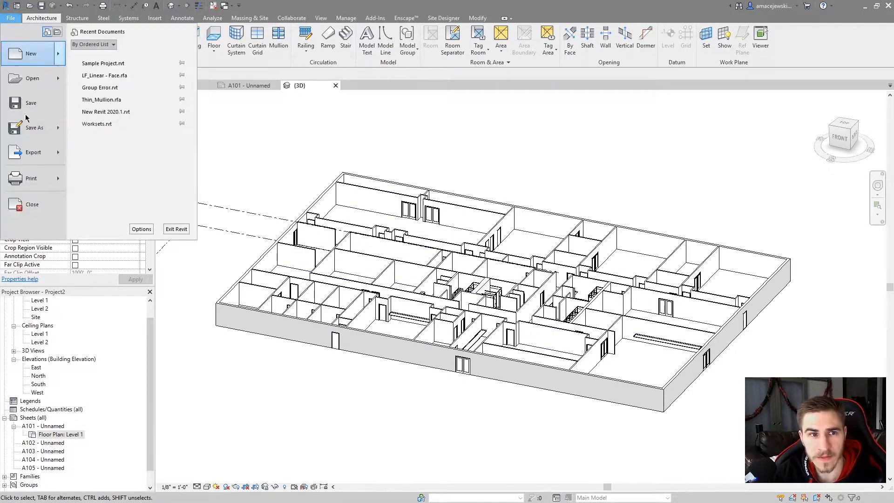
click(33, 152)
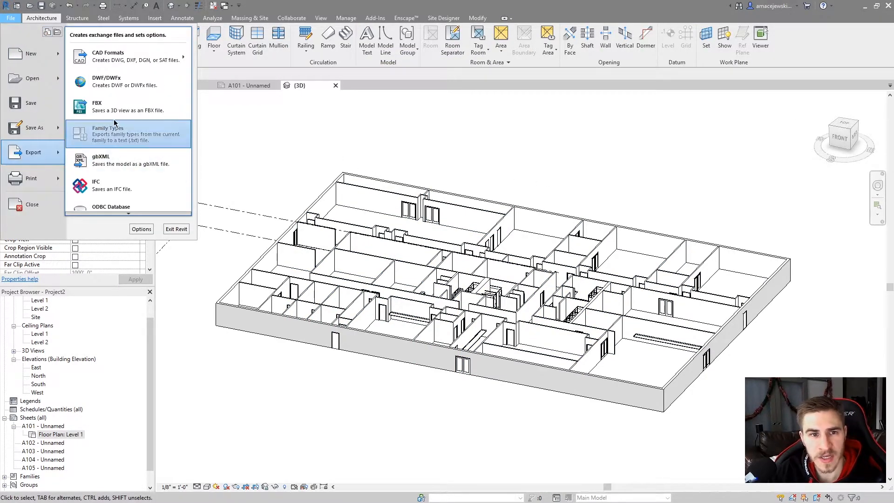
mouse_move(95, 110)
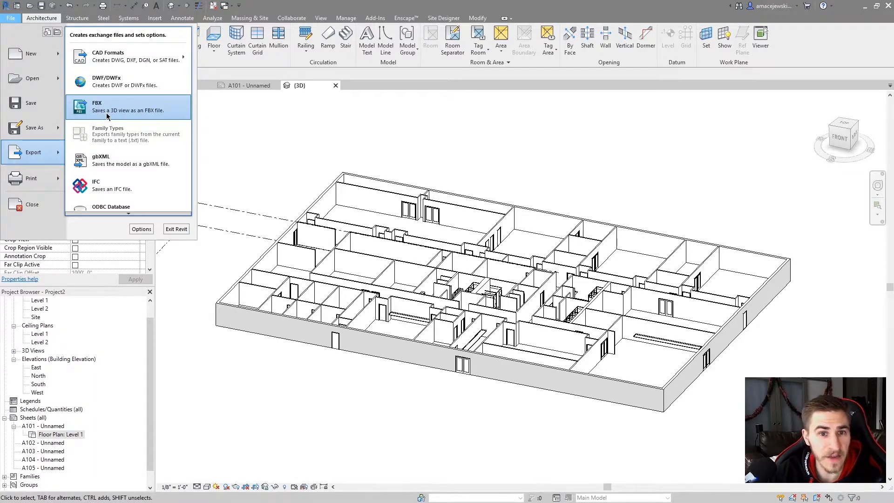
click(107, 107)
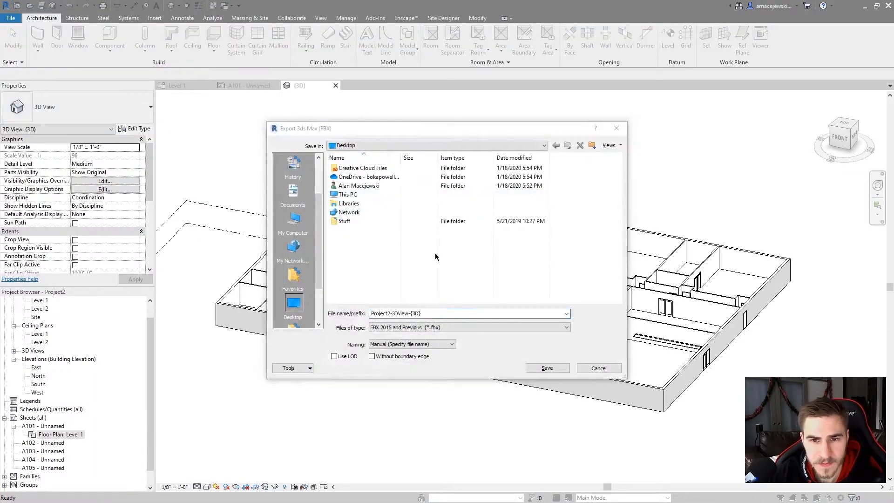
mouse_move(371, 301)
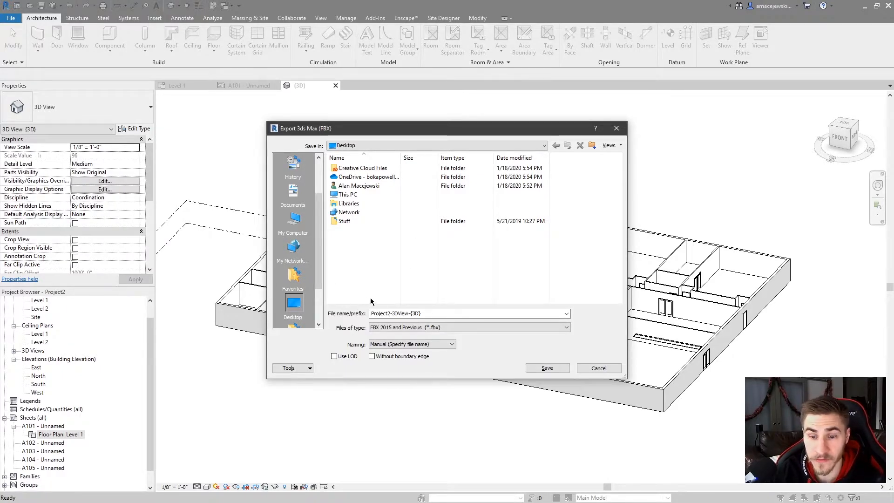
mouse_move(413, 281)
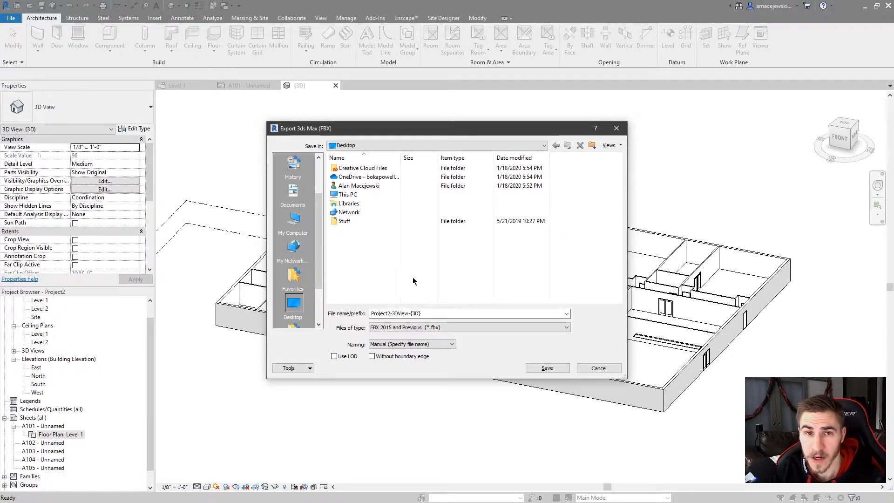
mouse_move(337, 265)
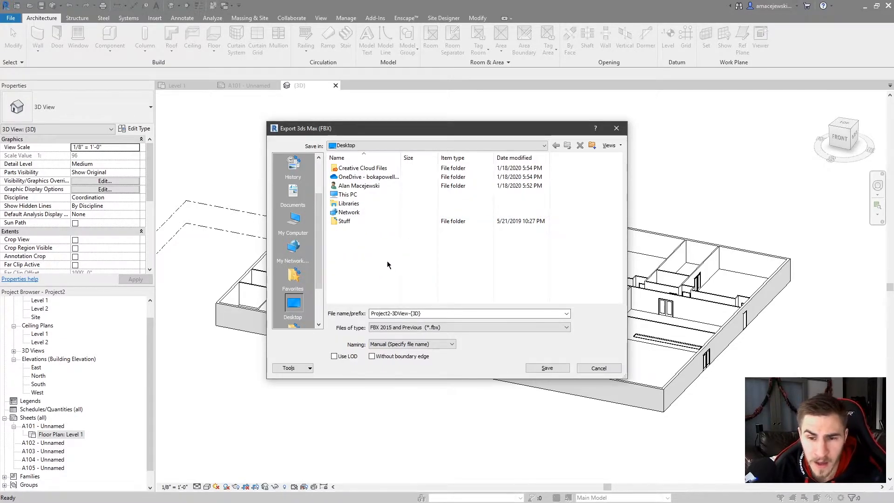
click(566, 327)
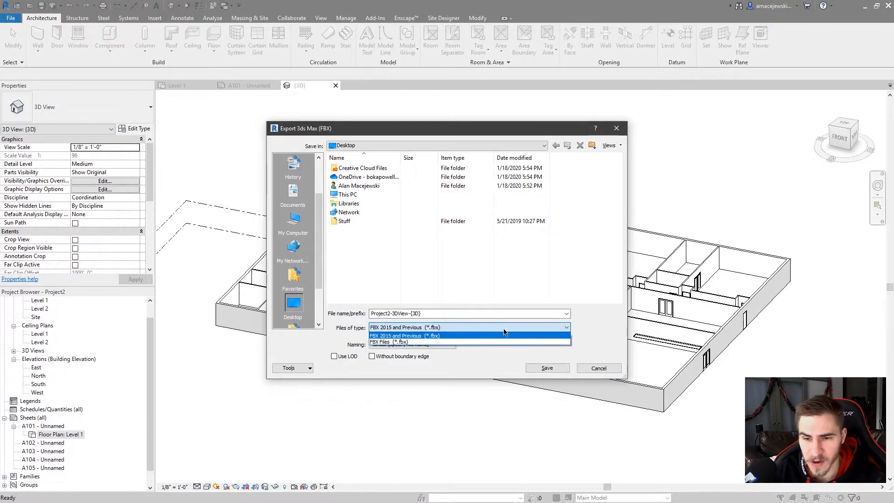
click(404, 335)
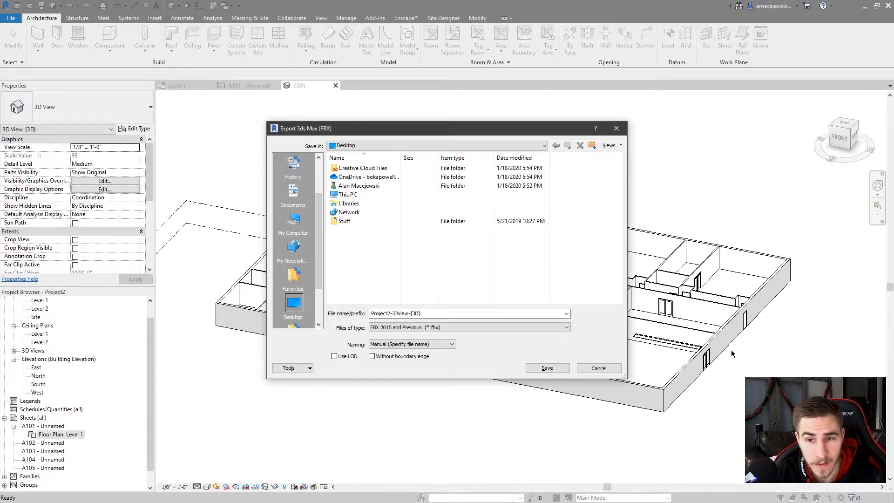
mouse_move(676, 315)
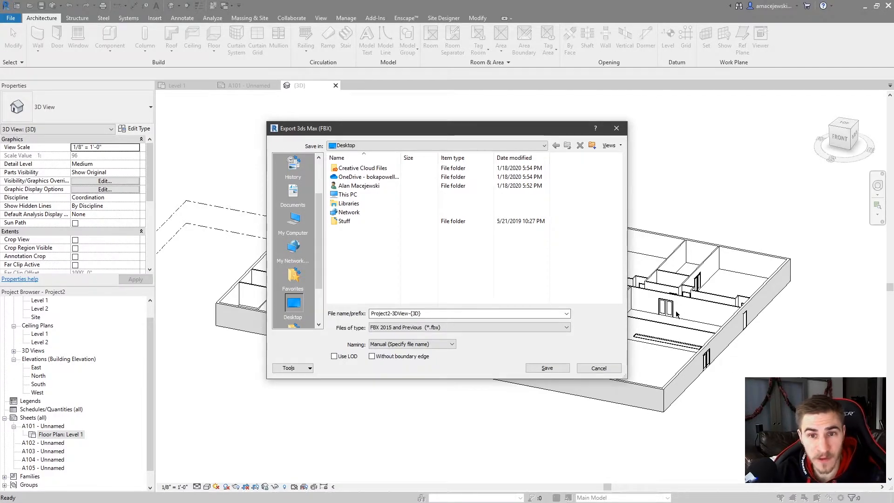
mouse_move(551, 344)
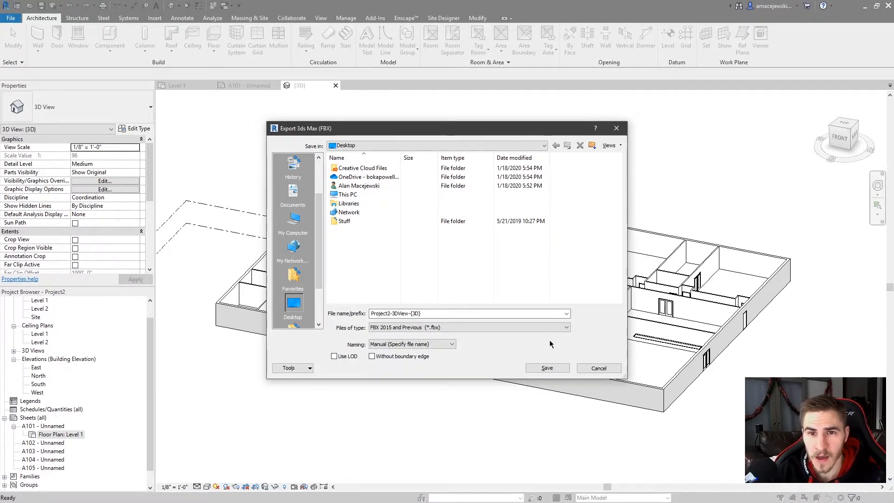
mouse_move(530, 270)
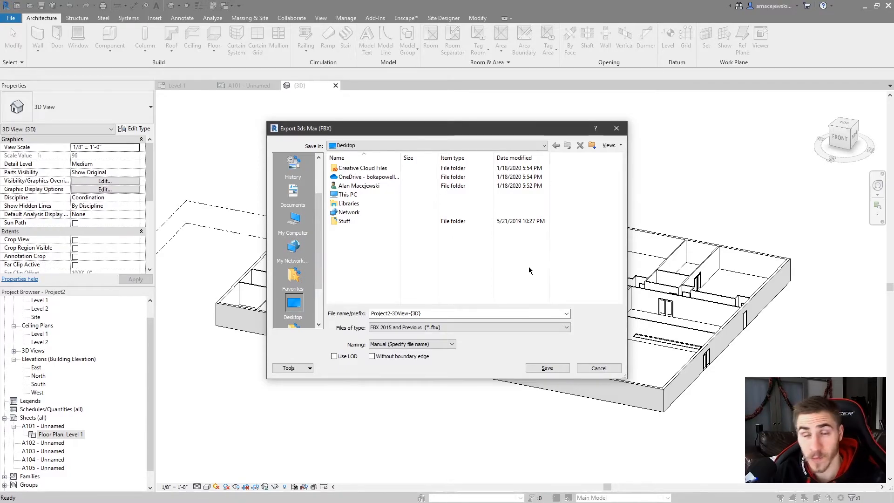
mouse_move(499, 288)
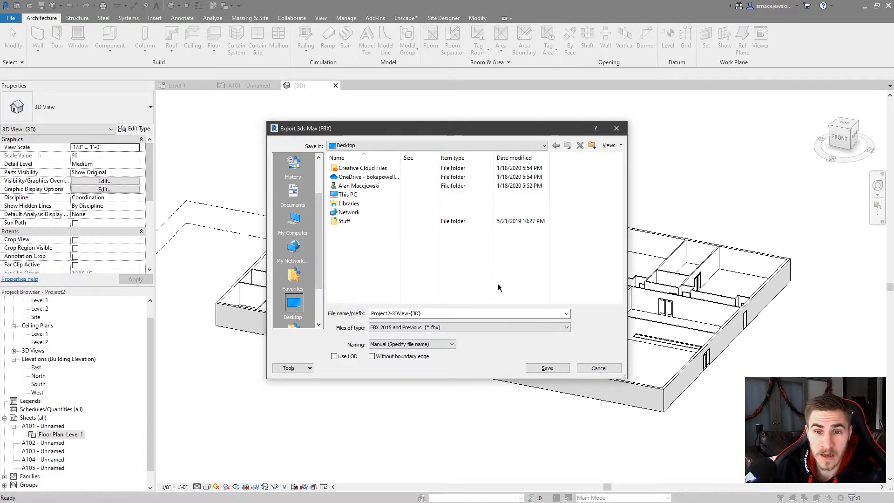
mouse_move(422, 283)
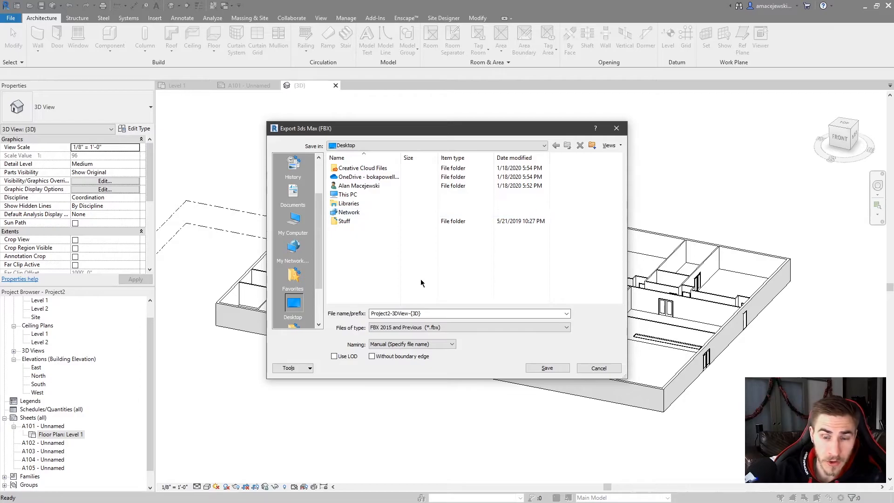
mouse_move(450, 231)
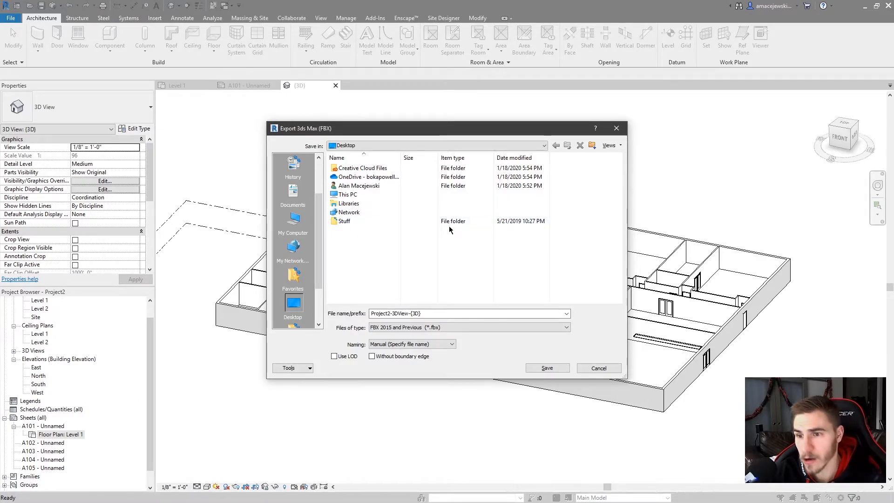
mouse_move(443, 240)
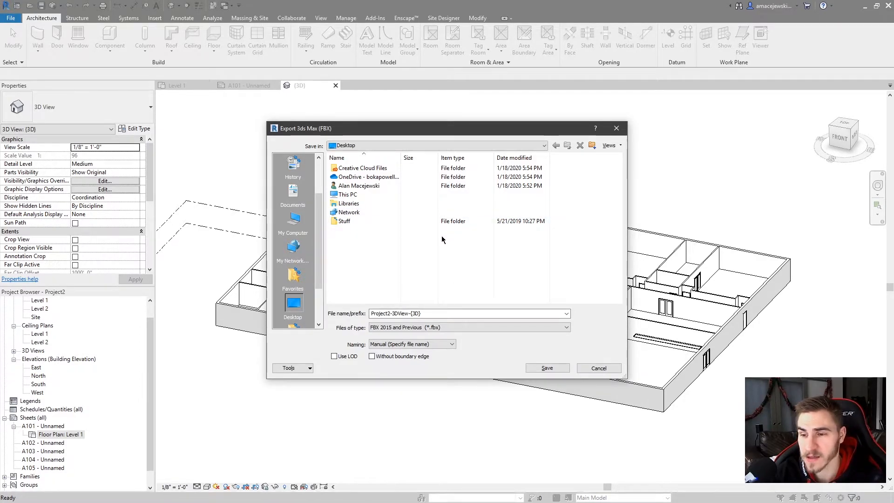
mouse_move(440, 244)
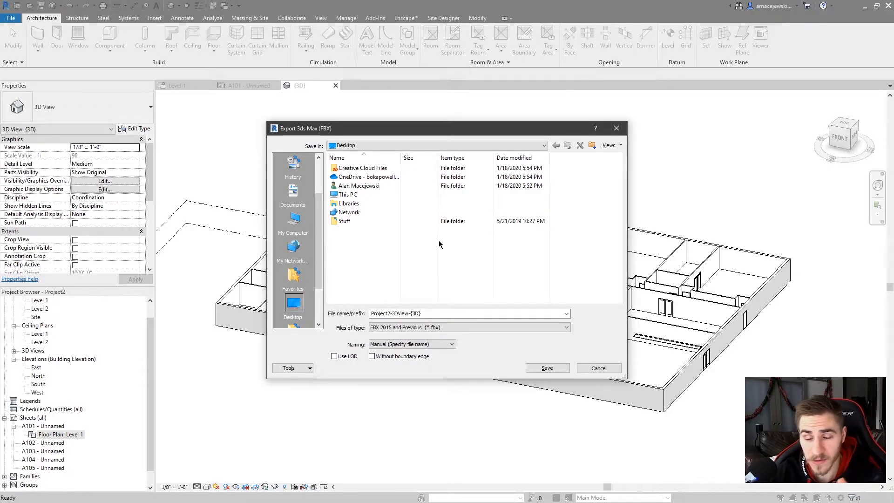
mouse_move(378, 259)
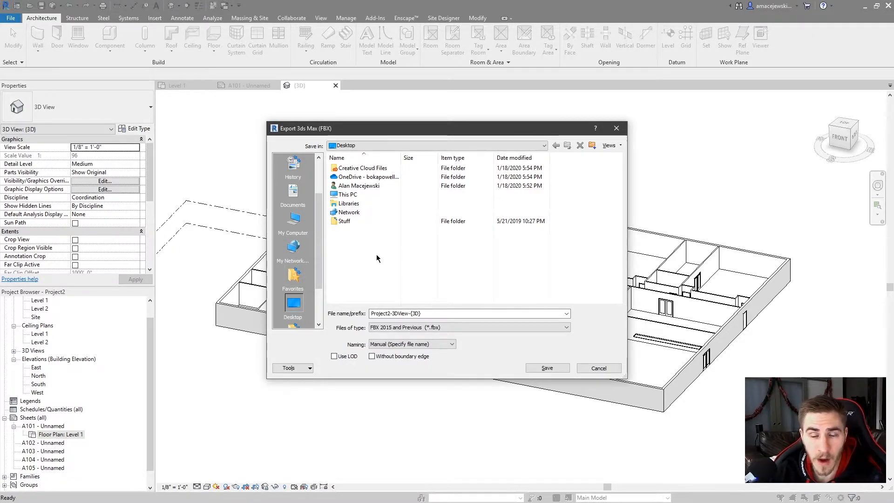
mouse_move(442, 300)
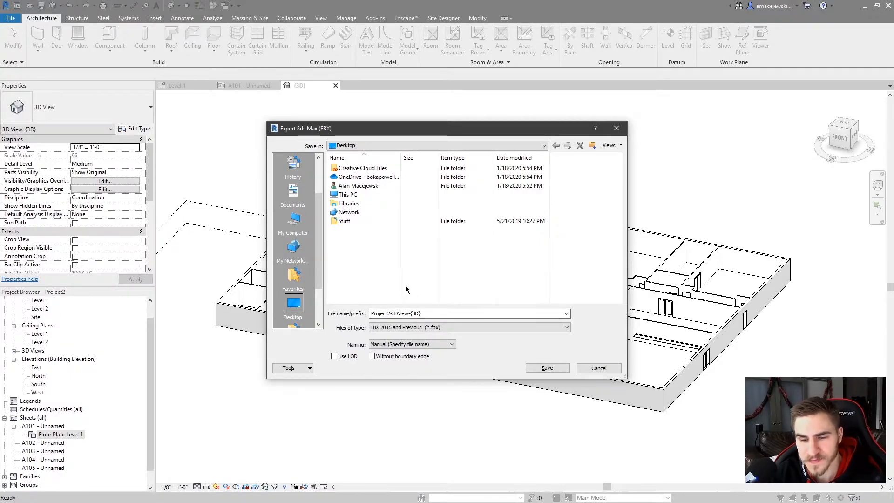
mouse_move(371, 246)
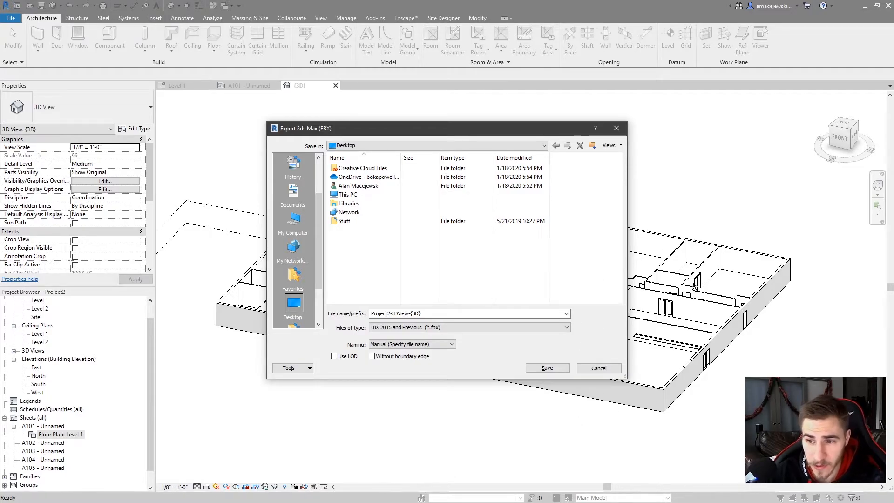
mouse_move(417, 272)
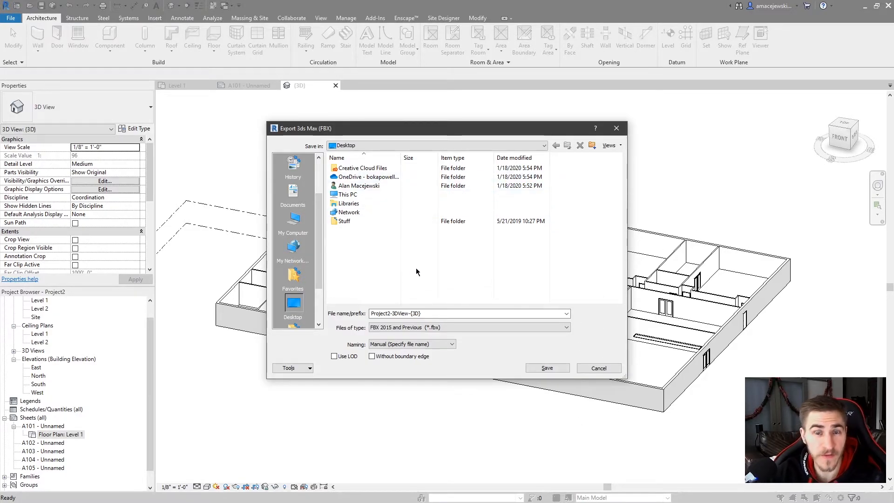
mouse_move(393, 283)
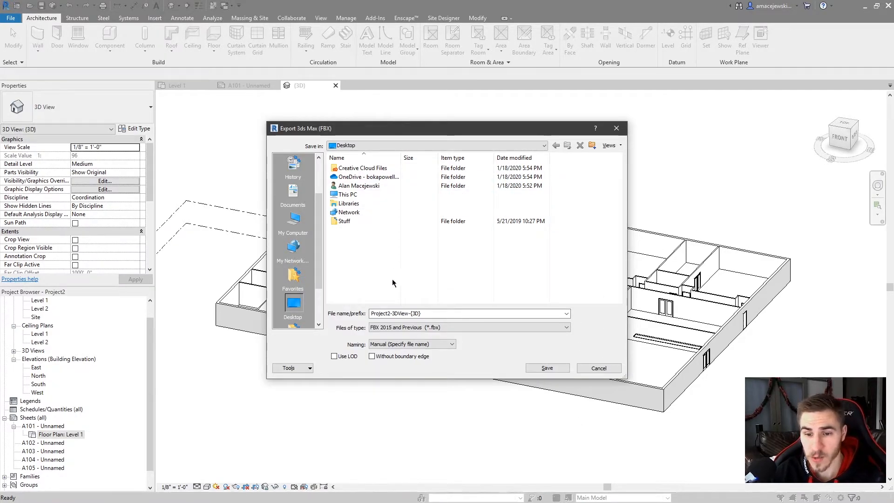
Keep the file name Project2-3DView-{3D} and choose the newer FBX Files format.
triple_click(461, 313)
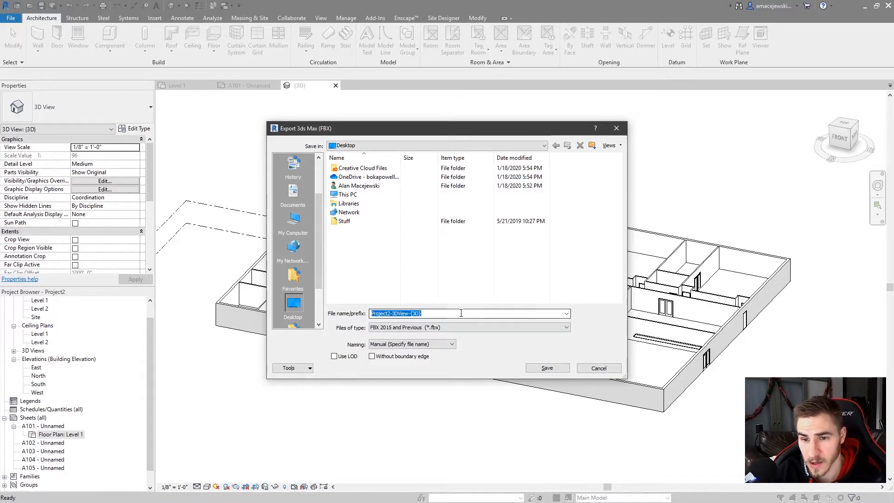
click(564, 327)
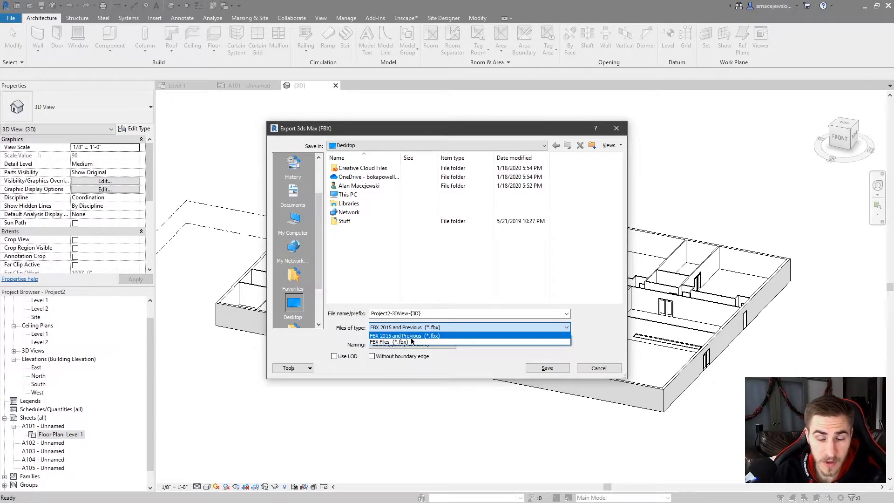
click(405, 336)
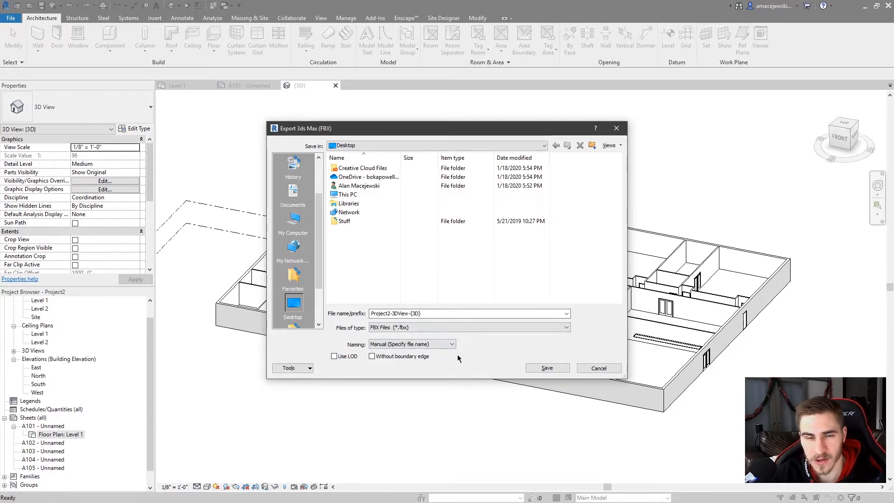
mouse_move(351, 353)
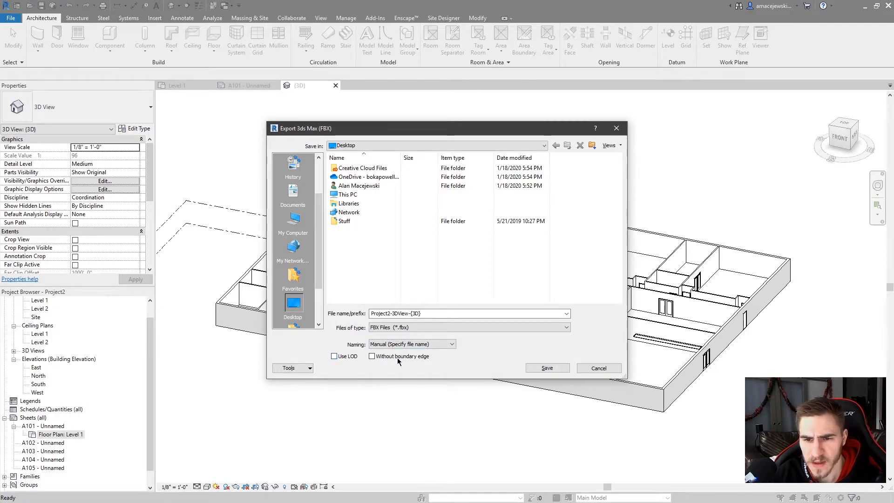
Toggle the boundary-edges and level-of-detail options, leaving both off.
click(371, 355)
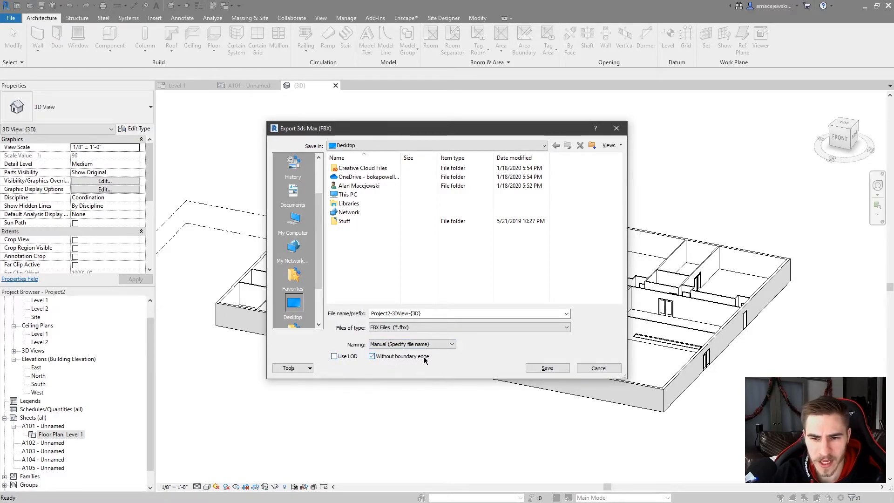
click(370, 355)
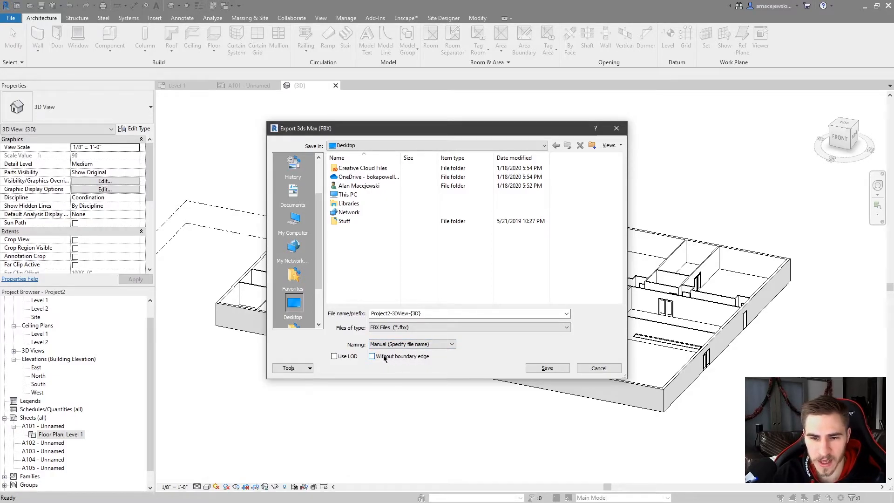
click(371, 356)
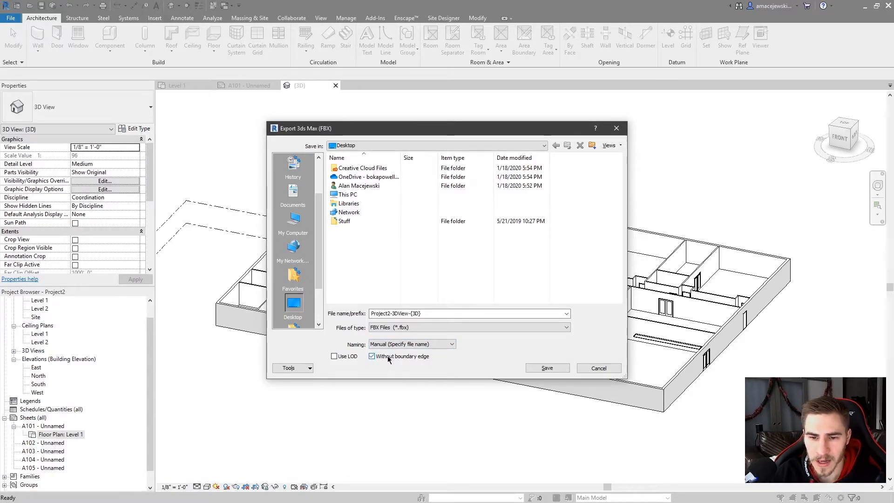
click(371, 355)
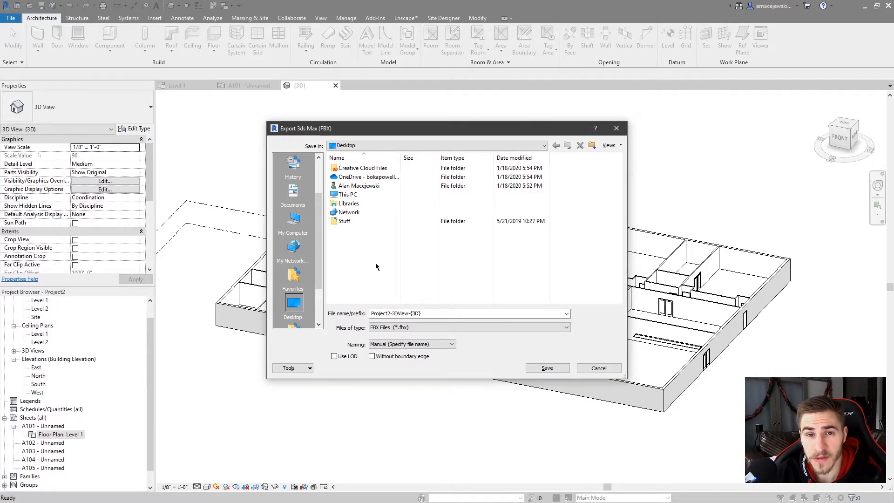
mouse_move(412, 261)
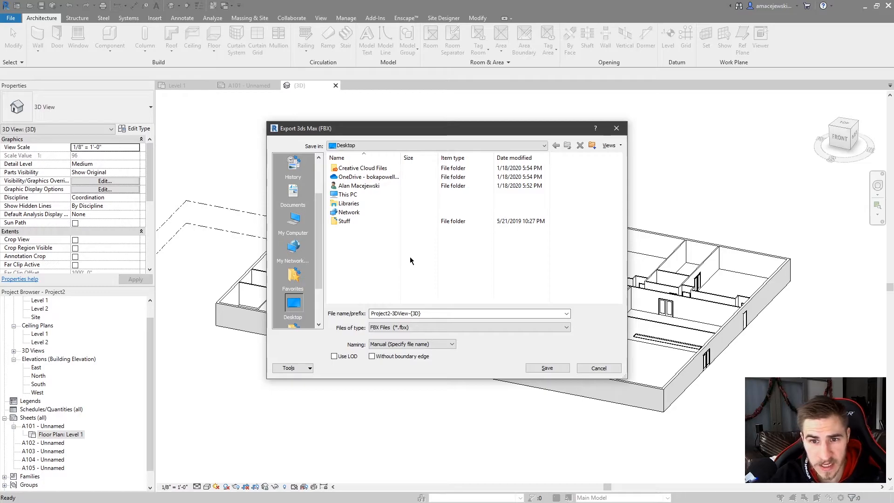
mouse_move(416, 253)
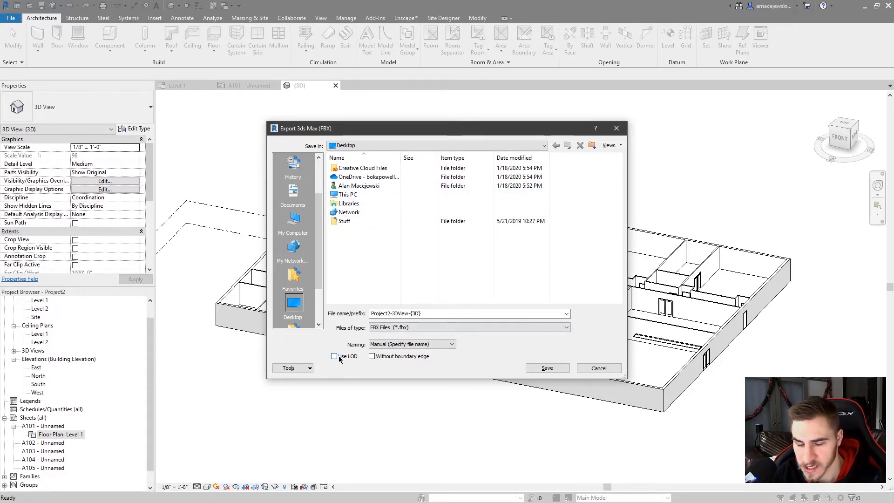
click(333, 356)
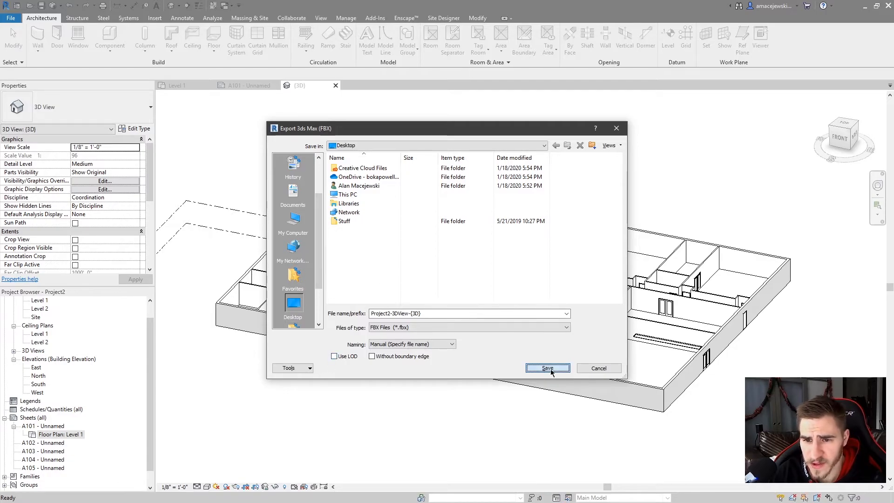
Save the FBX to the Desktop and show it among the exported drawing files.
click(548, 368)
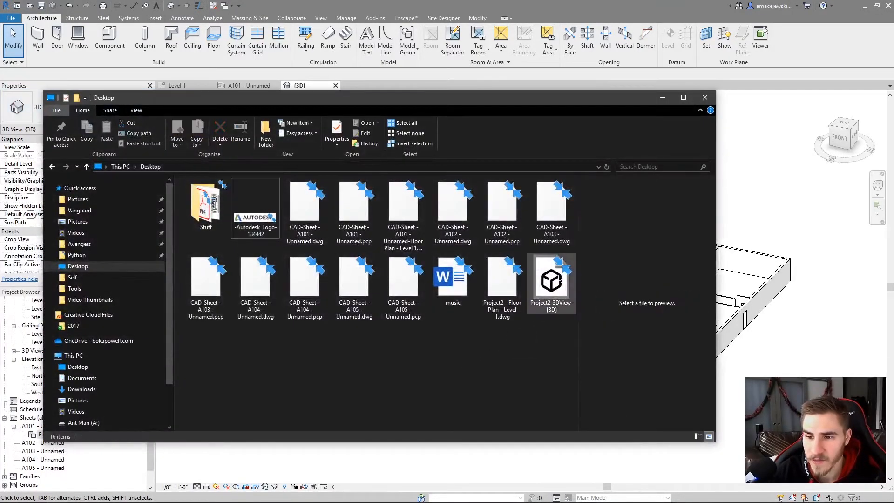
click(551, 279)
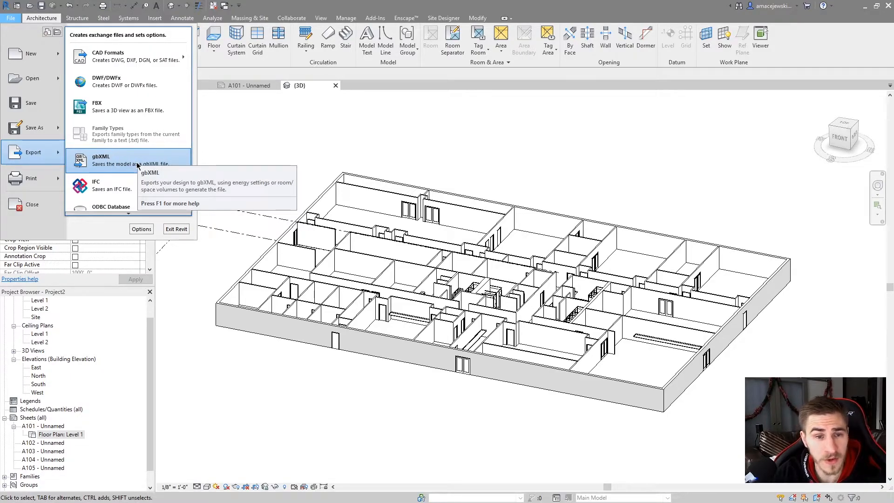
mouse_move(78, 143)
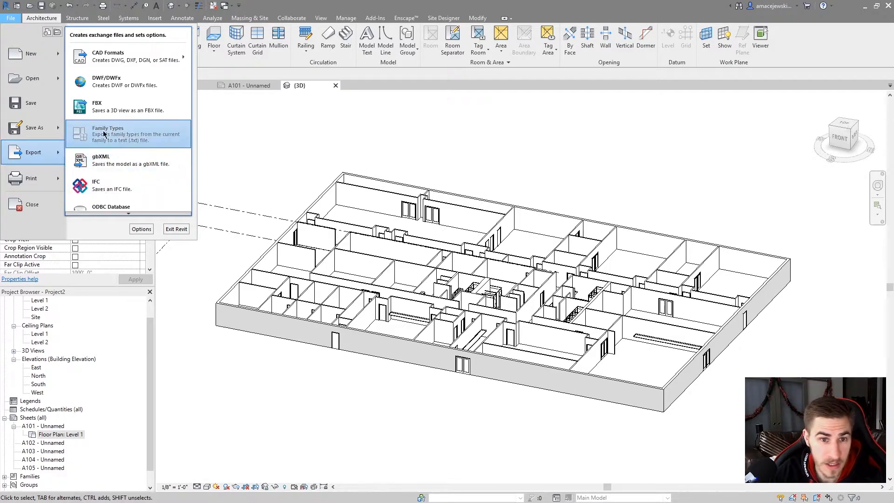
mouse_move(523, 215)
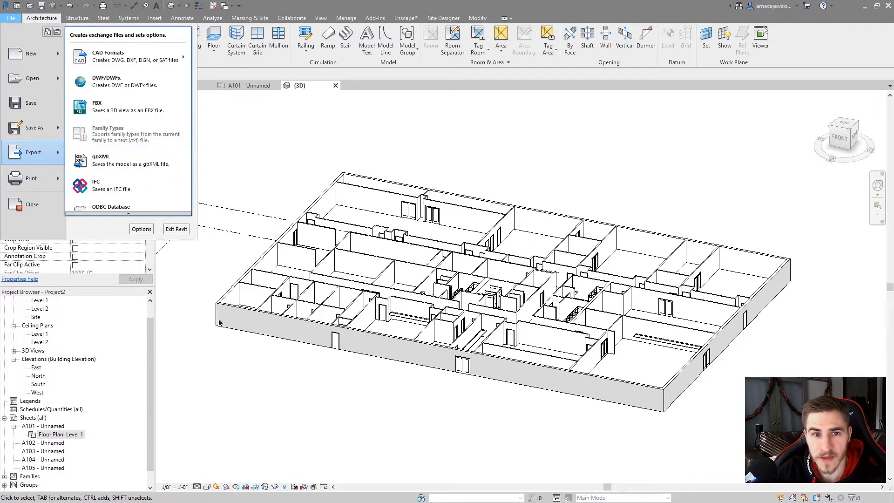
mouse_move(145, 135)
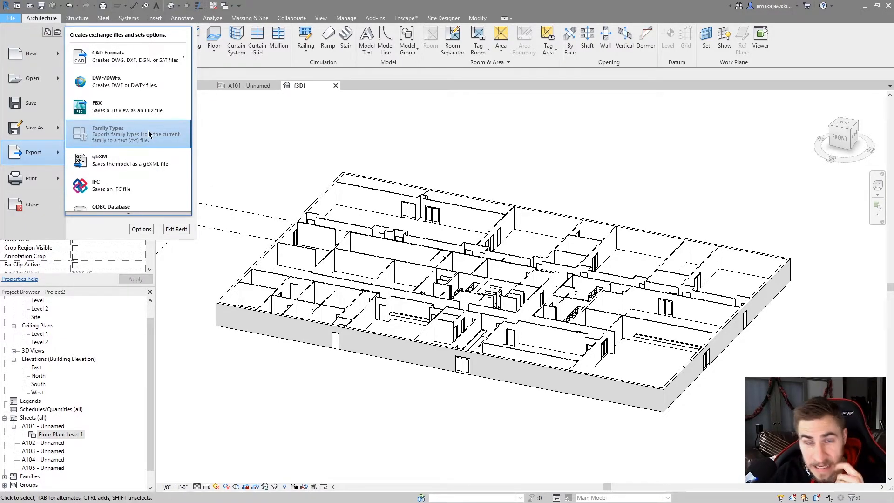
mouse_move(103, 163)
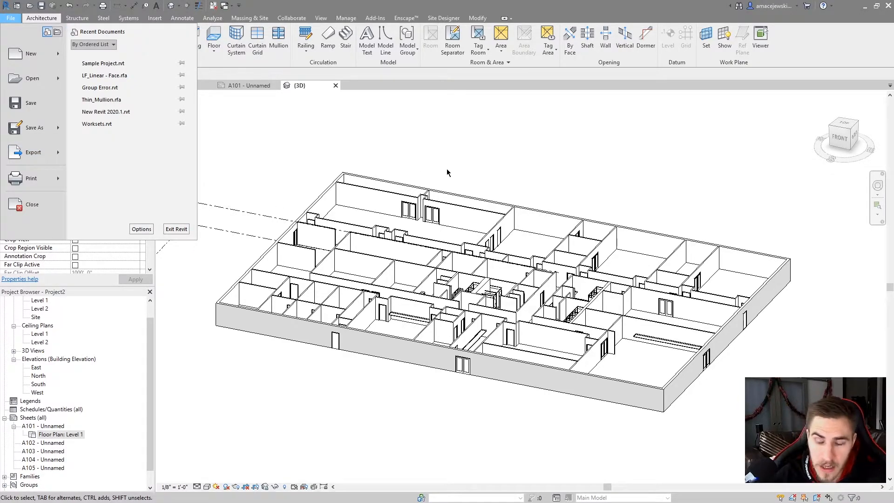
mouse_move(37, 57)
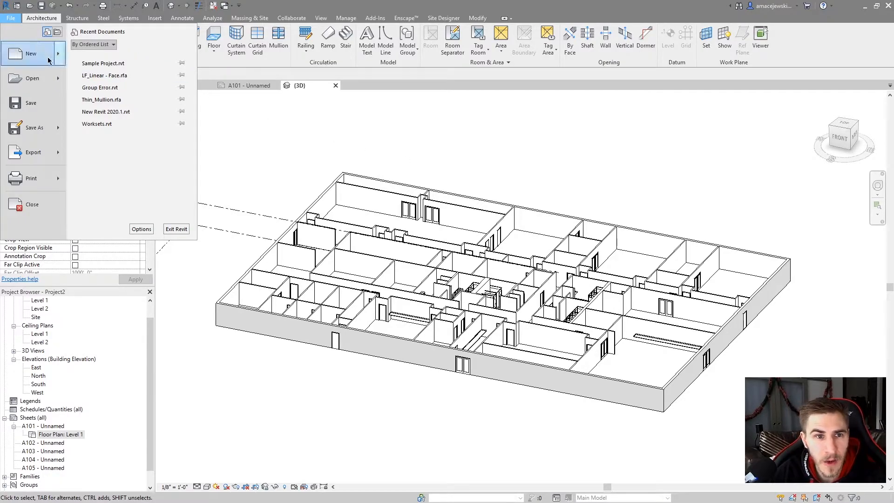
Show the export formats list again, pointing at the IFC option.
click(33, 152)
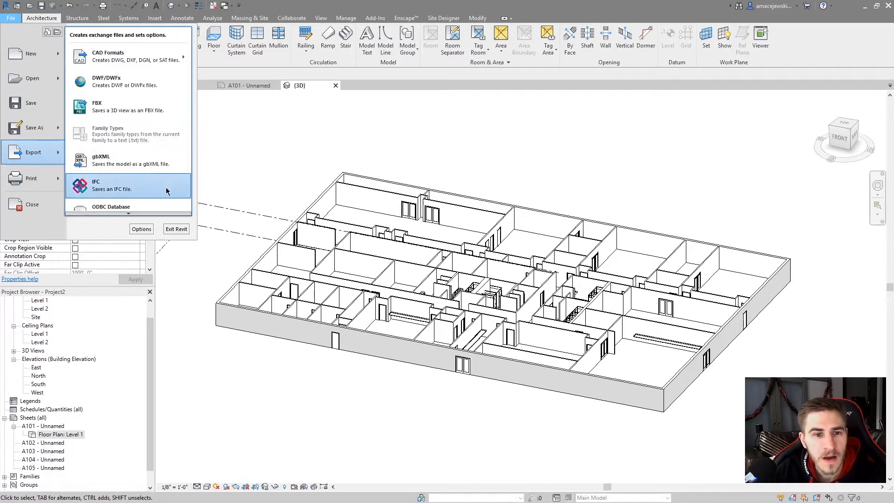
mouse_move(138, 181)
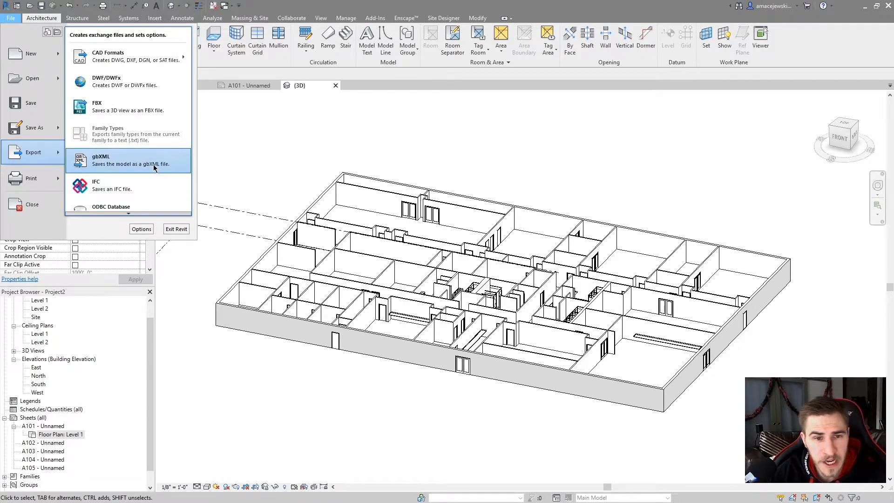
mouse_move(163, 188)
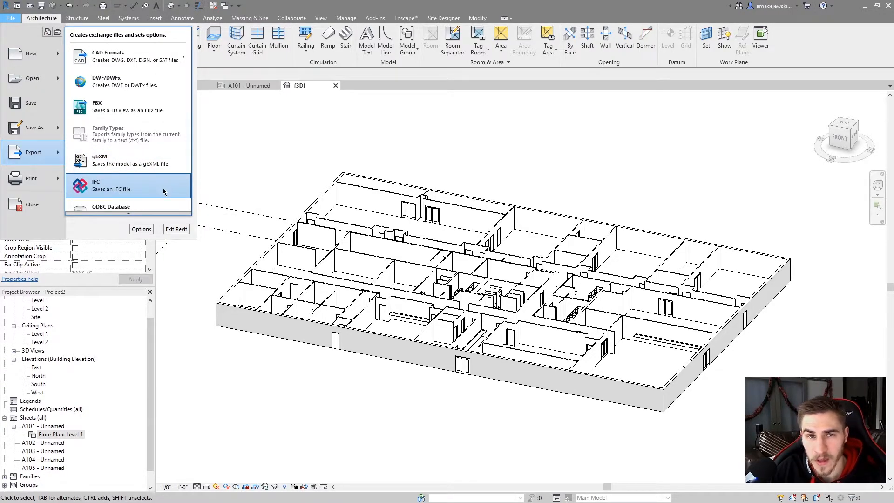
mouse_move(158, 185)
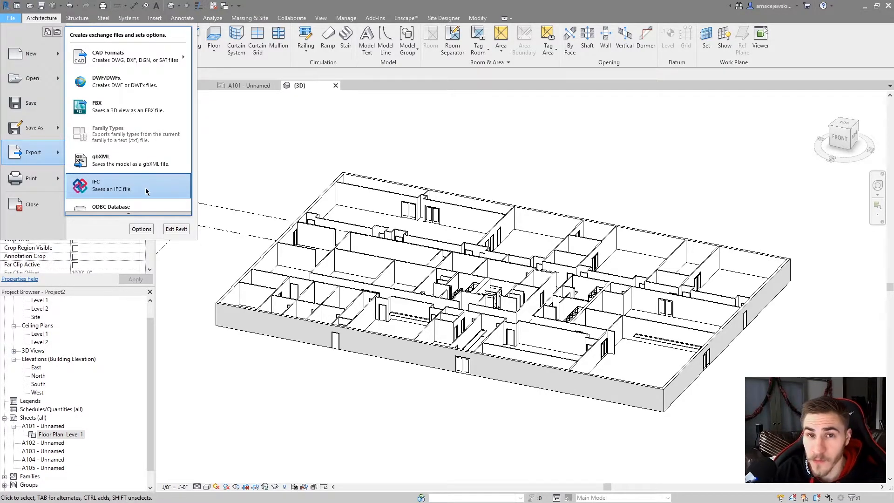
mouse_move(98, 194)
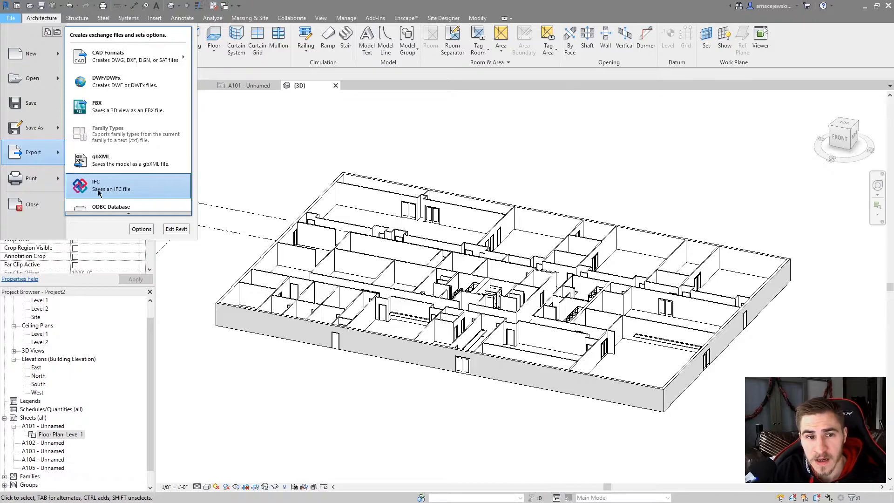
mouse_move(168, 190)
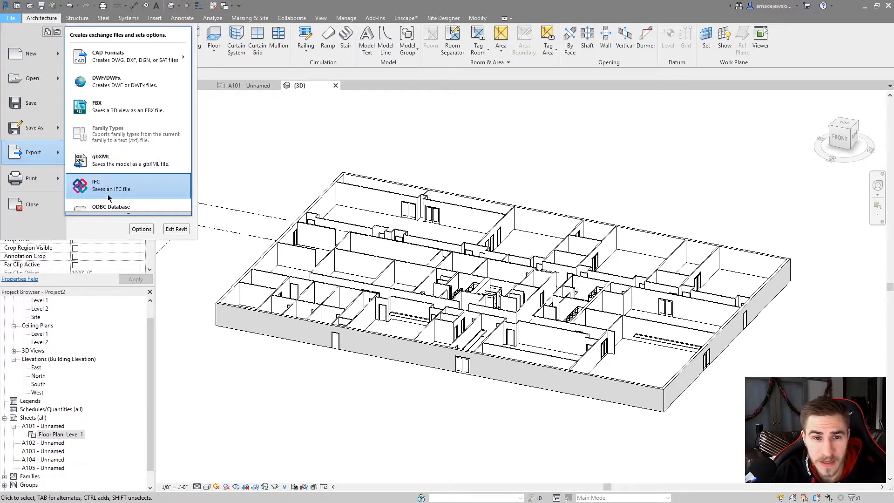
mouse_move(125, 184)
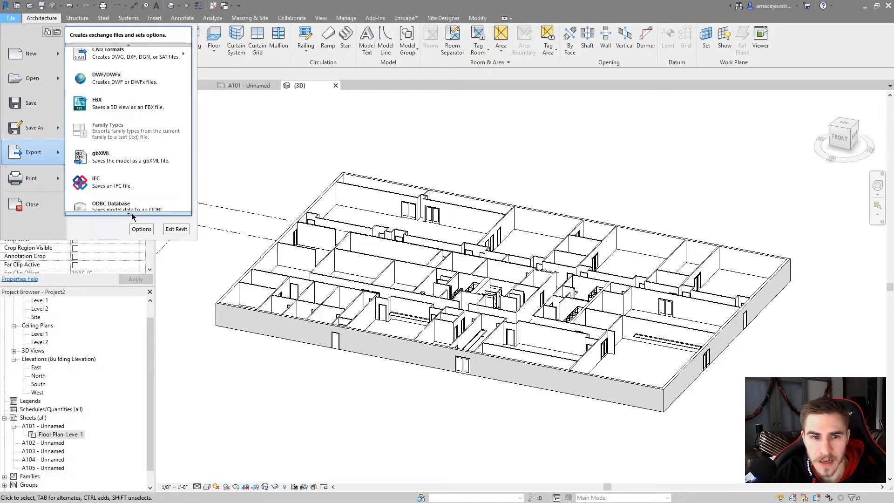
Review the IFC setup's Property Sets, Additional Content and General options, then close without exporting.
click(95, 182)
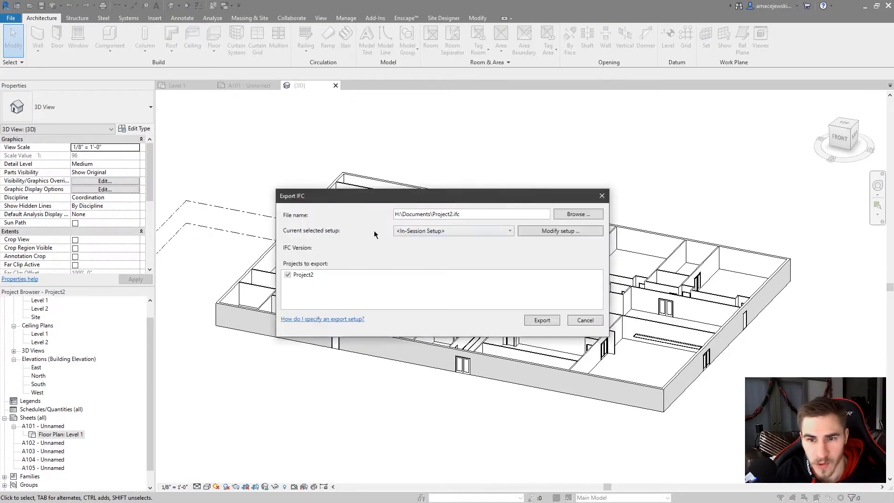
mouse_move(367, 217)
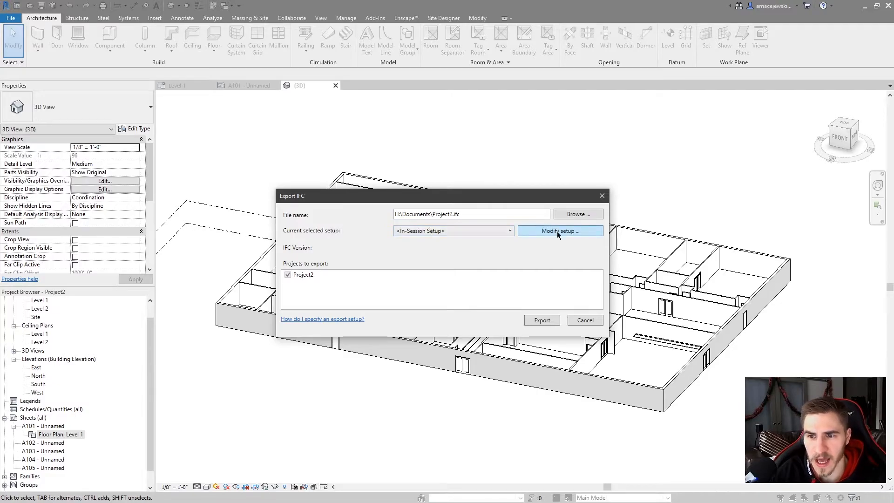
click(560, 231)
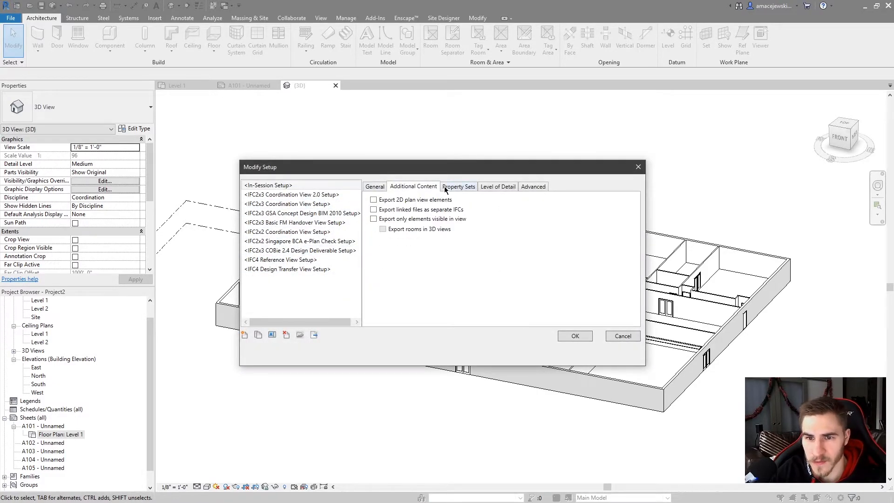
click(532, 186)
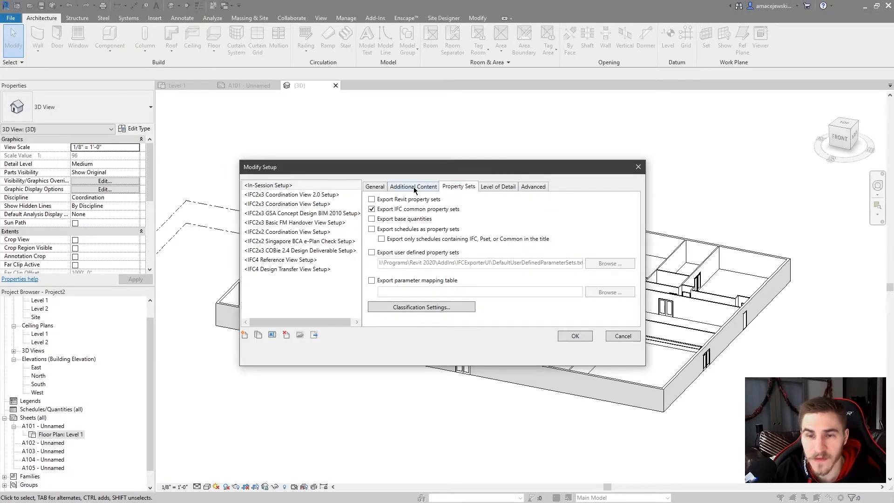
click(413, 187)
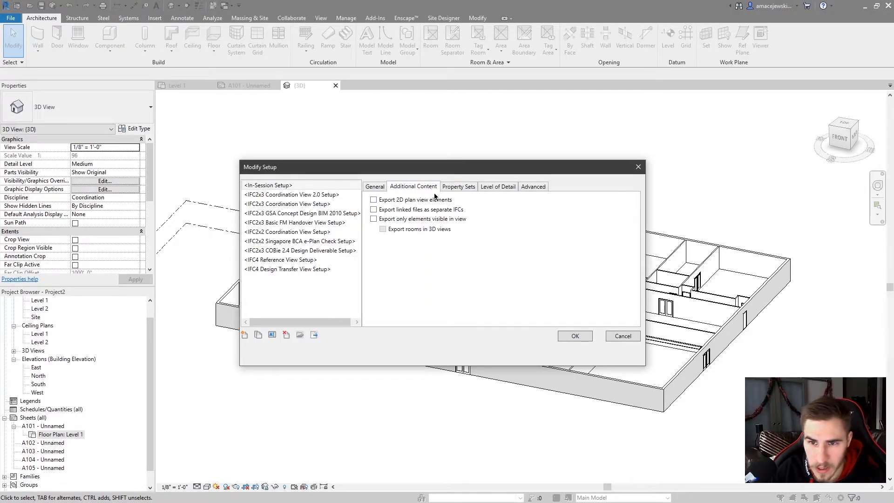
click(374, 186)
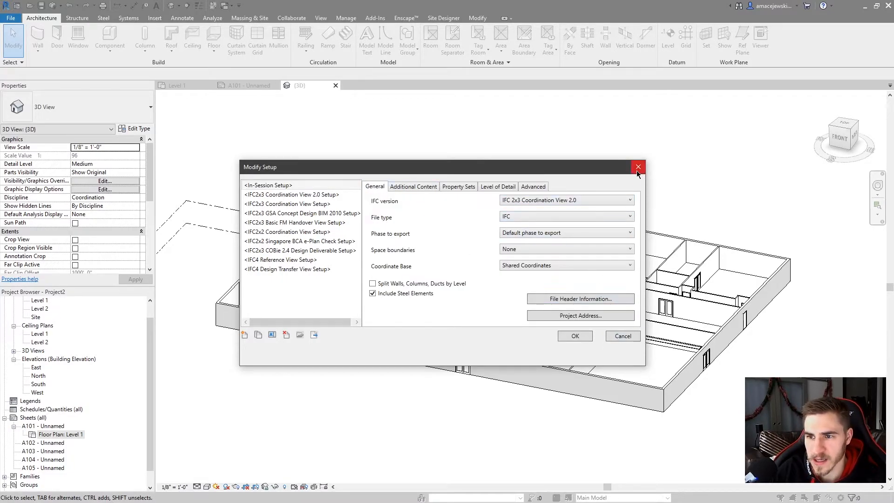
click(638, 166)
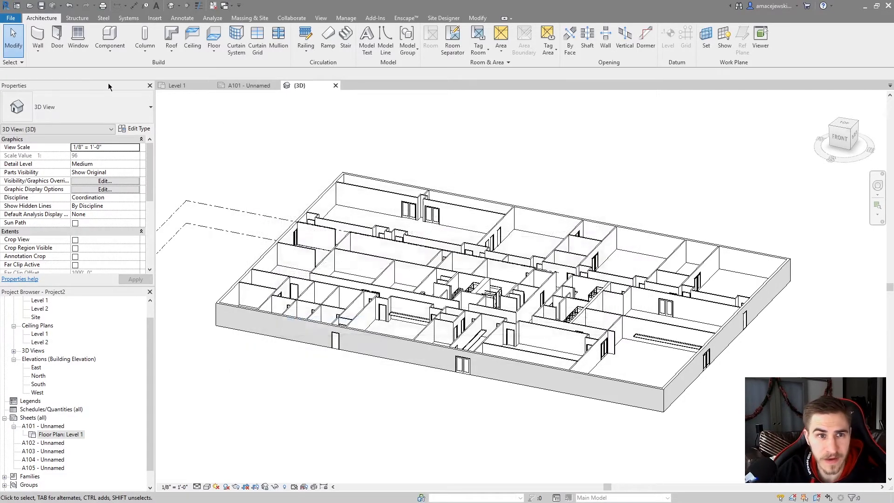
Scroll the export formats list down to ODBC Database, Images and Animations, and Reports.
click(11, 18)
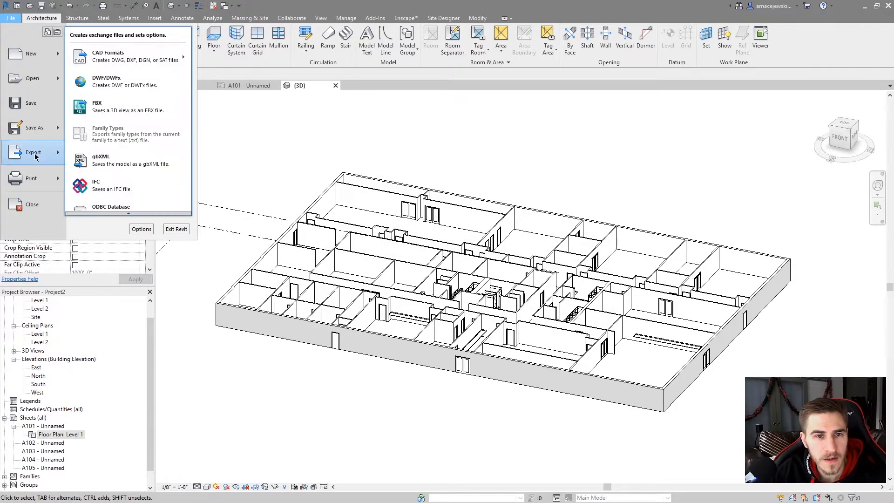
scroll(down, 3)
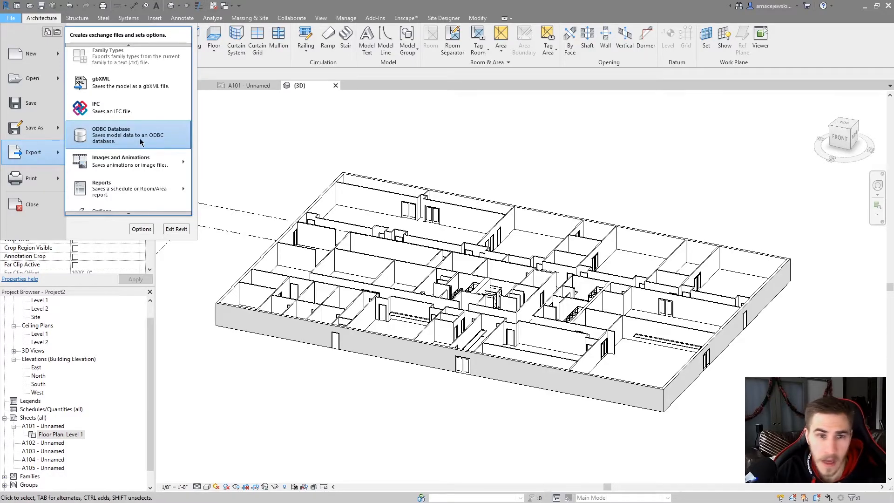
mouse_move(129, 136)
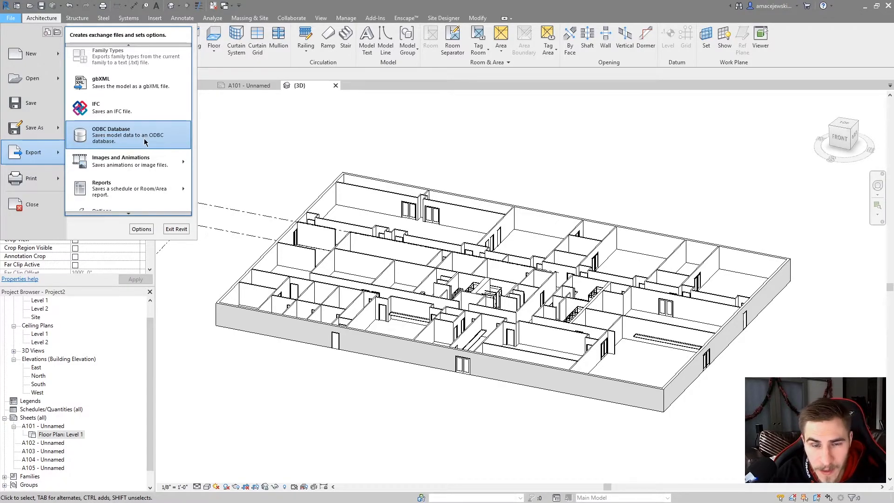
mouse_move(129, 132)
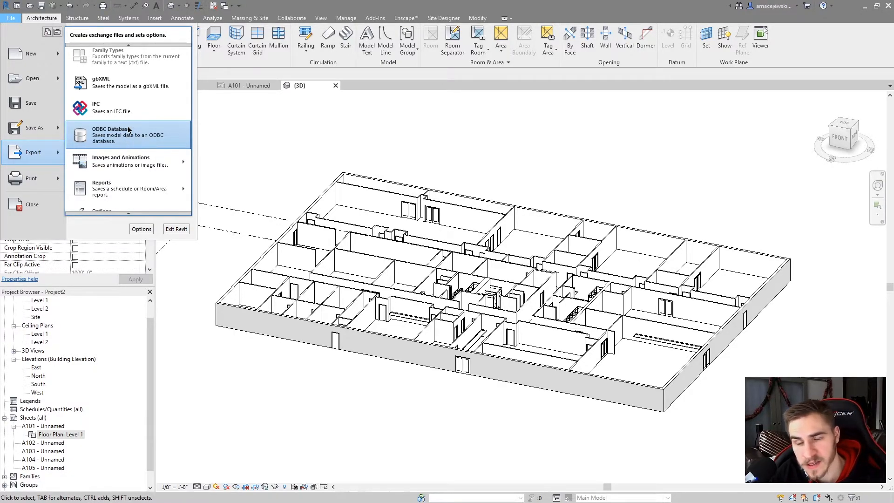
mouse_move(132, 141)
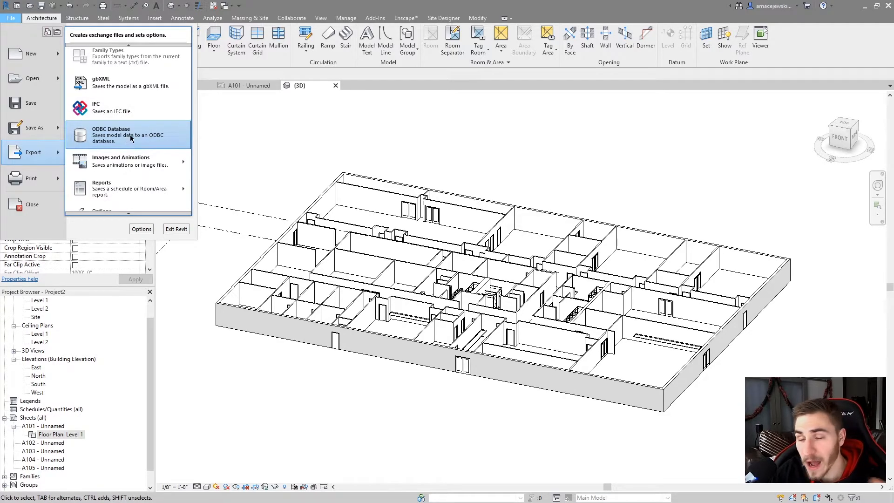
mouse_move(200, 148)
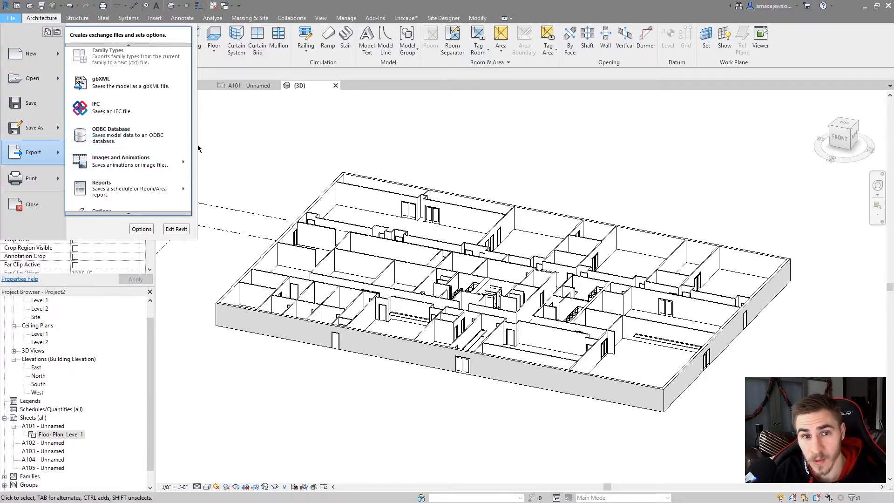
mouse_move(144, 135)
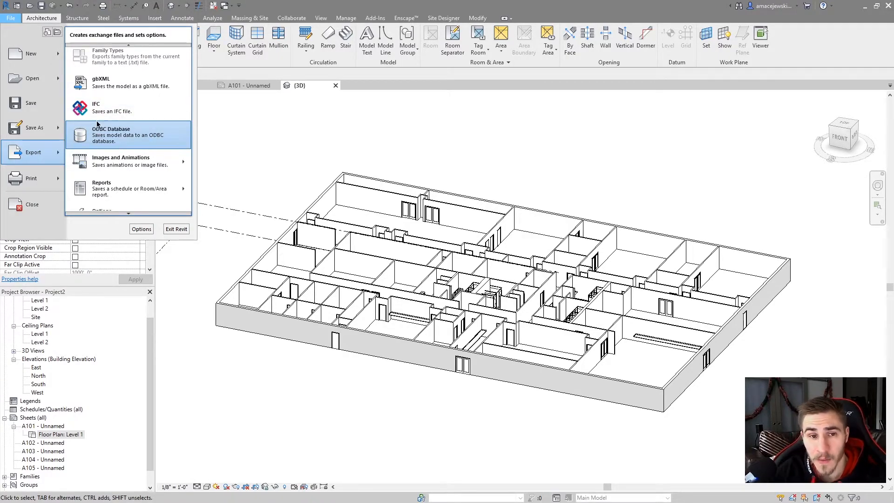
mouse_move(118, 160)
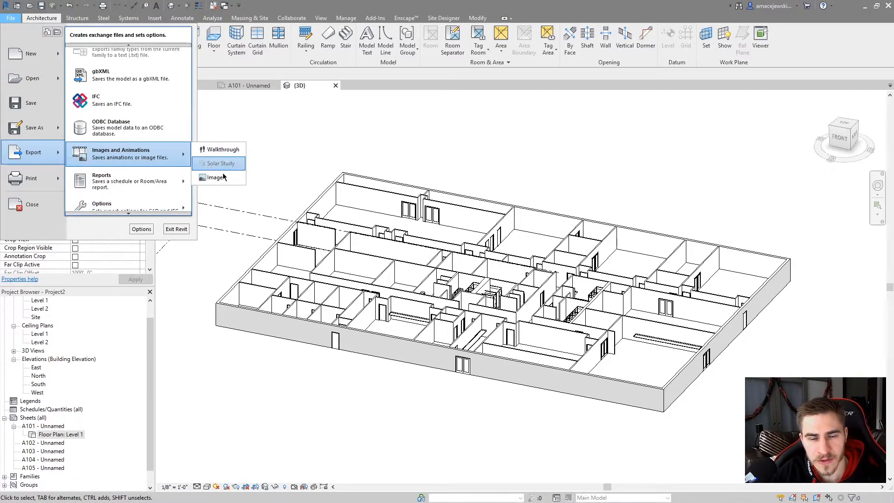
mouse_move(223, 149)
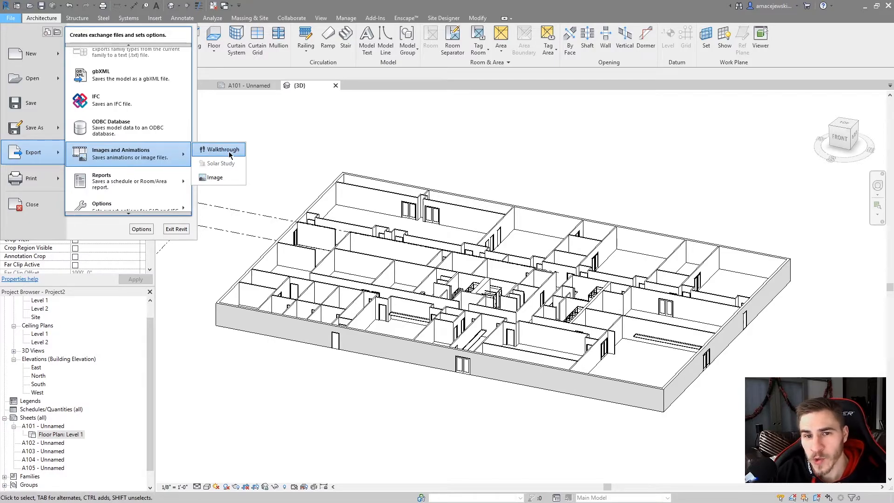
mouse_move(191, 155)
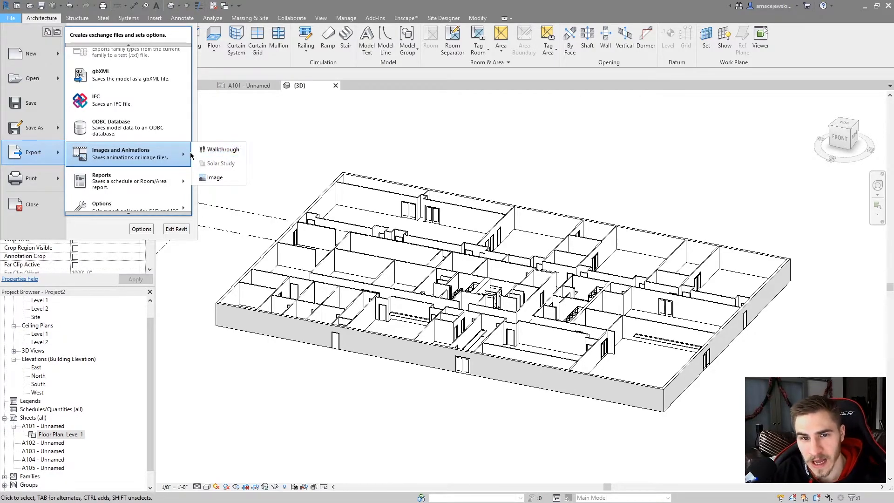
mouse_move(231, 153)
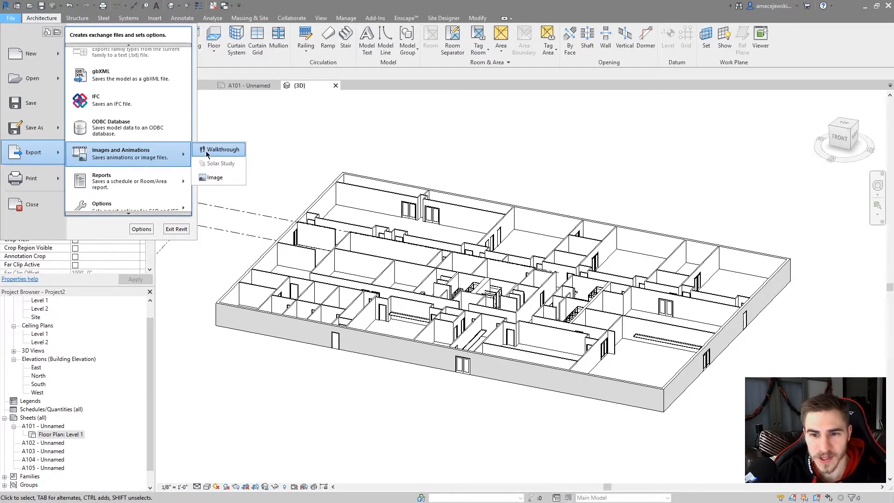
mouse_move(236, 153)
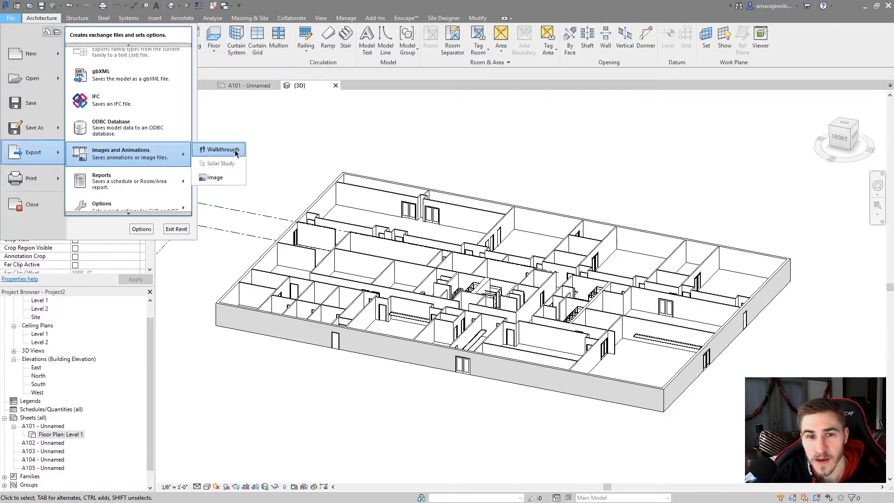
mouse_move(224, 153)
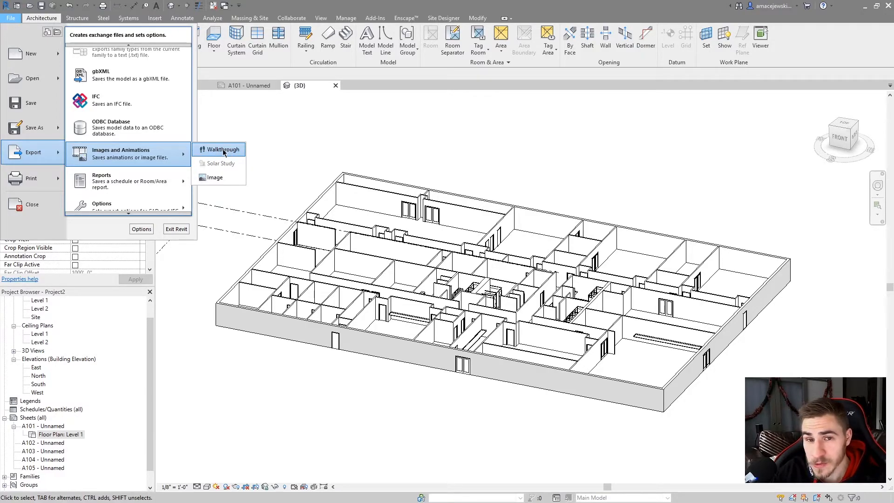
mouse_move(227, 163)
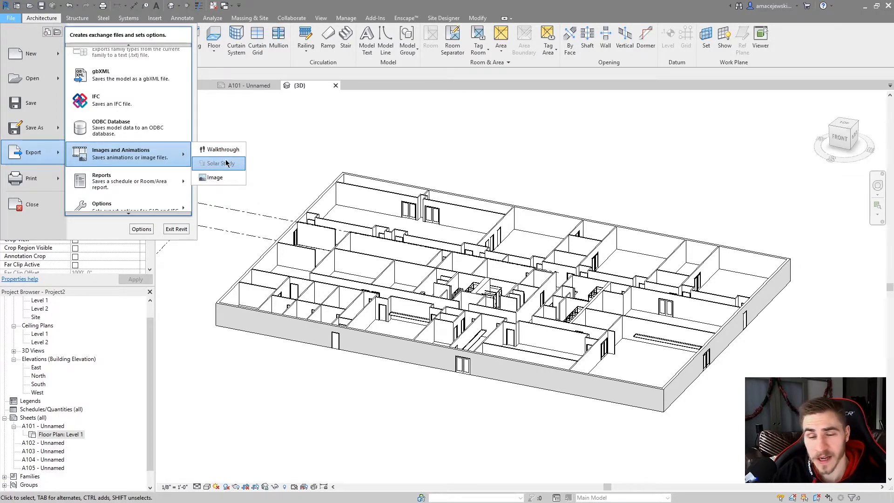
mouse_move(223, 163)
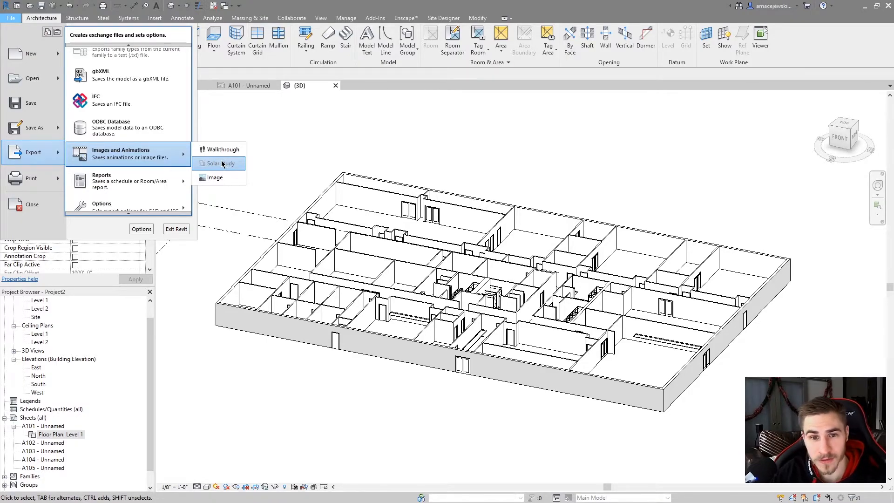
mouse_move(212, 151)
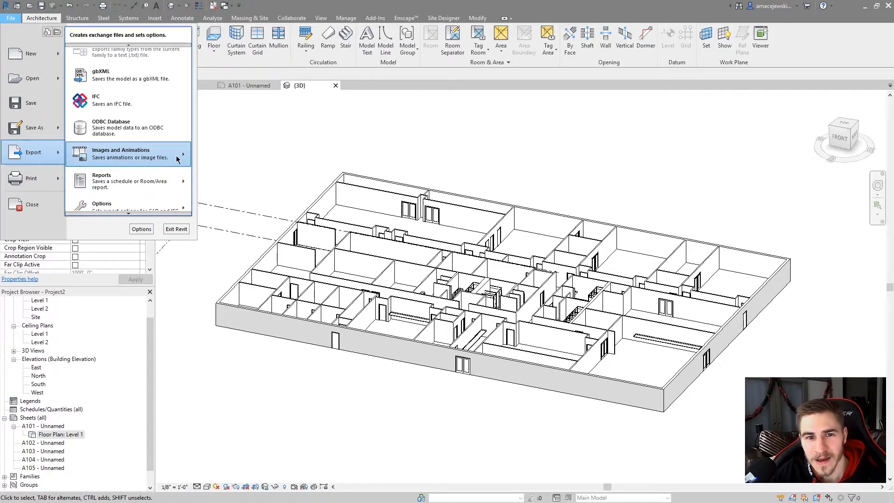
List the Images and Animations choices: Walkthrough, disabled Solar Study, and Image.
click(129, 154)
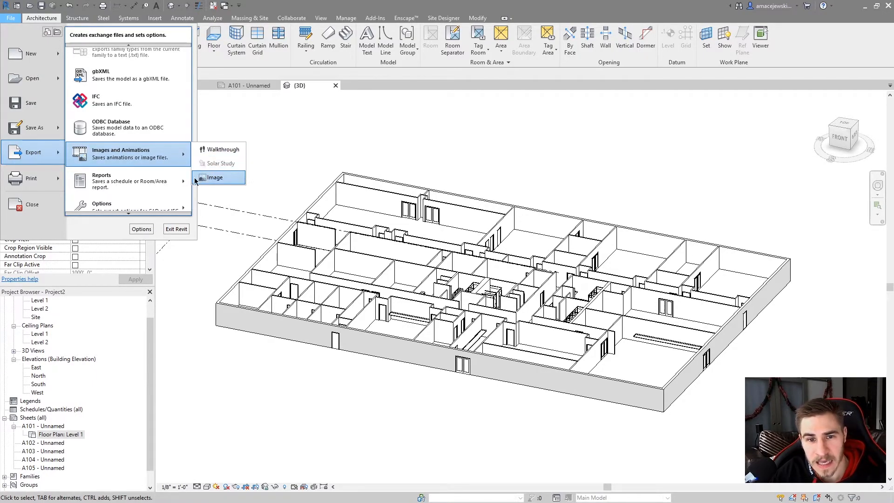
mouse_move(218, 163)
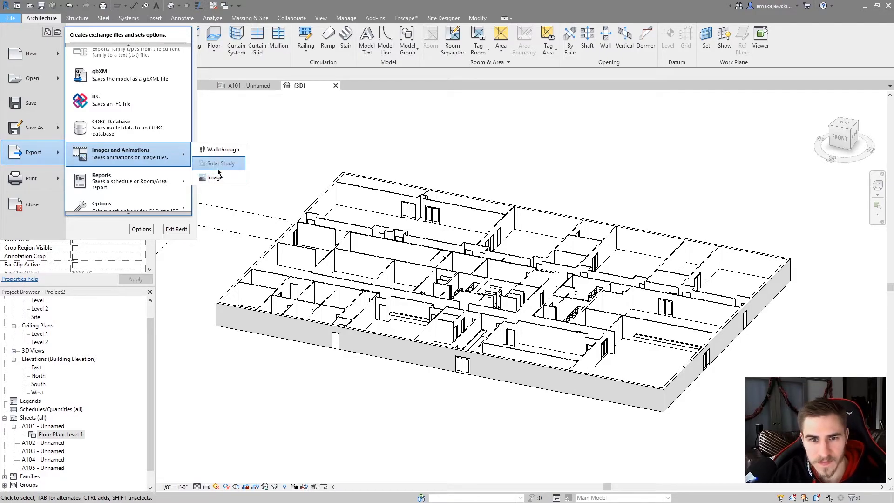
mouse_move(229, 170)
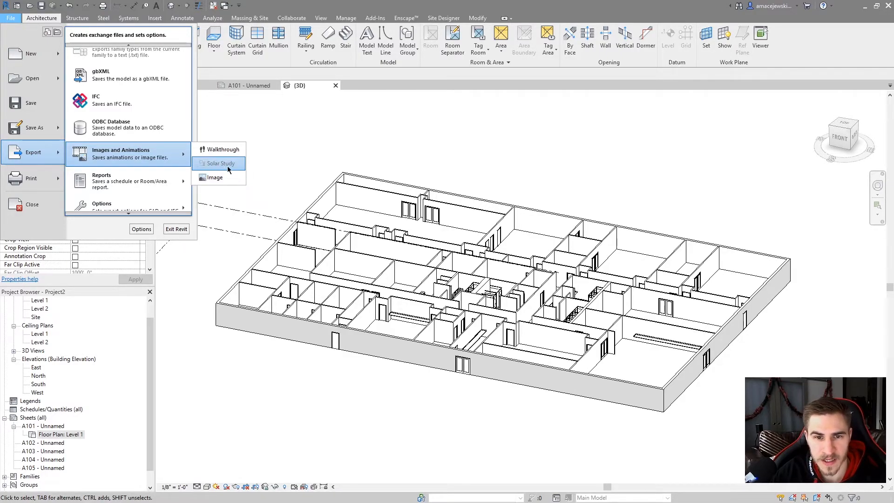
Start an Image export of the 3D view with the range set to Current window.
click(214, 177)
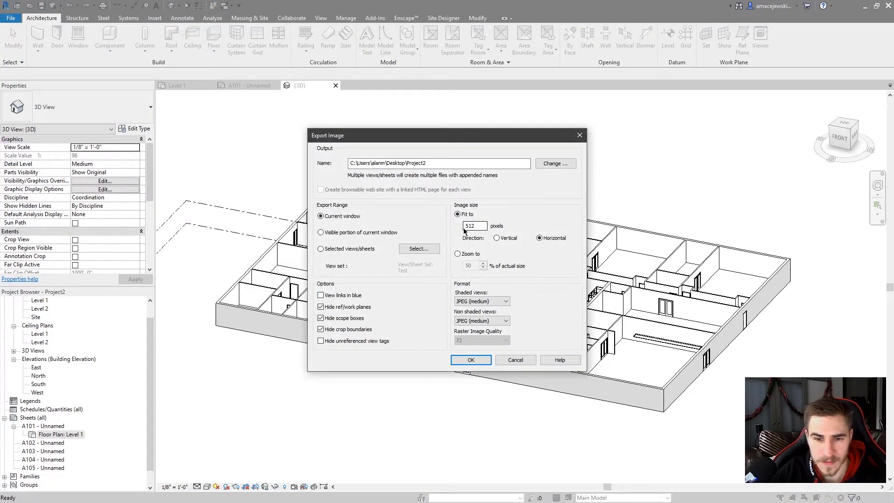
mouse_move(413, 190)
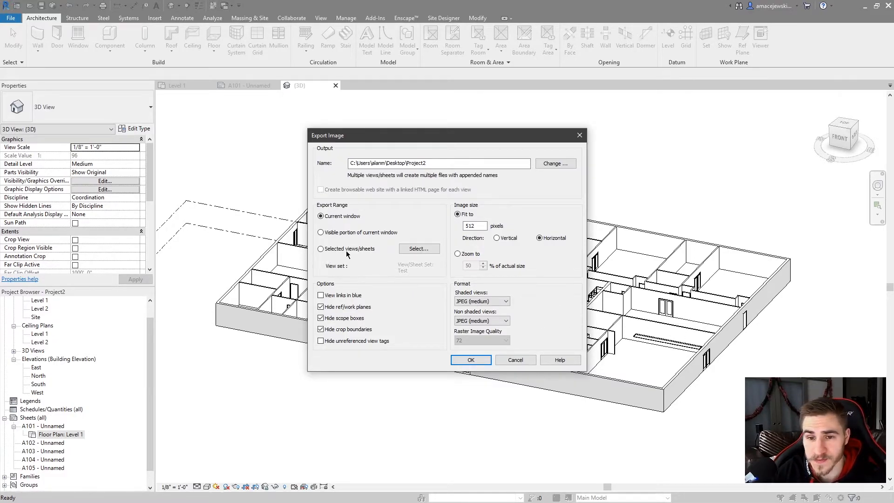
click(419, 249)
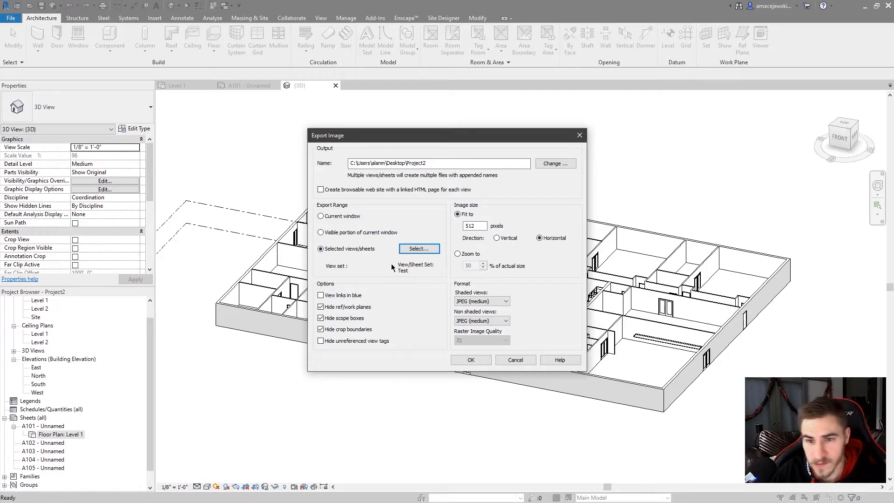
mouse_move(390, 278)
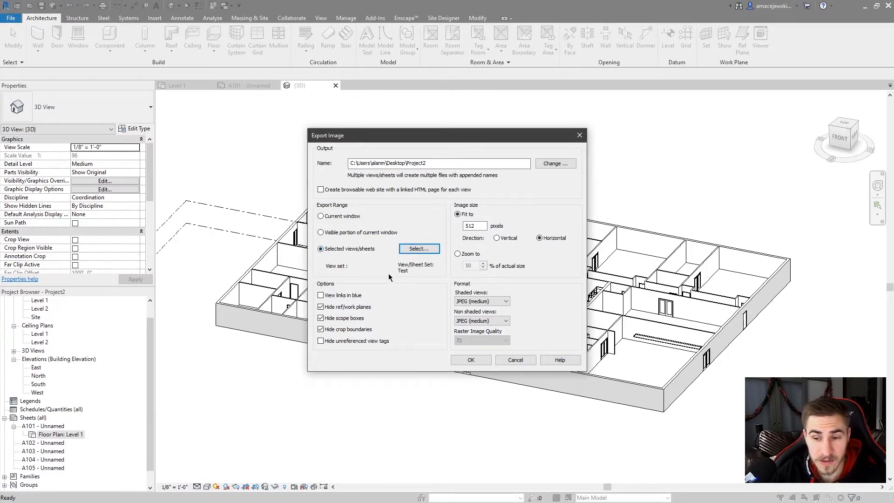
mouse_move(372, 272)
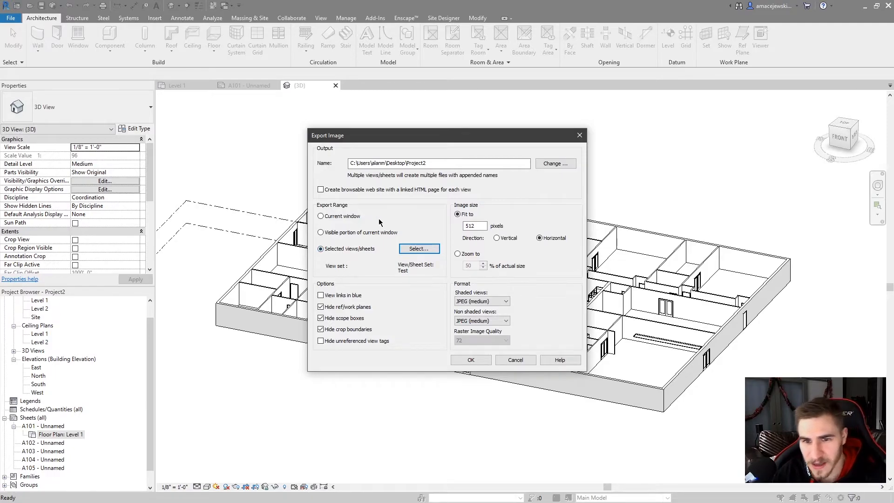
click(320, 216)
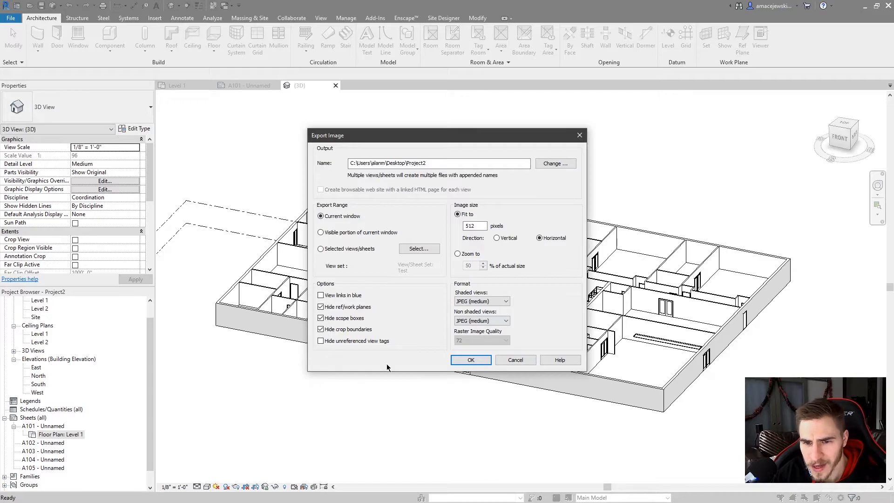
mouse_move(388, 328)
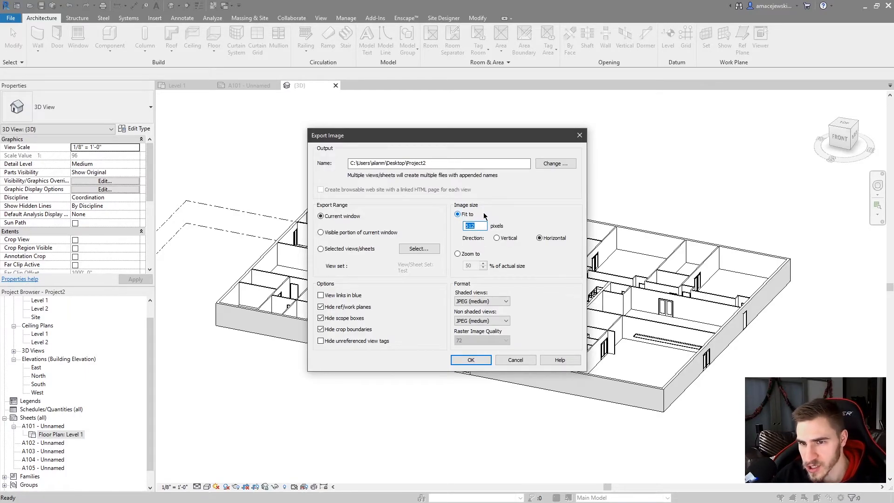
Try fitting the image to 1080 pixels vertical, then size it at 100% of actual size in JPEG.
text(24)
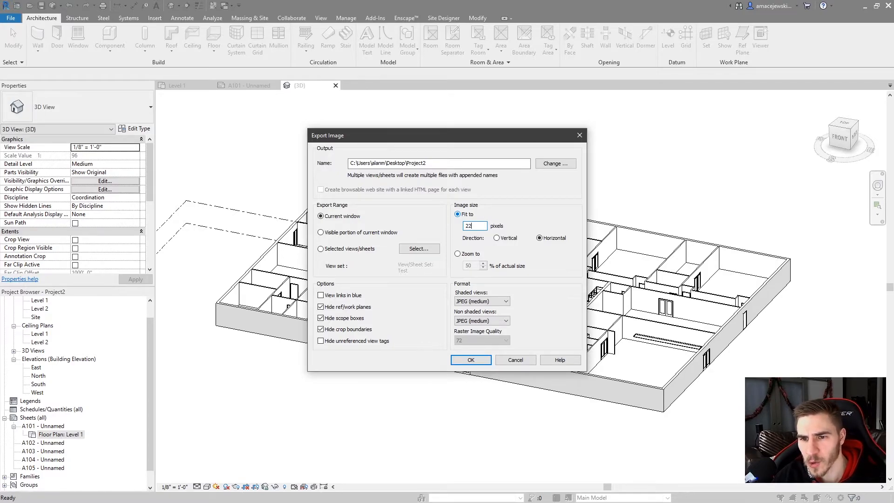
text(2048)
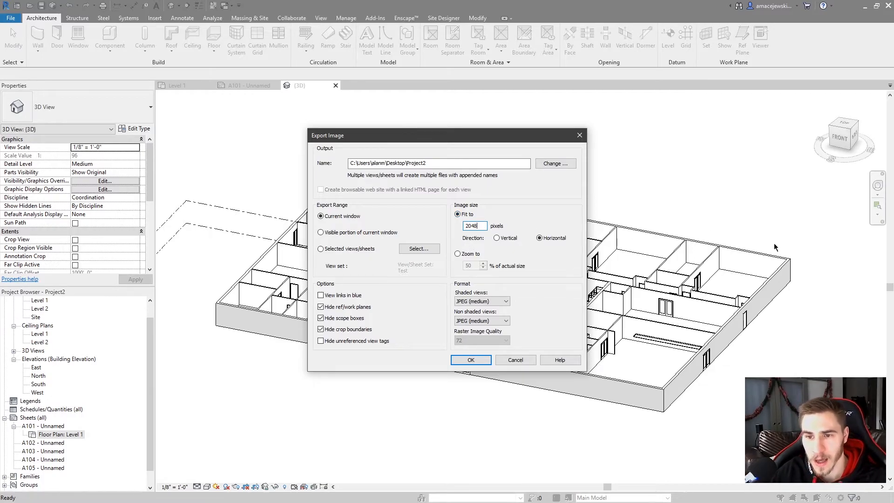
triple_click(474, 226)
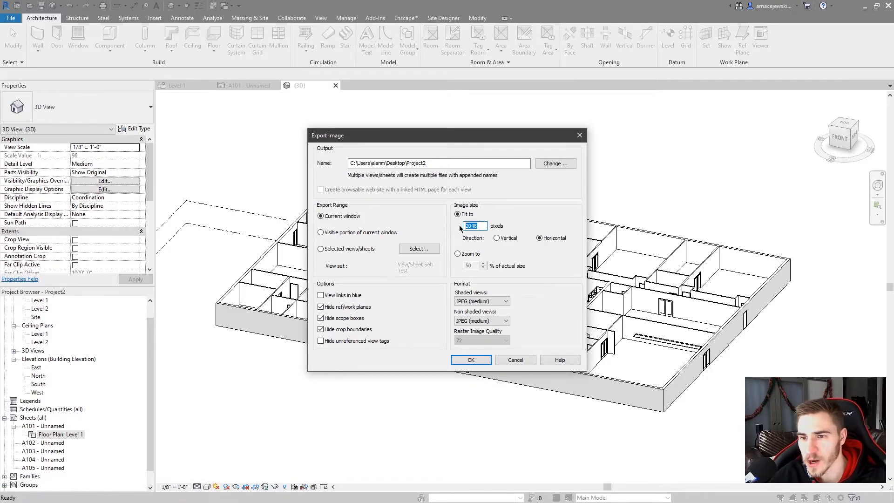
text(108)
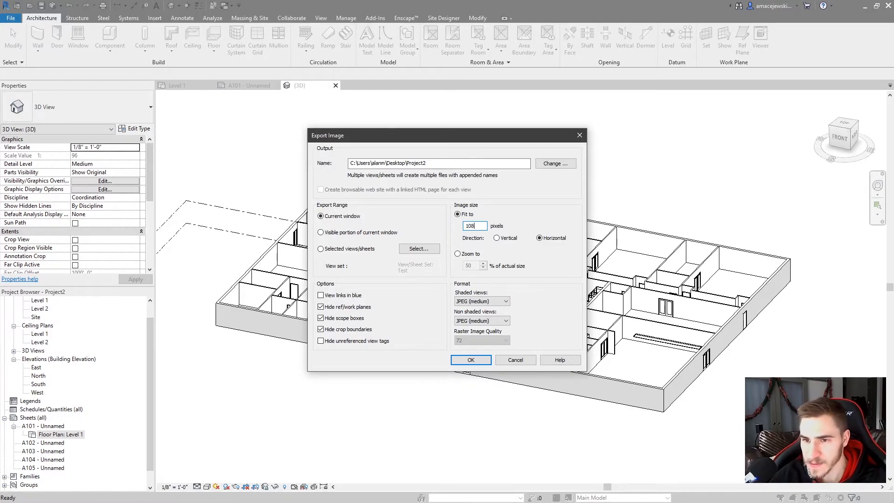
click(496, 238)
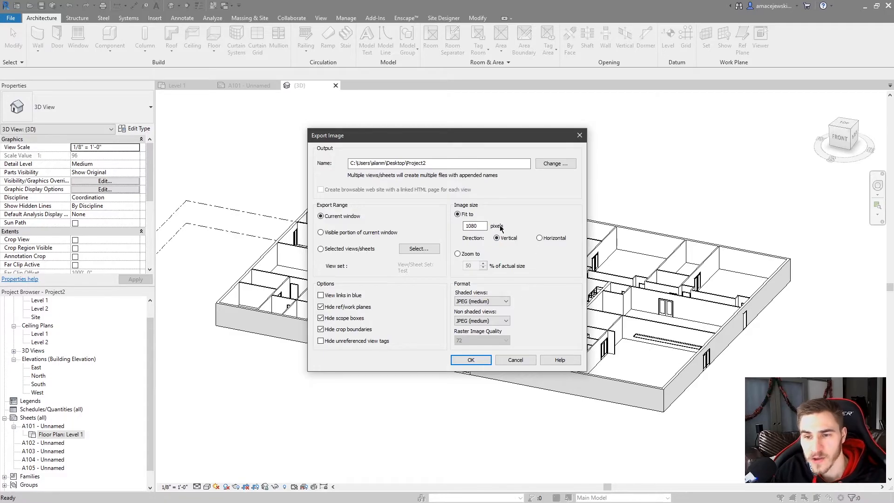
mouse_move(540, 213)
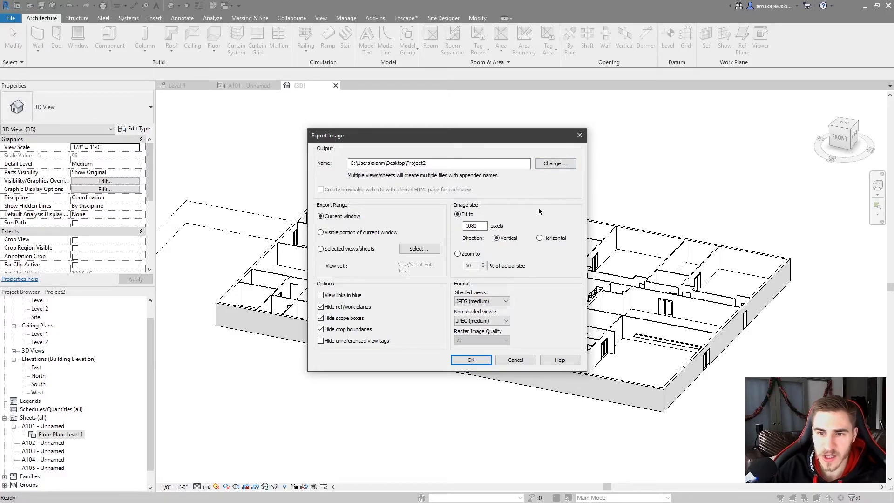
mouse_move(551, 246)
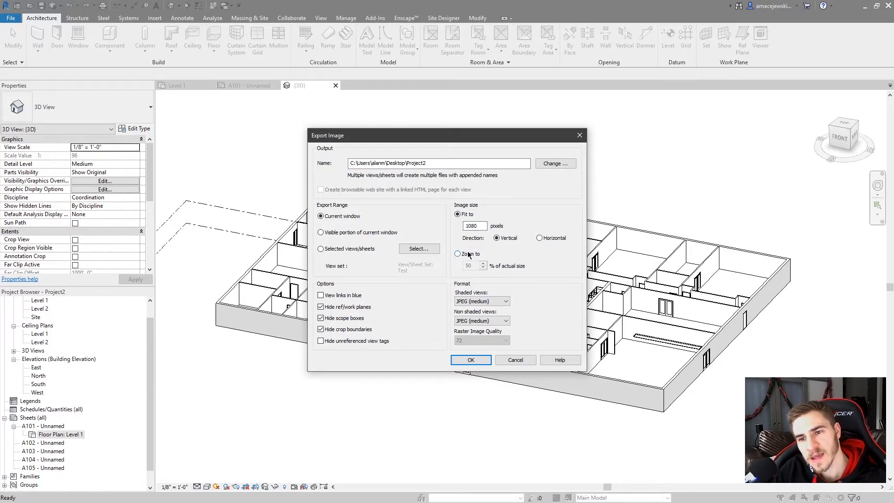
click(458, 253)
text(100)
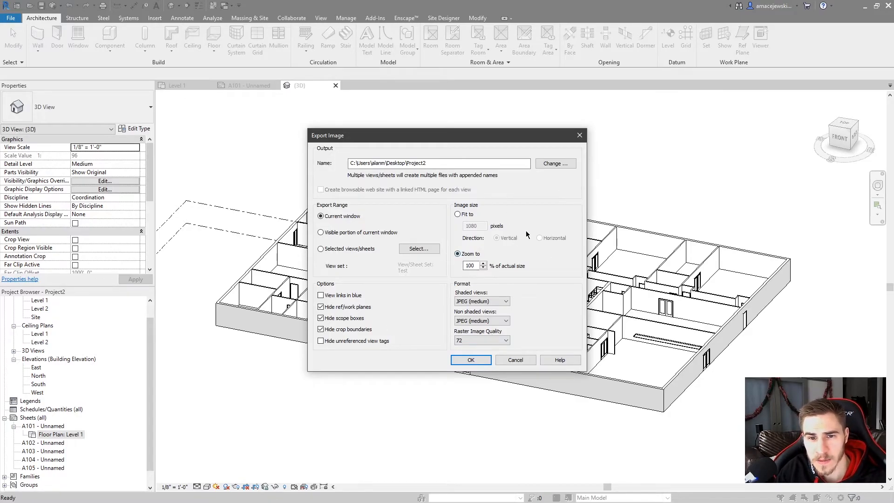
mouse_move(520, 264)
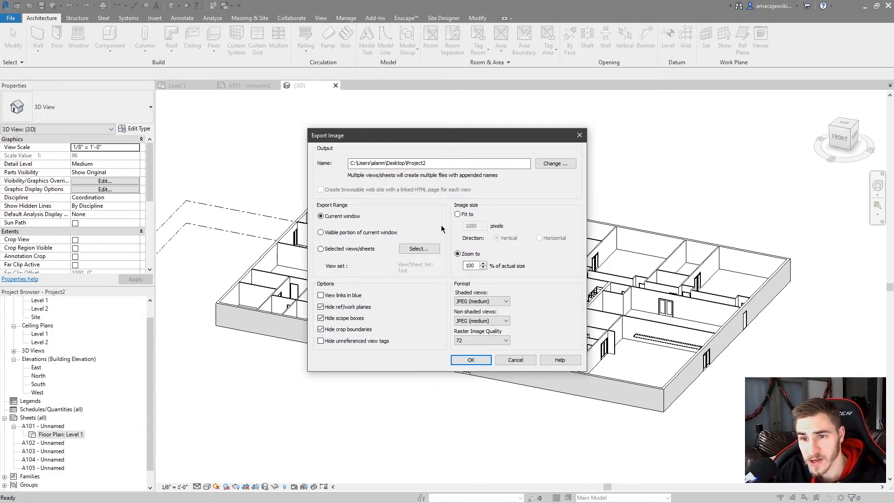
Size the image to fit 1080 px vertical and keep JPEG (medium) for shaded views.
click(457, 214)
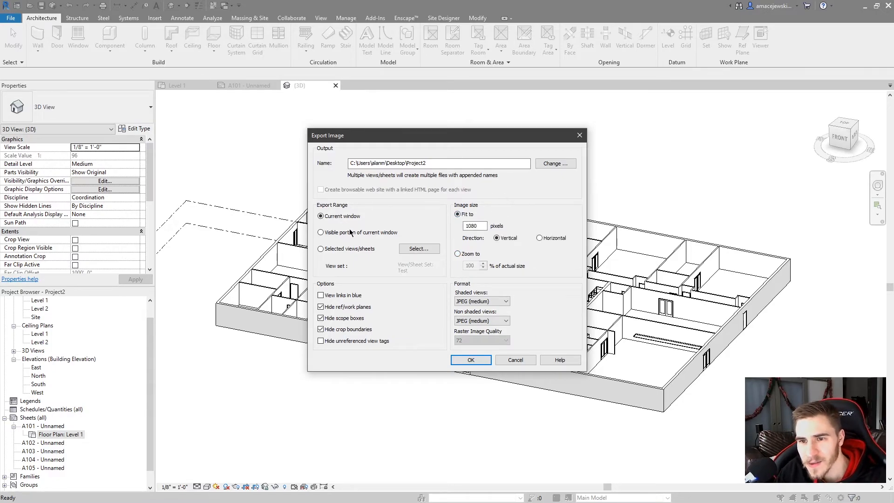
mouse_move(515, 199)
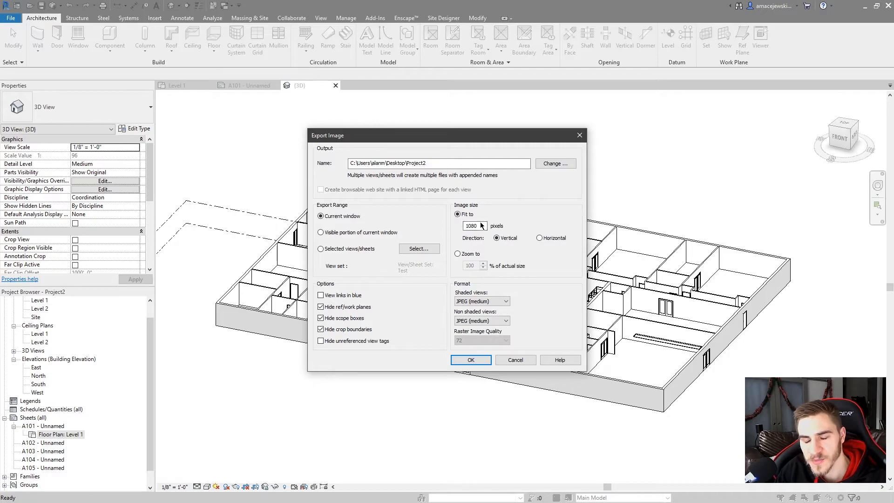
mouse_move(446, 190)
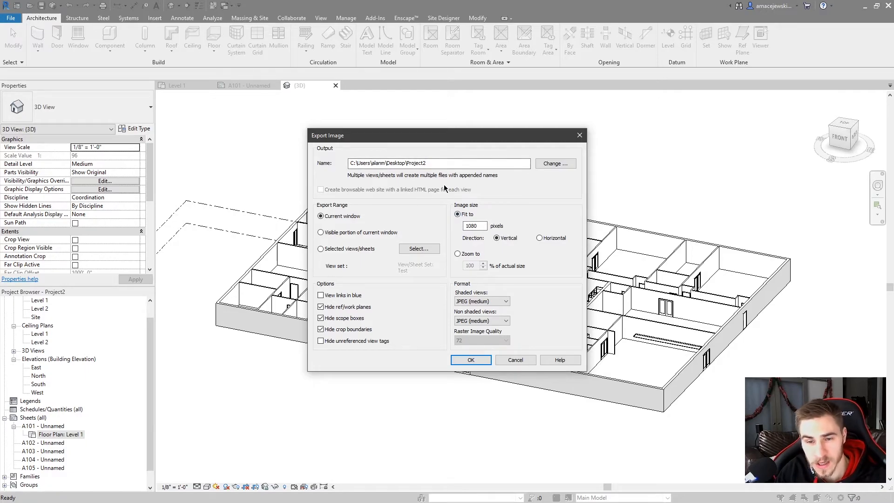
mouse_move(431, 203)
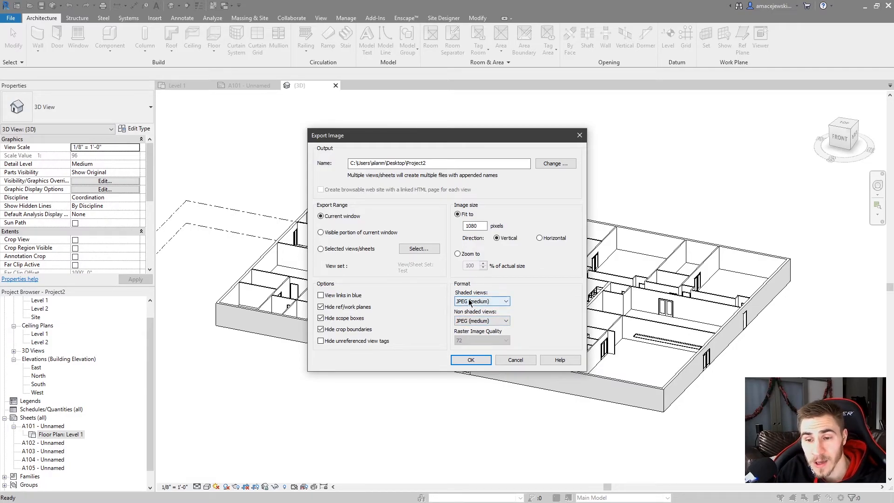
click(504, 302)
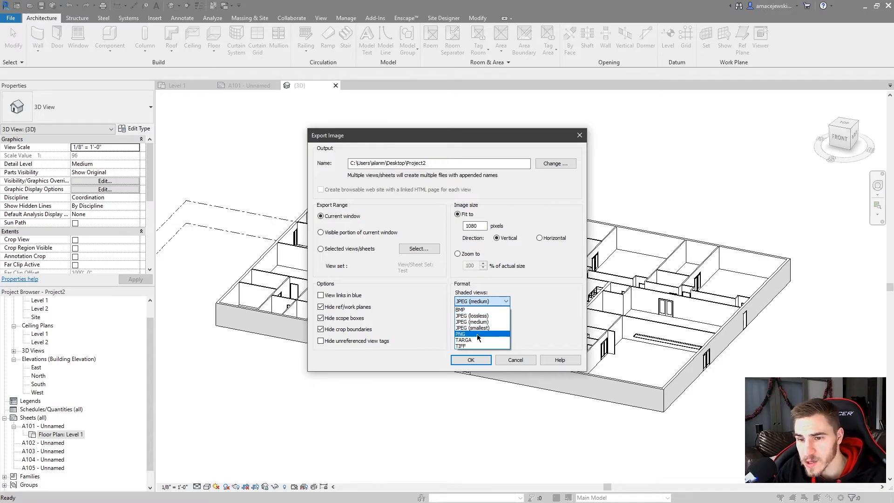
click(479, 321)
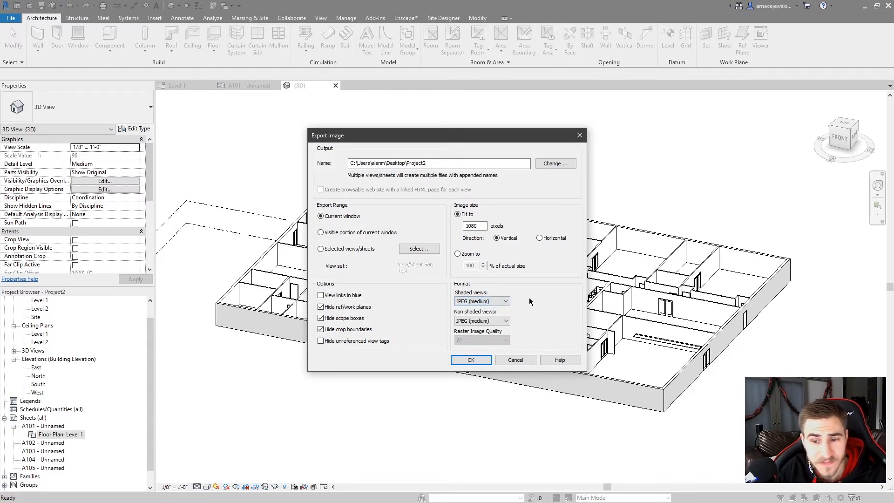
mouse_move(536, 263)
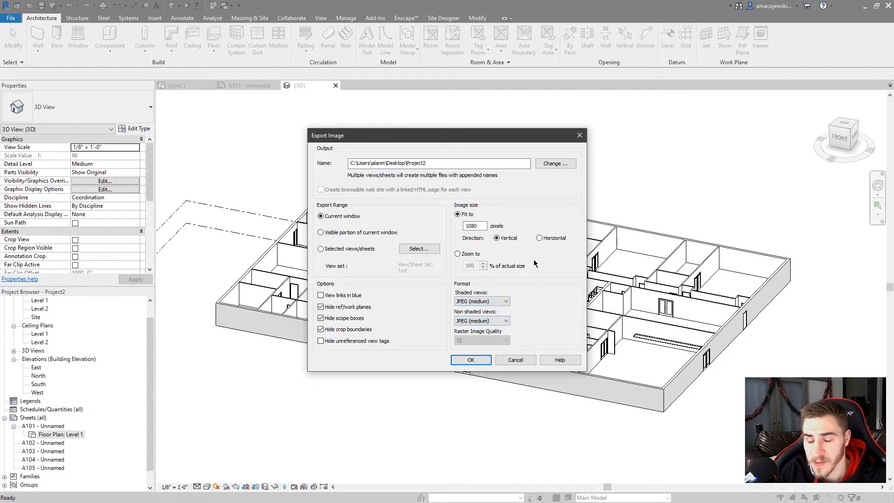
mouse_move(502, 293)
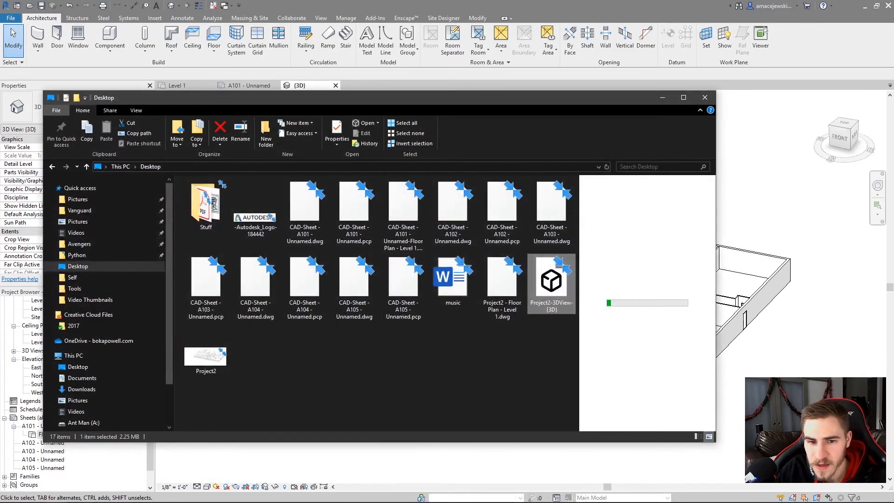
click(205, 357)
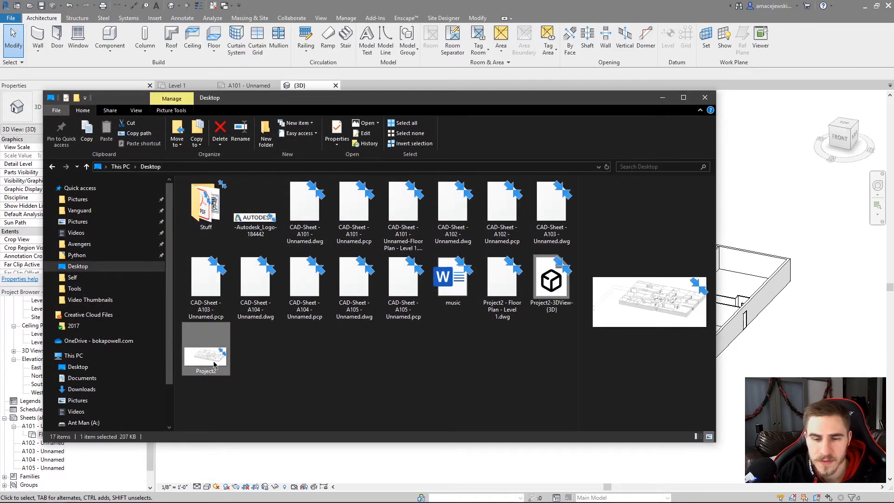
double_click(206, 354)
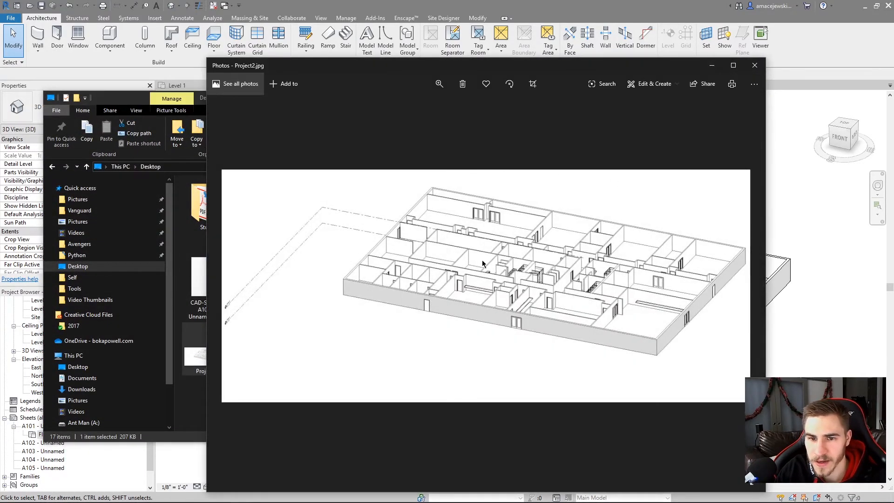
mouse_move(762, 115)
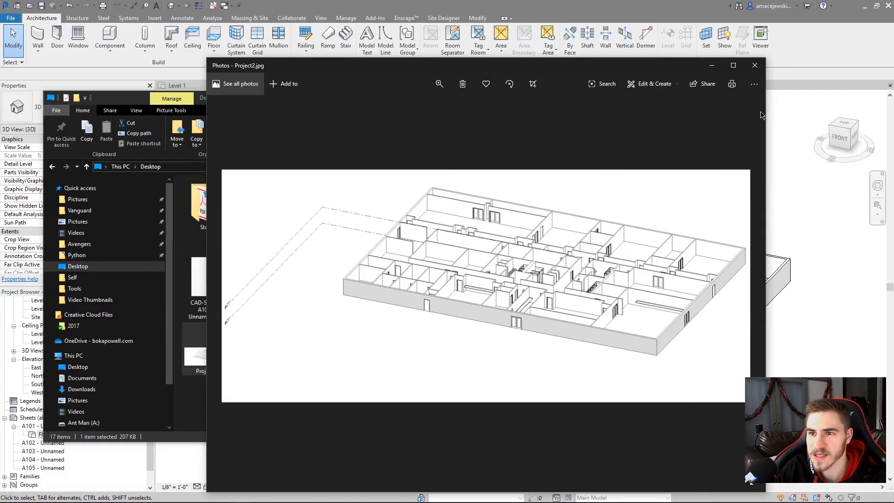
click(754, 66)
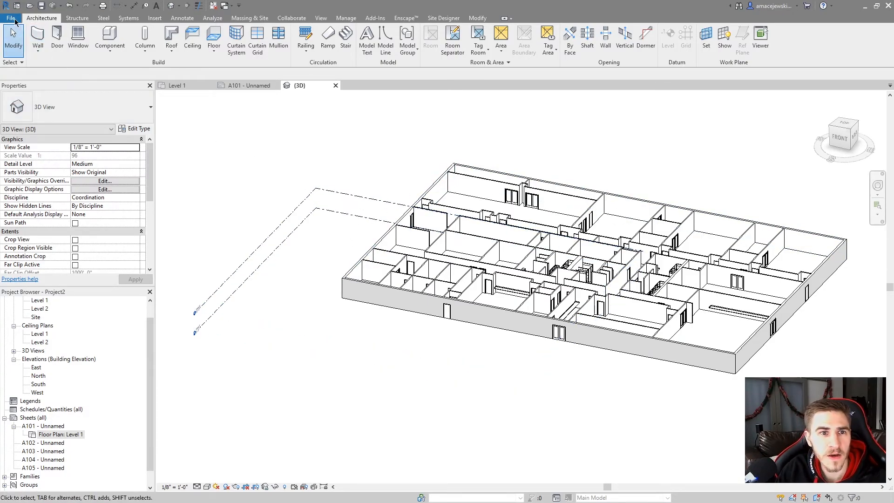
Review the DWG/DXF export setup's Lines and Colors settings, then close it without changes.
click(11, 17)
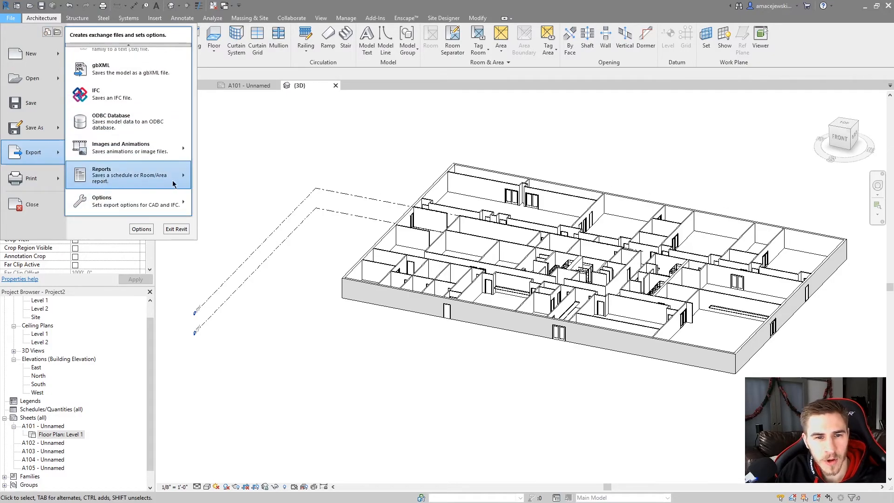
mouse_move(148, 177)
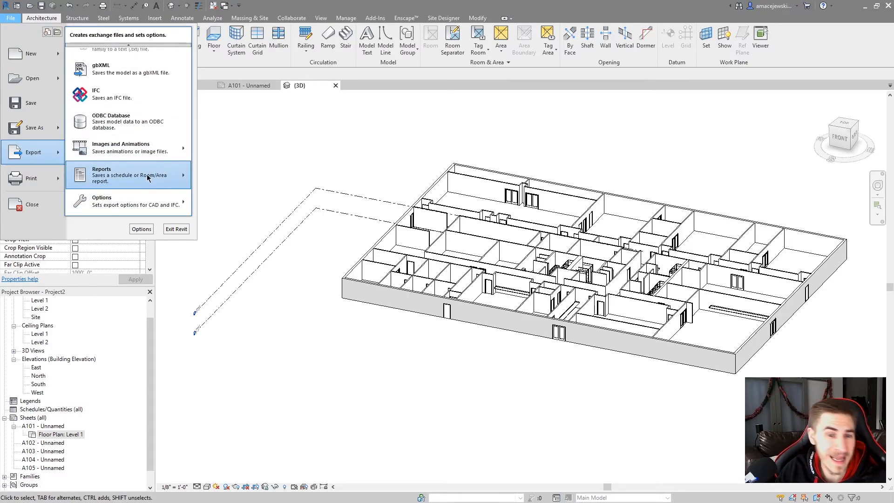
click(135, 175)
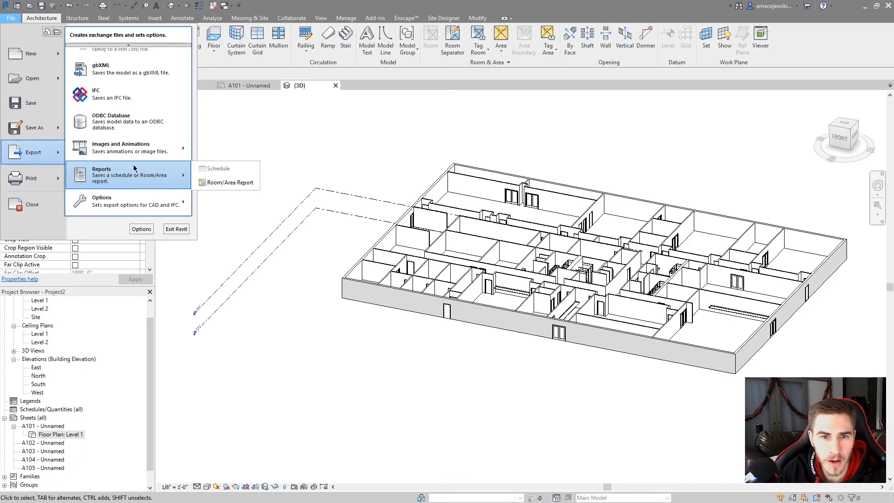
mouse_move(205, 173)
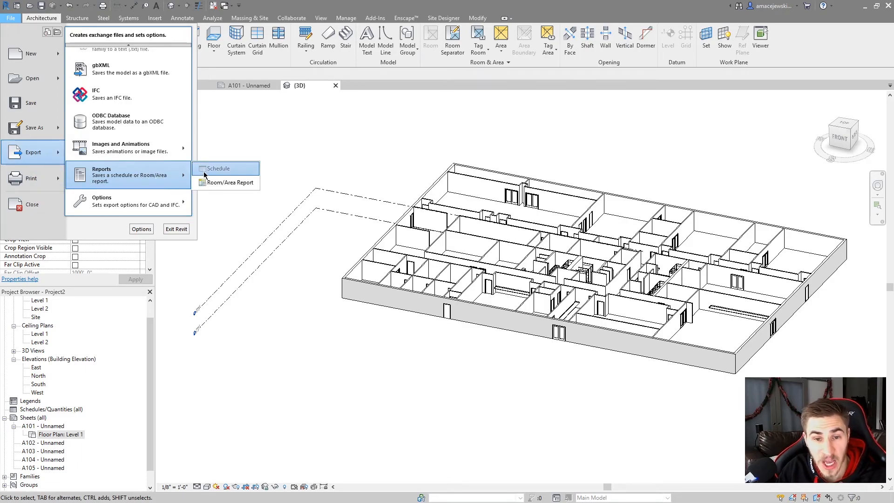
mouse_move(214, 175)
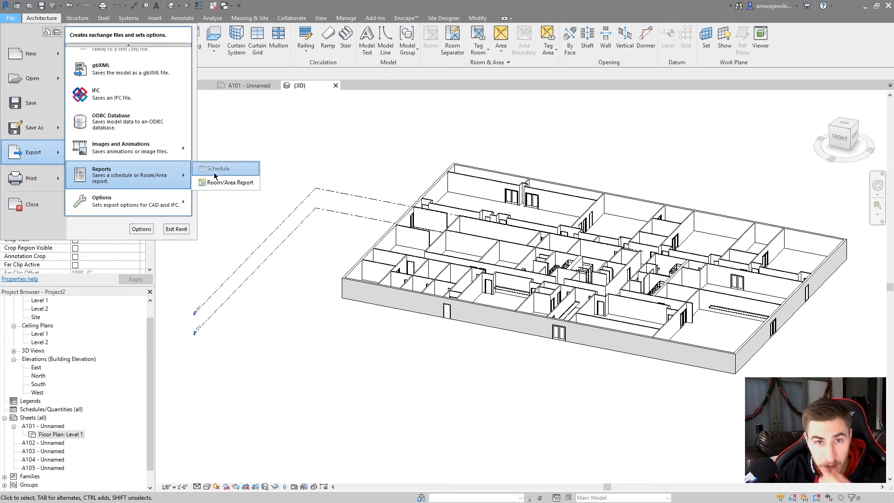
mouse_move(143, 188)
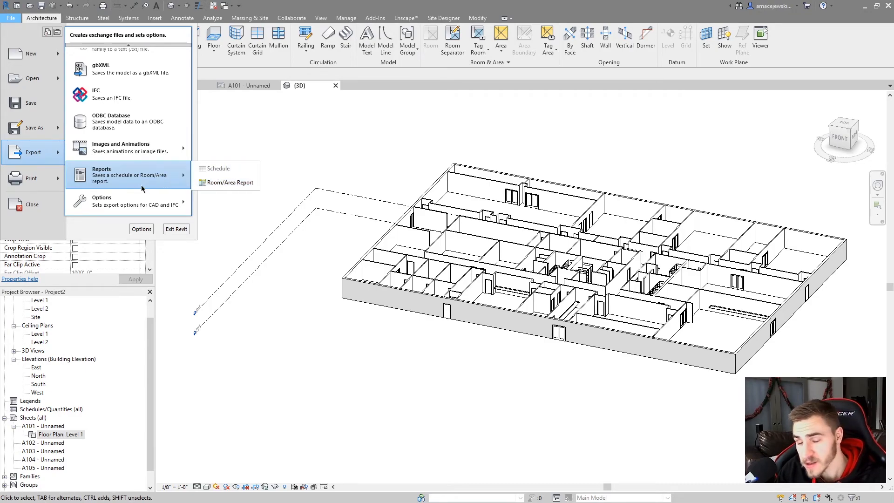
mouse_move(110, 194)
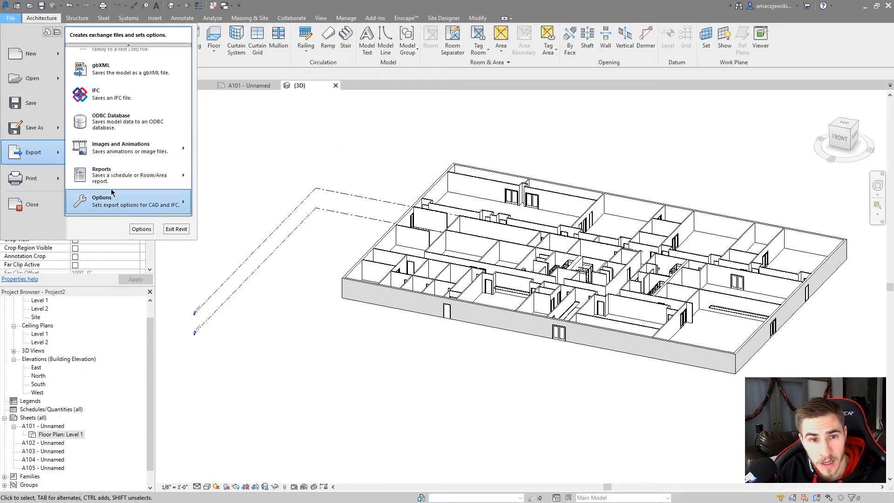
mouse_move(159, 181)
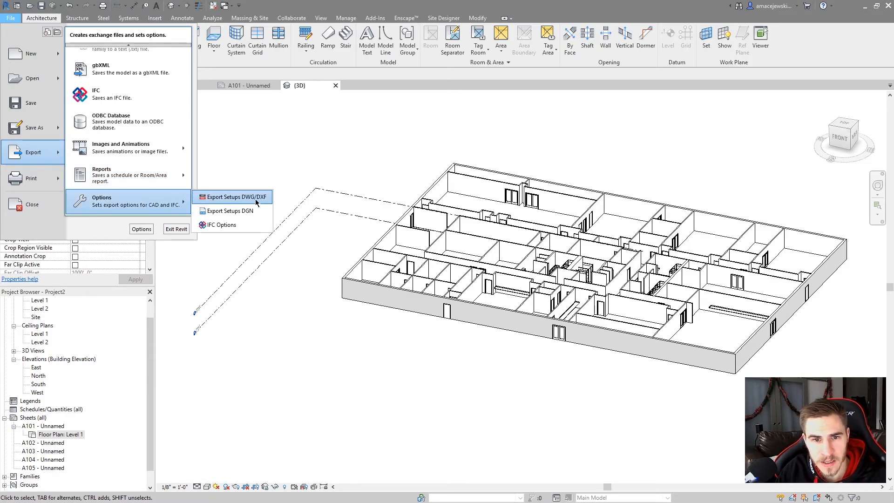
key(Escape)
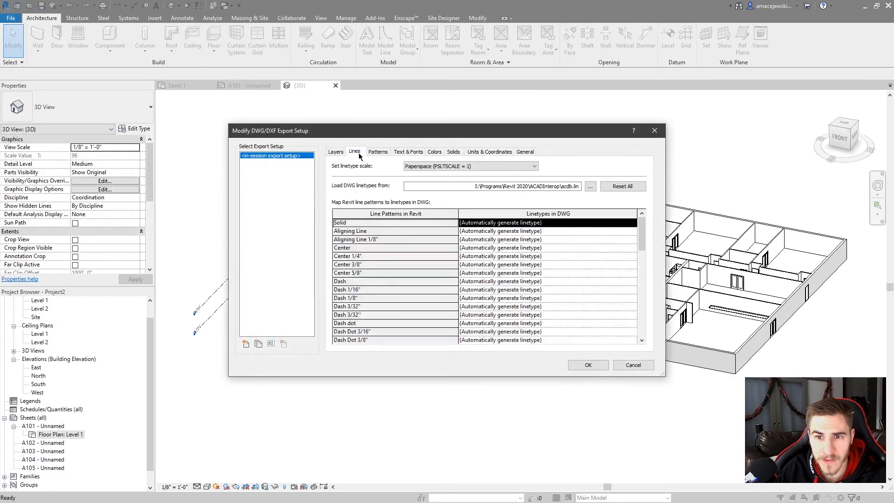
click(434, 151)
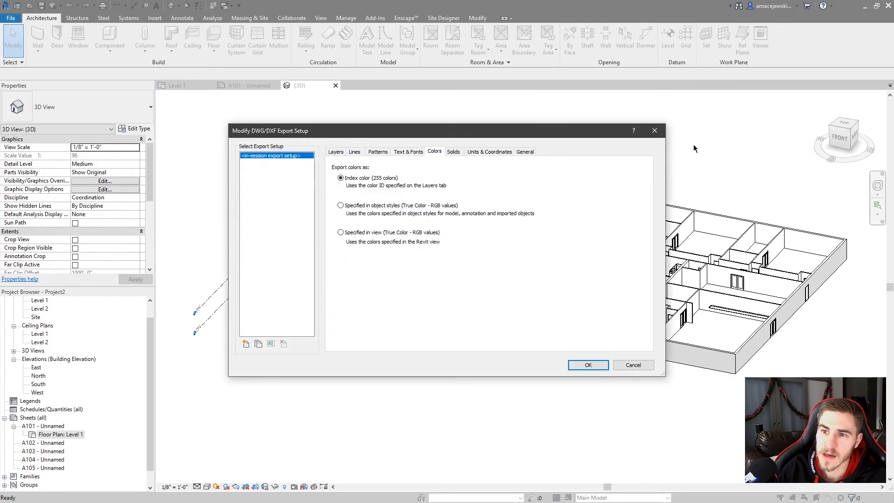
click(11, 17)
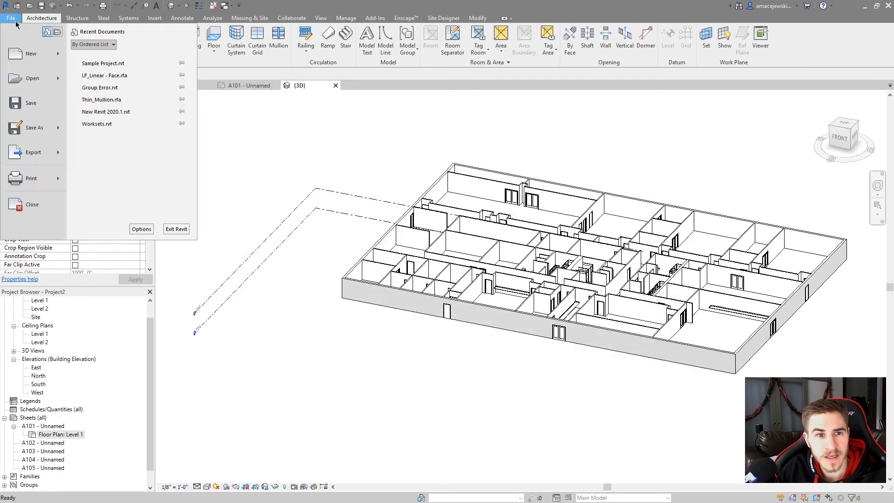
click(33, 153)
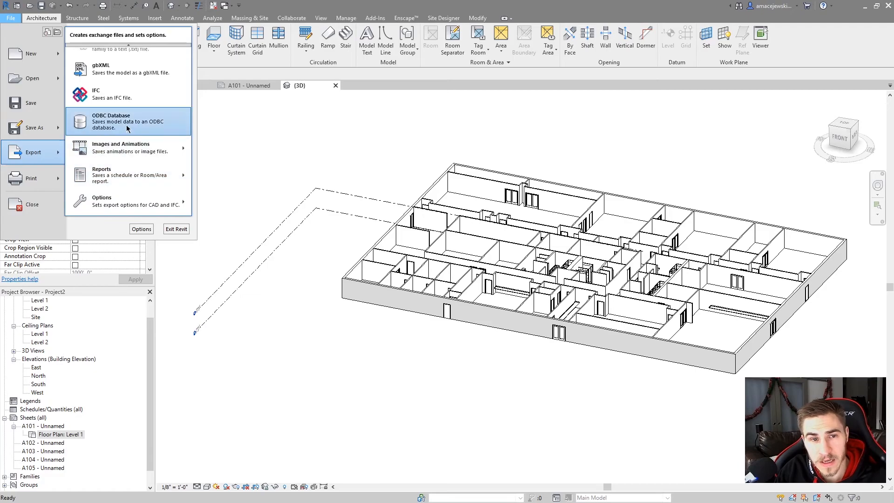
mouse_move(143, 132)
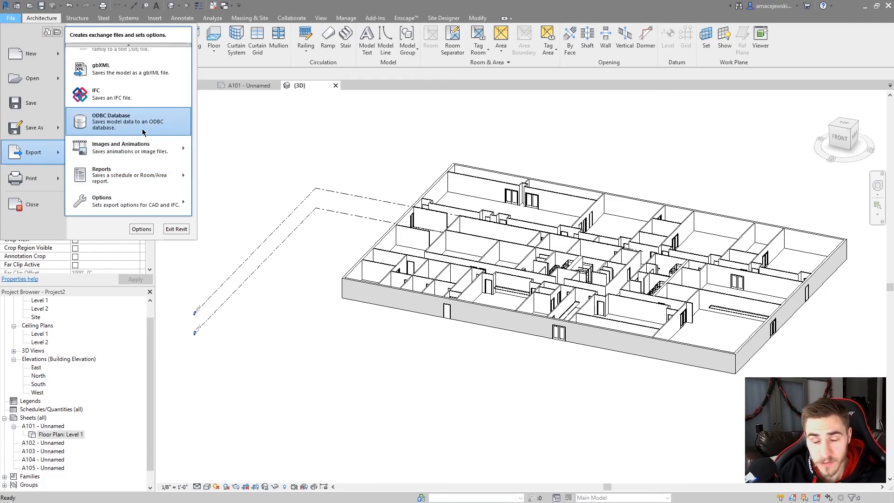
mouse_move(135, 67)
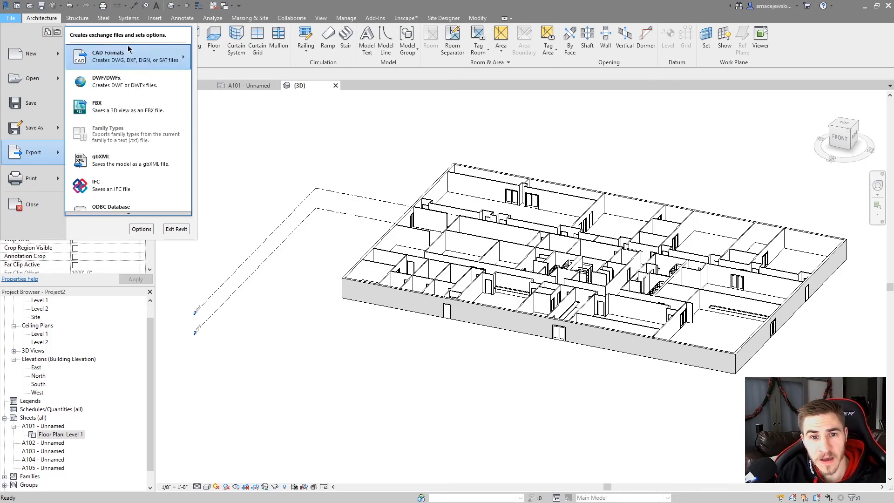
mouse_move(341, 328)
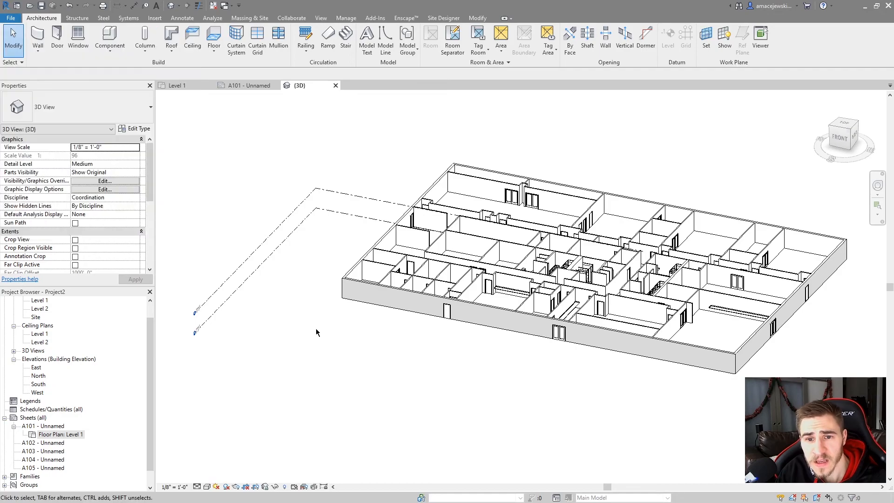
click(363, 303)
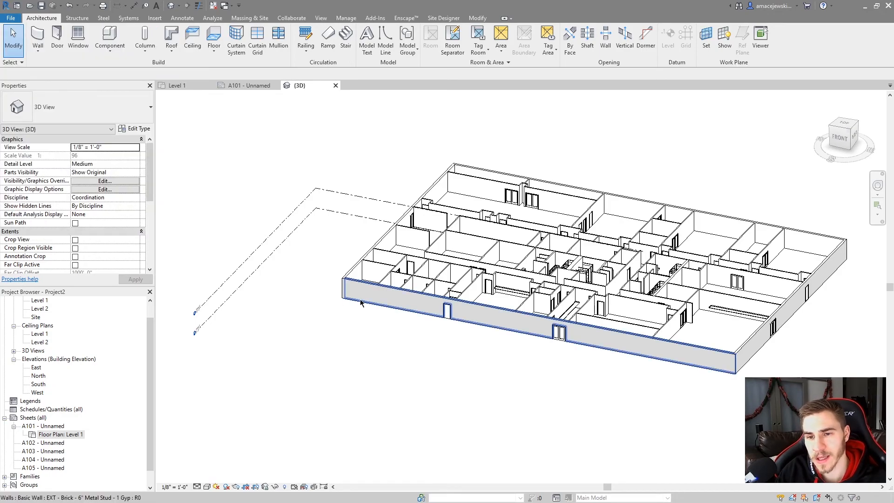
click(363, 312)
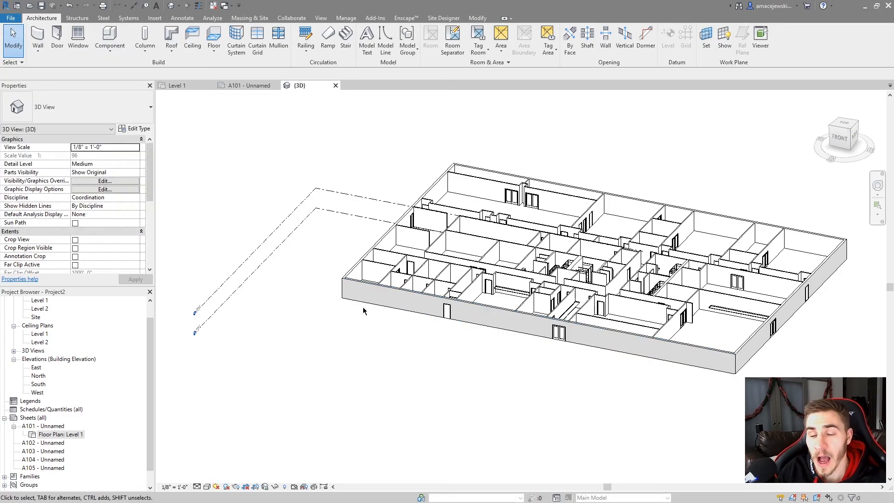
click(380, 311)
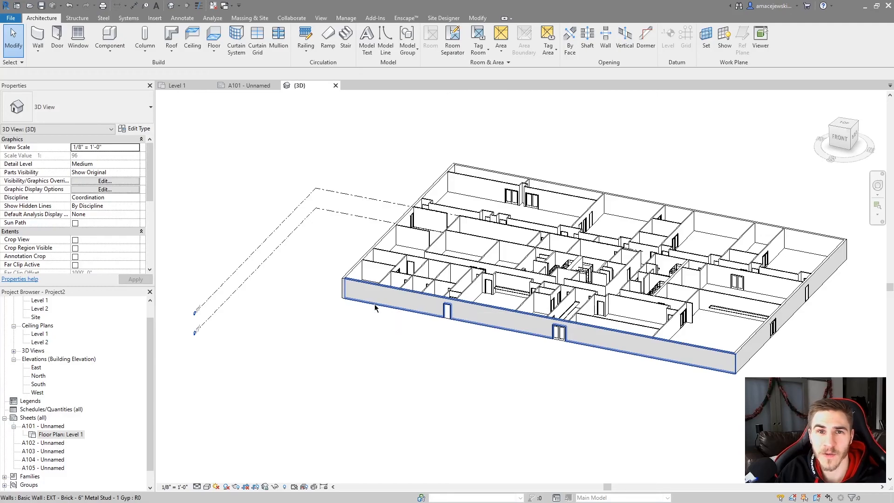